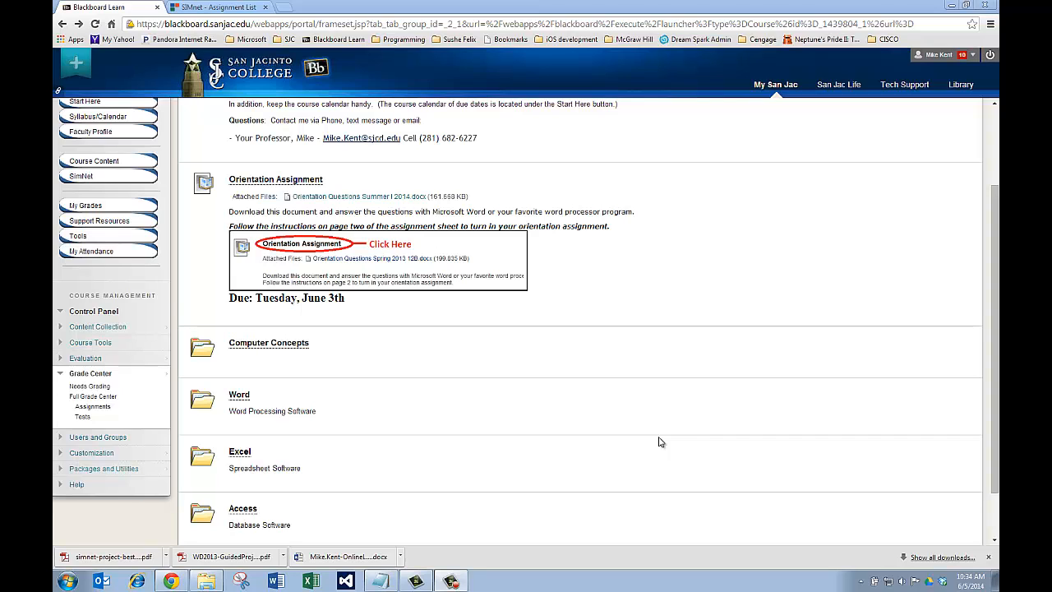
pyautogui.moveTo(647, 444)
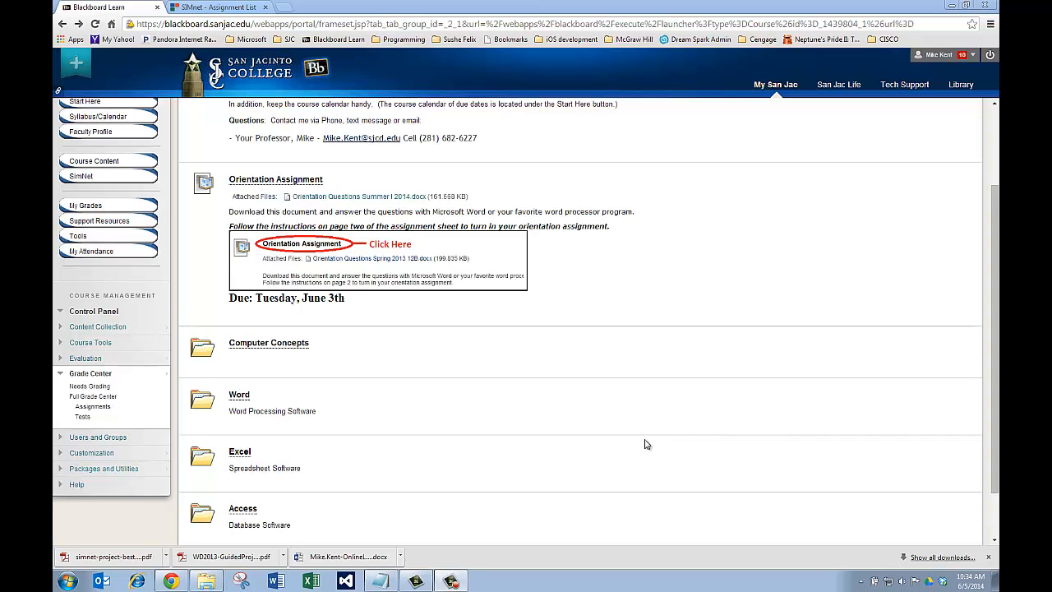
pyautogui.moveTo(194, 169)
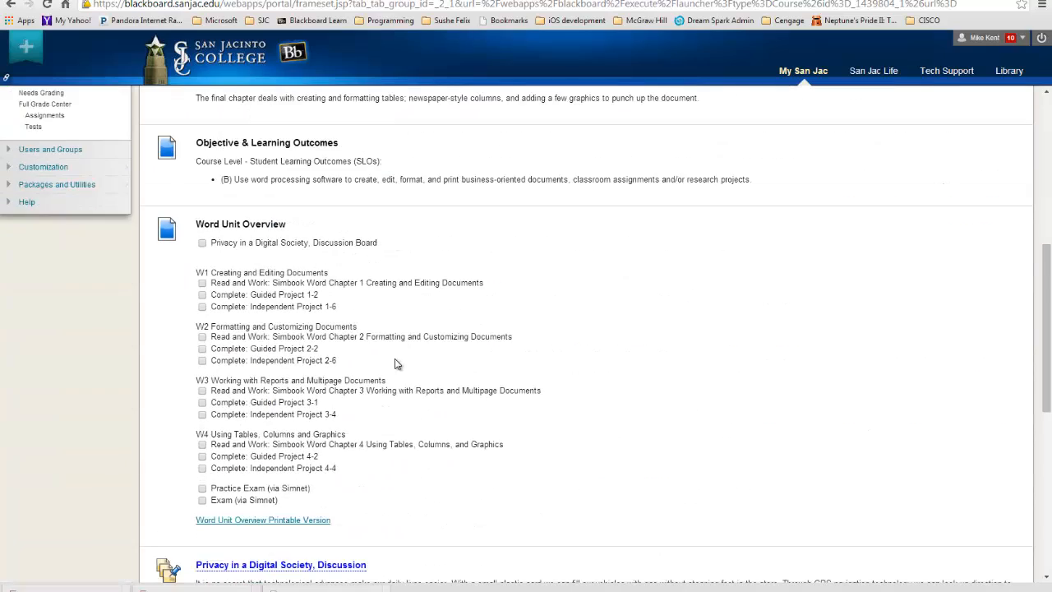
pyautogui.moveTo(197, 276)
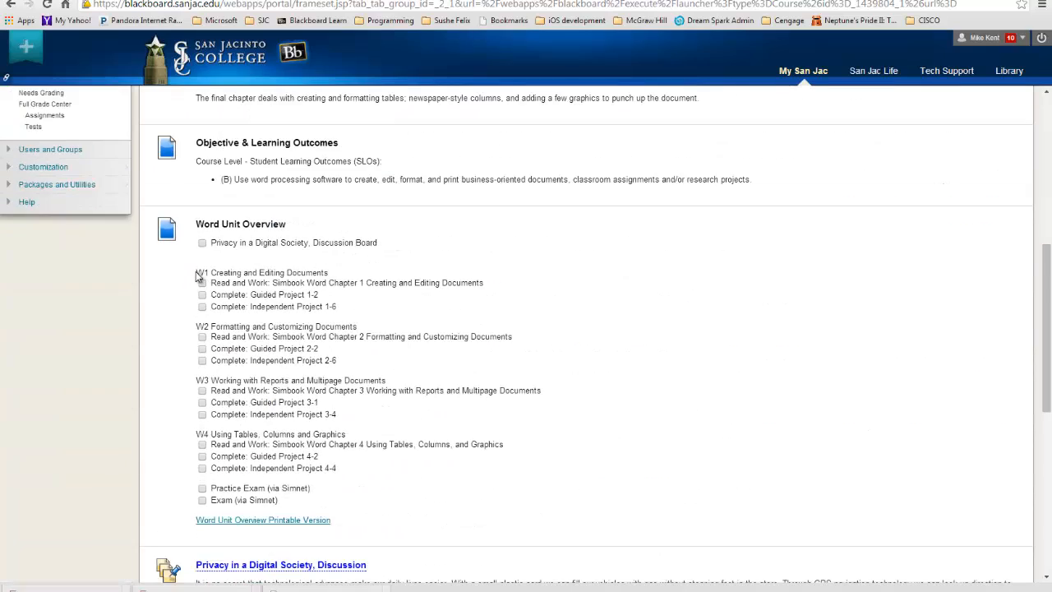
# Step: Highlight the W1 Creating and Editing Documents heading and the Independent Project 1-6 item
pyautogui.doubleClick(262, 273)
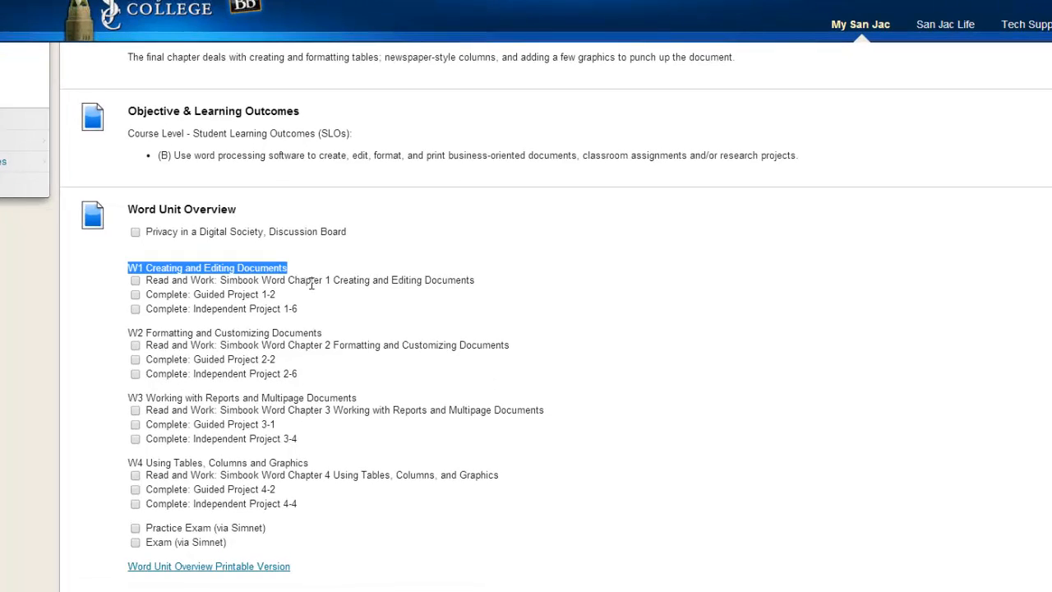
pyautogui.doubleClick(251, 279)
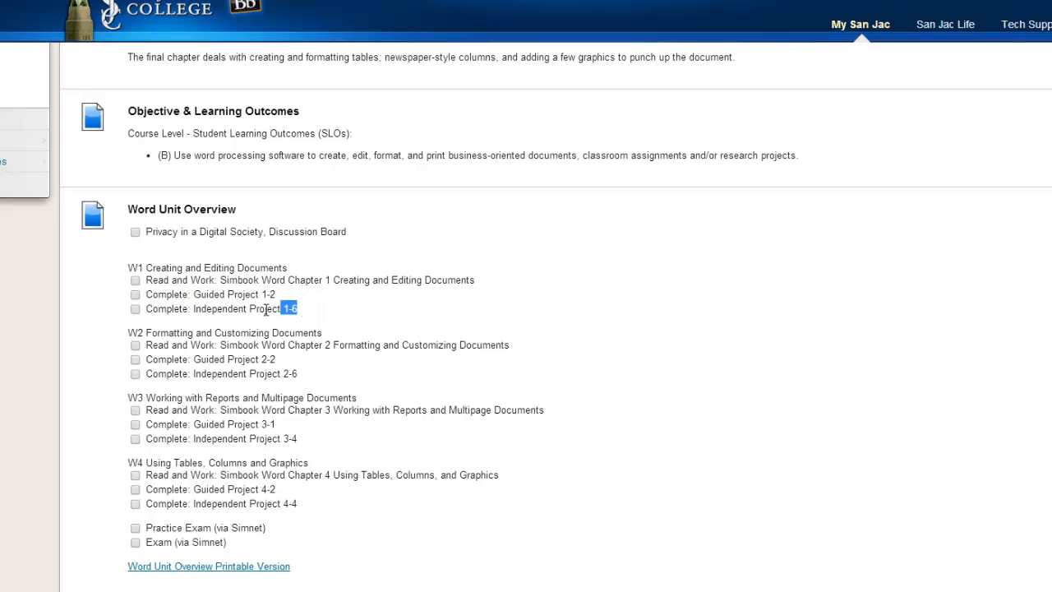
pyautogui.doubleClick(243, 309)
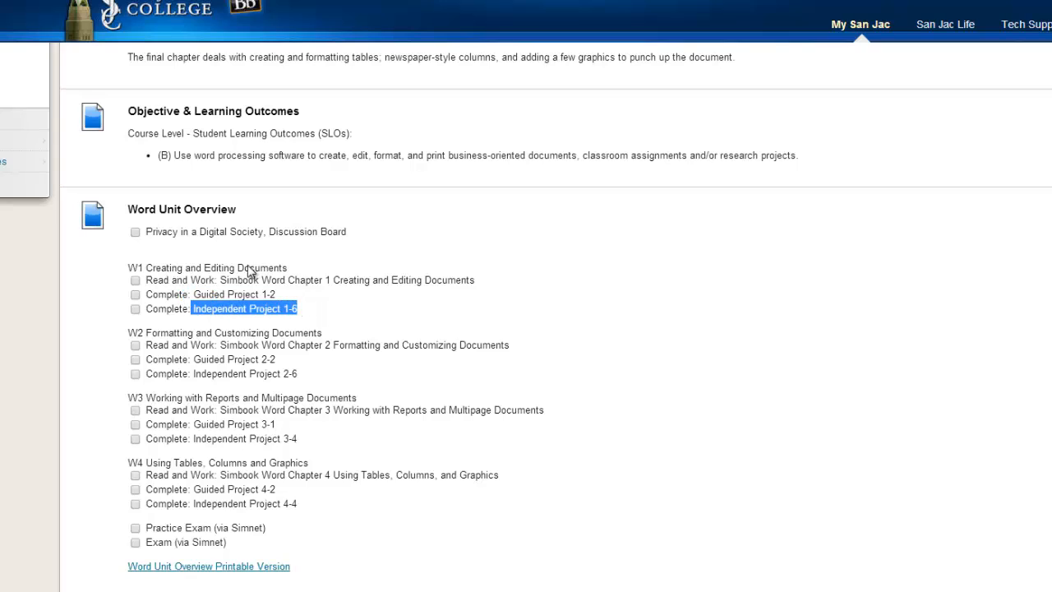
pyautogui.moveTo(451, 230)
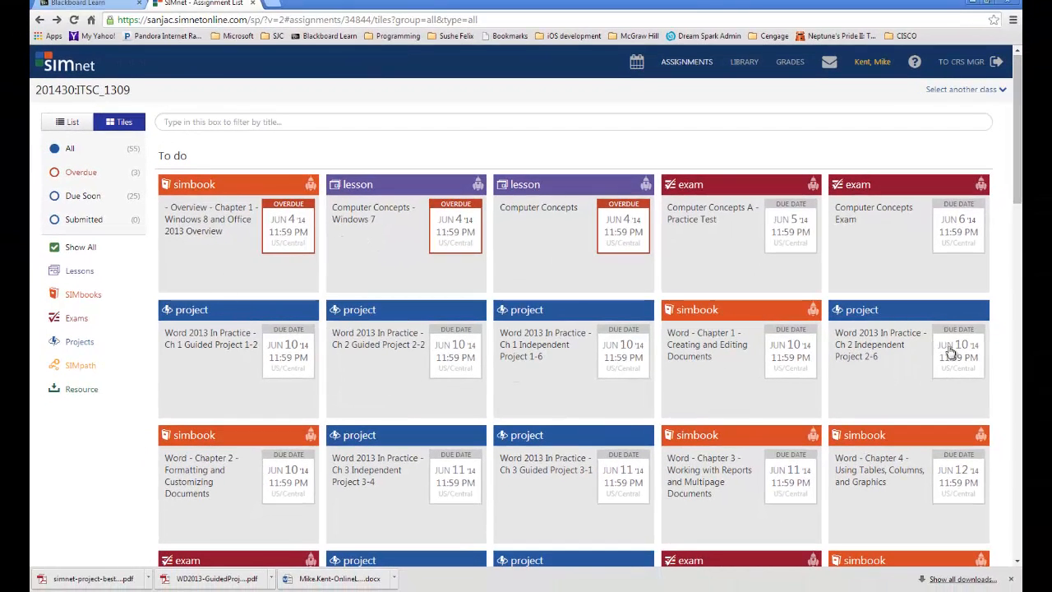
pyautogui.moveTo(204, 349)
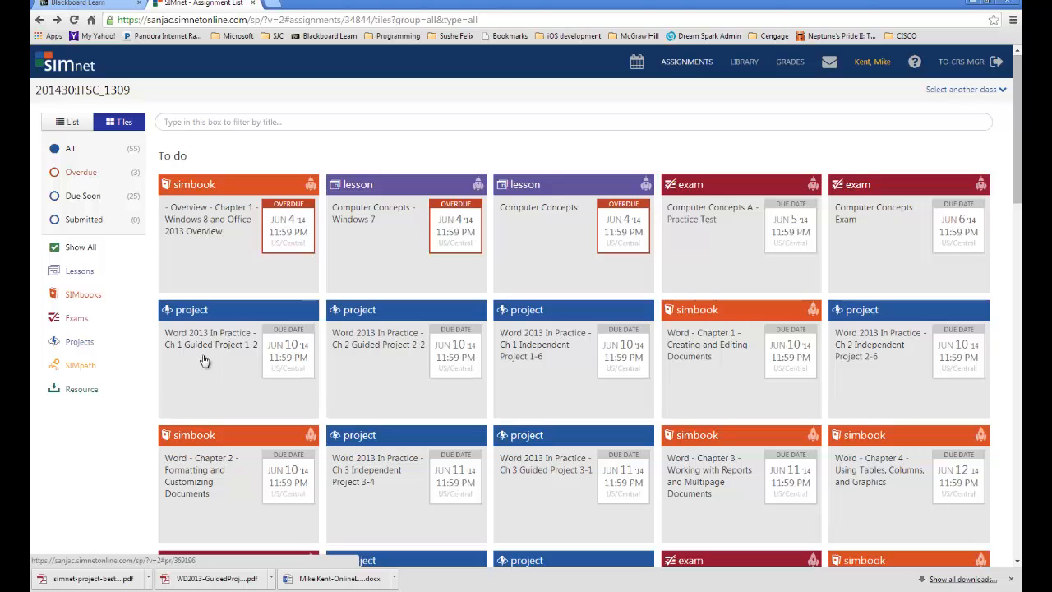
pyautogui.moveTo(212, 346)
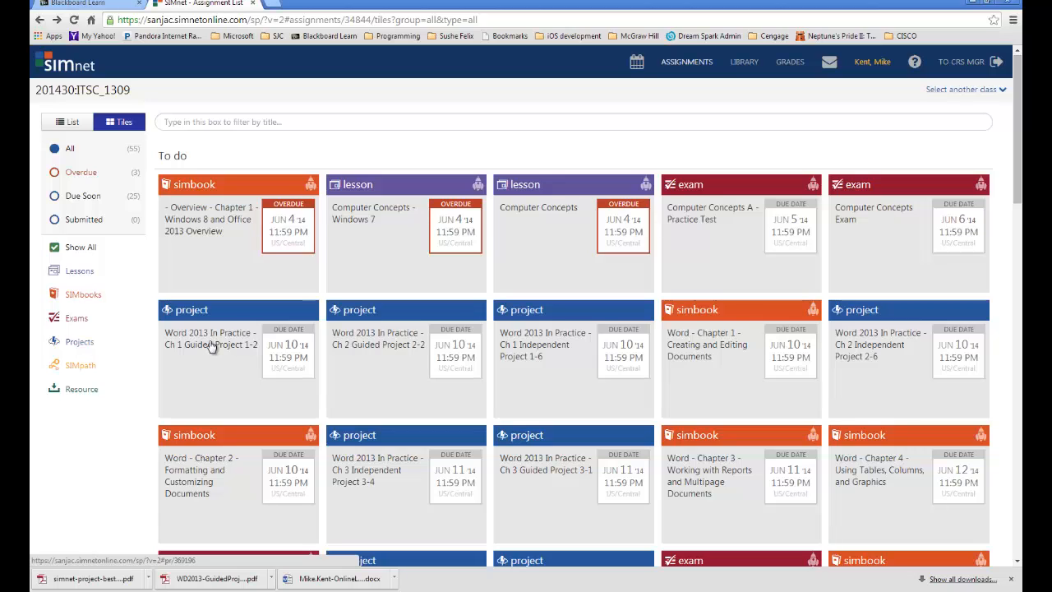
# Step: Open the Ch 1 Guided Project 1-2 assignment from the SIMnet Assignments tiles
pyautogui.click(210, 339)
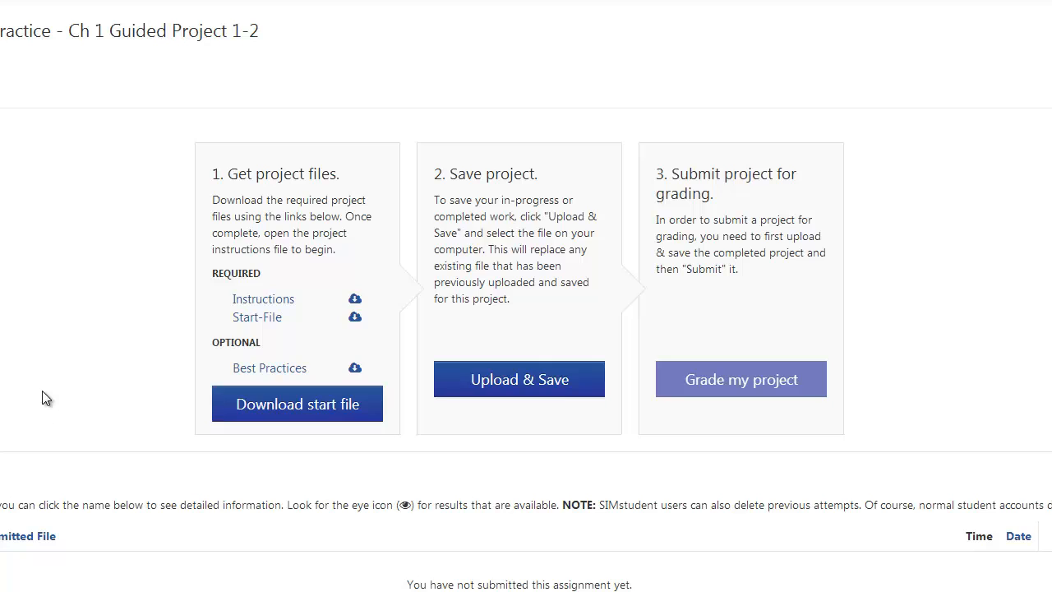
pyautogui.moveTo(270, 369)
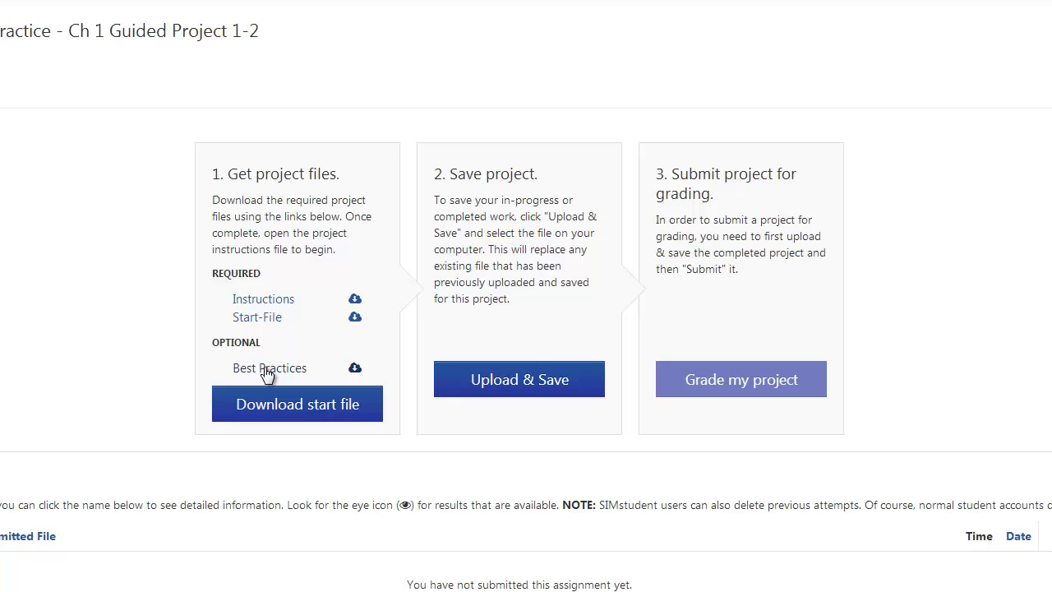
pyautogui.moveTo(265, 369)
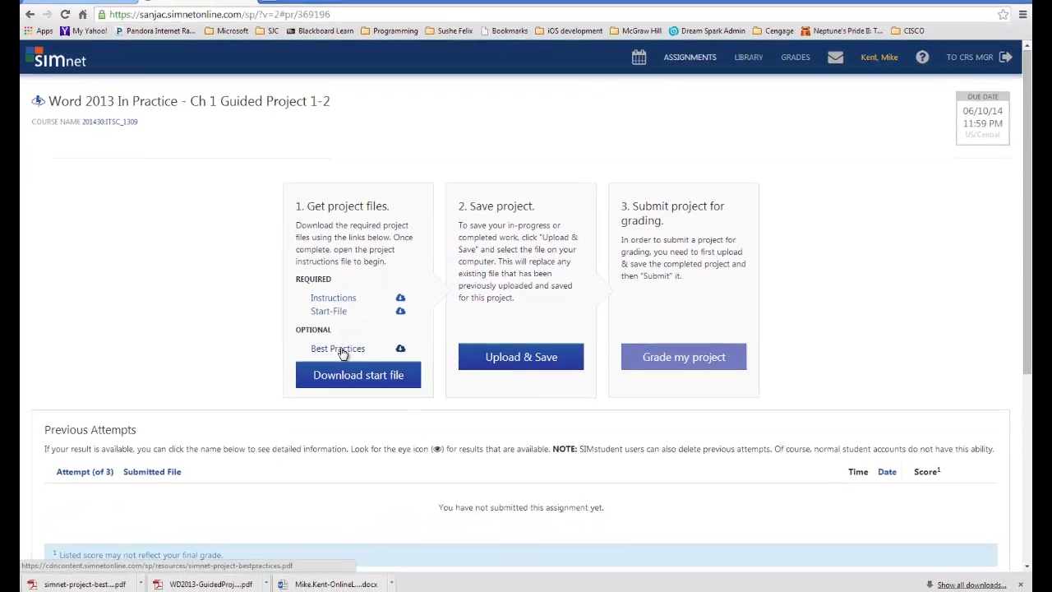
# Step: Download the Best Practices file and browse to Desktop > ITSC 1309 in the save dialog
pyautogui.click(401, 348)
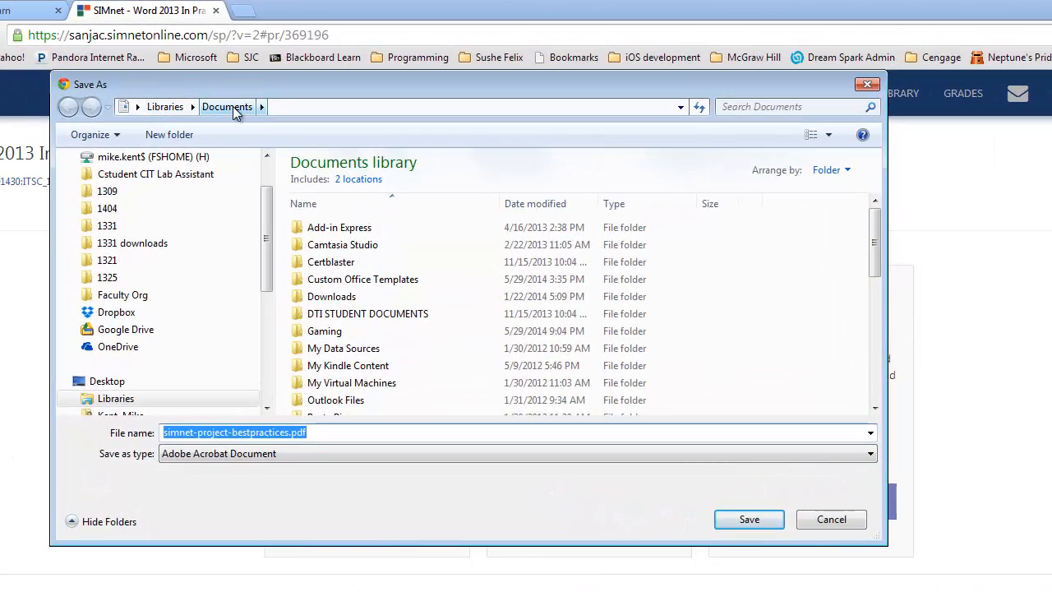
pyautogui.scroll(3)
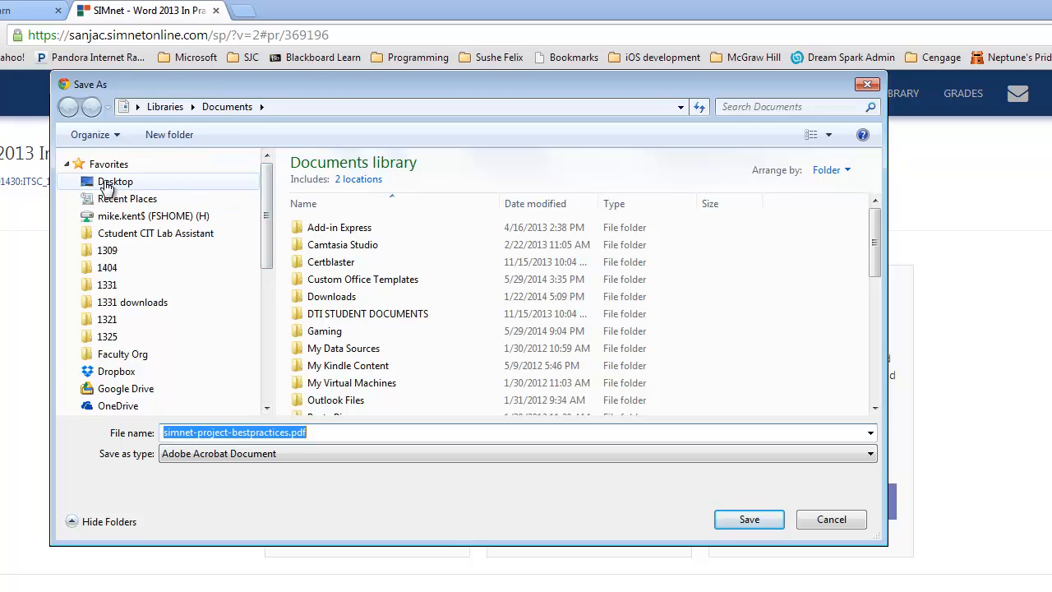
pyautogui.click(115, 181)
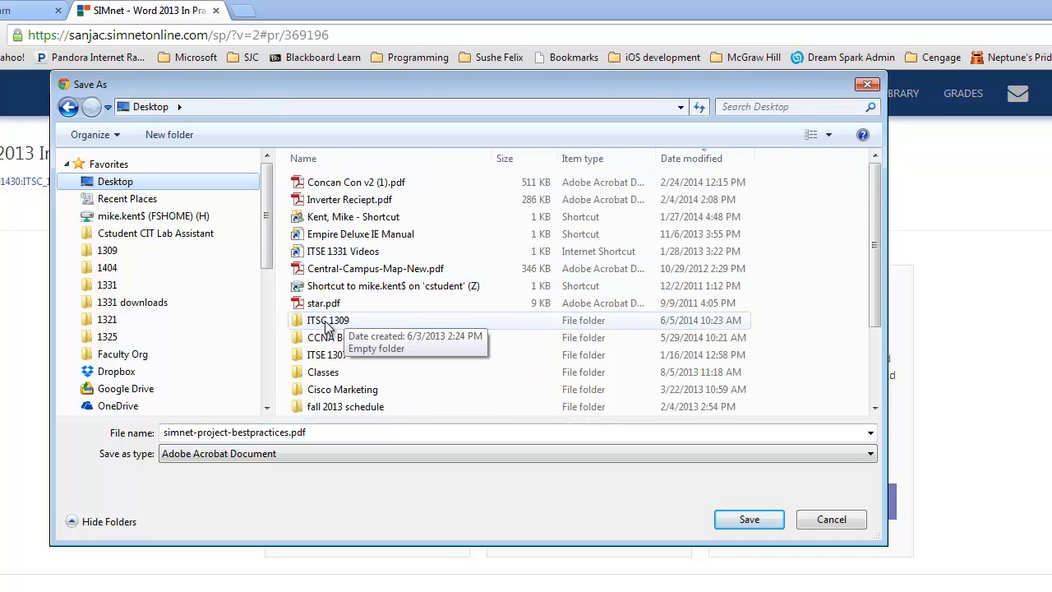
pyautogui.doubleClick(329, 319)
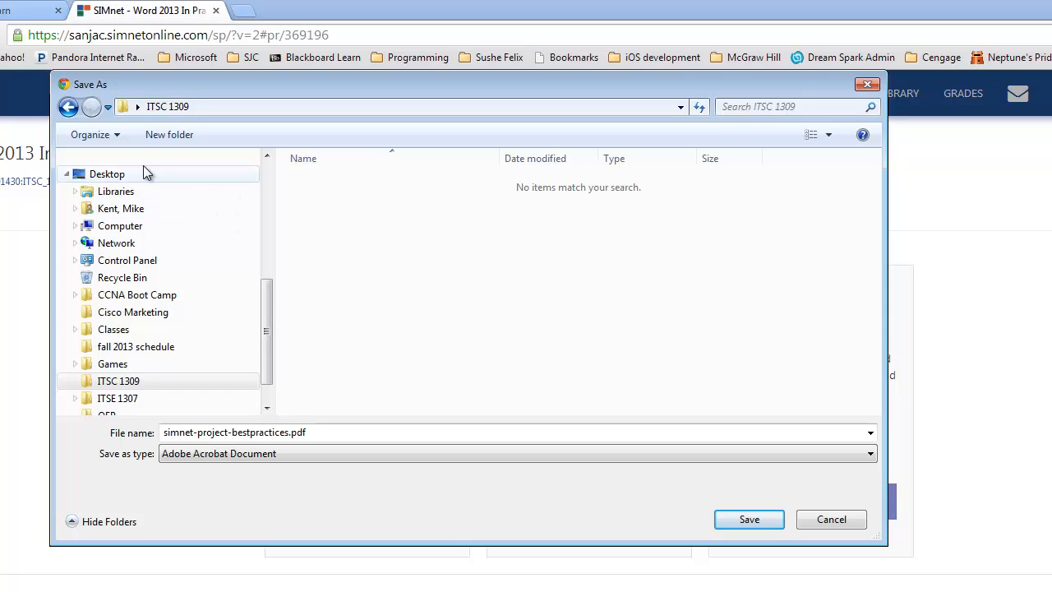
pyautogui.moveTo(169, 135)
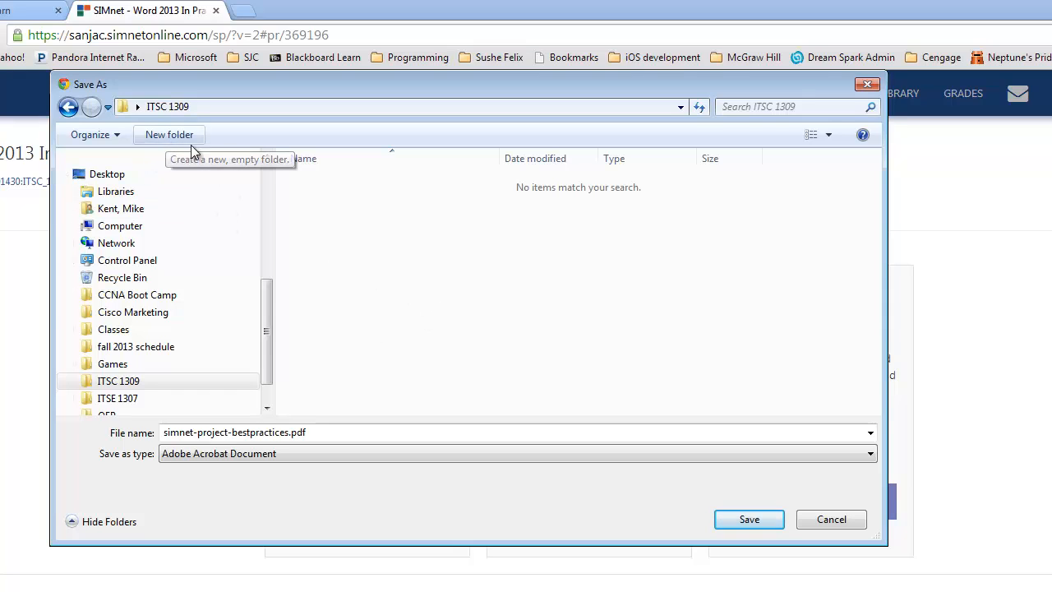
# Step: Create a new folder named Word inside ITSC 1309 and save the Best Practices PDF there
pyautogui.click(167, 135)
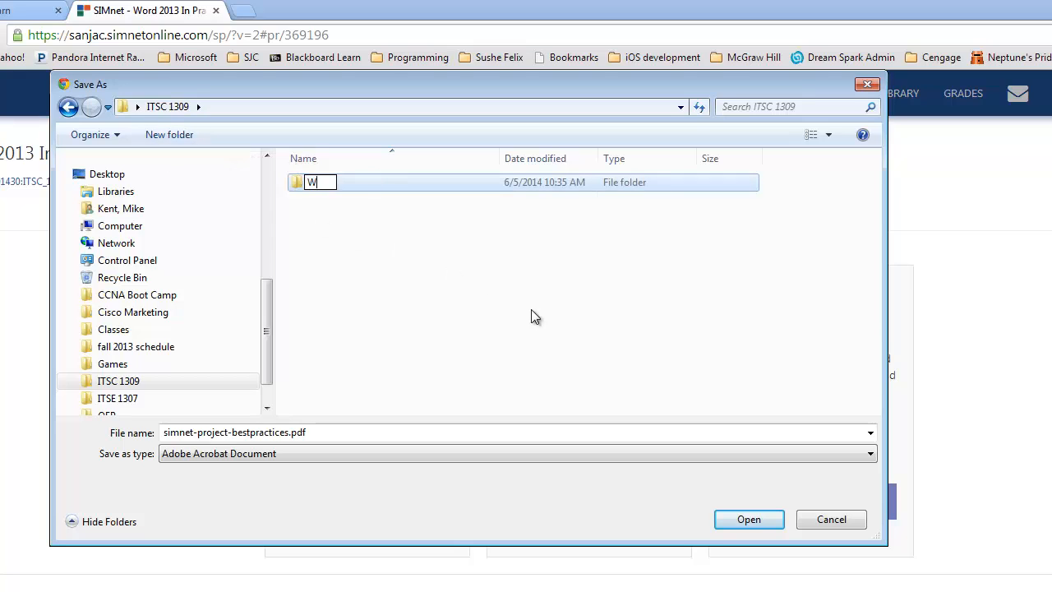
pyautogui.write('ord')
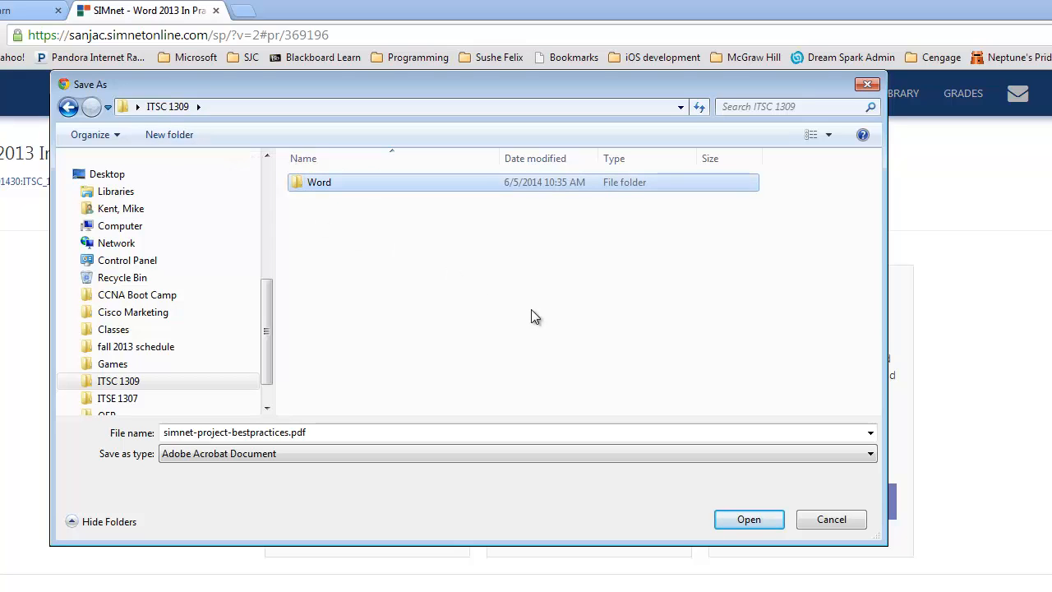
pyautogui.doubleClick(319, 181)
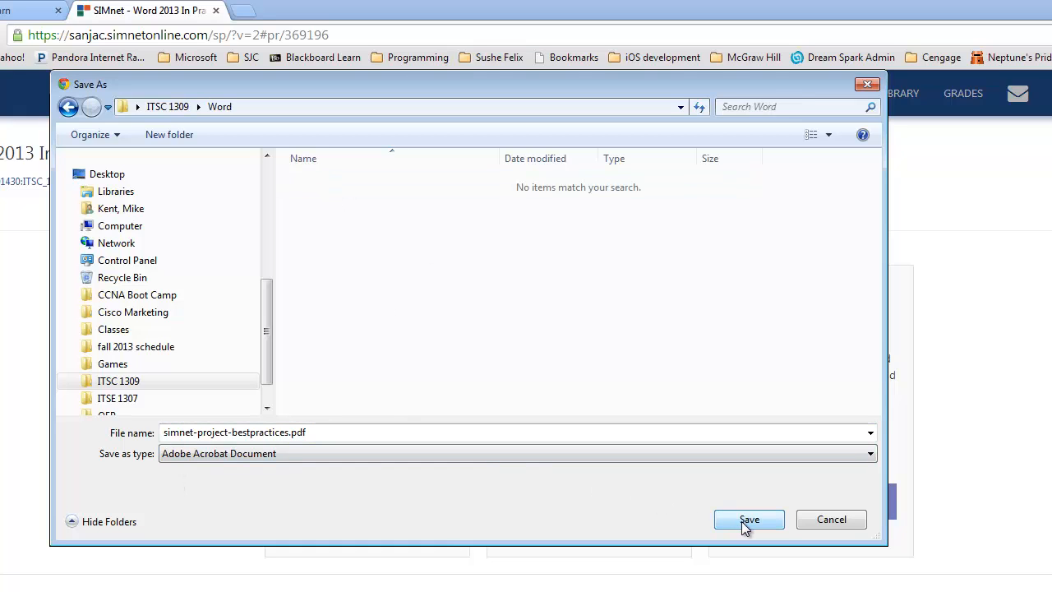
pyautogui.click(749, 520)
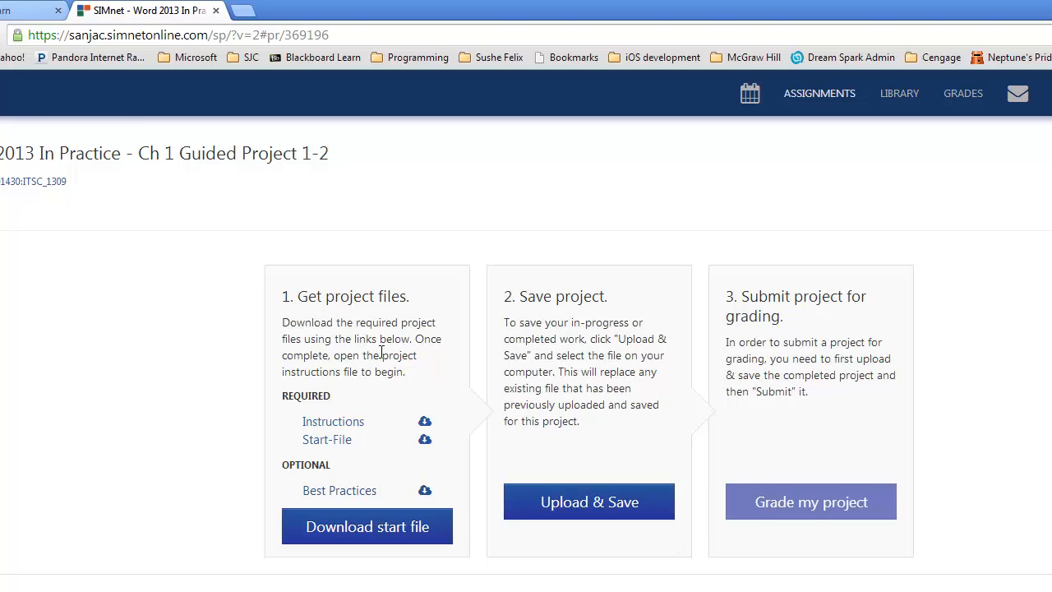
pyautogui.moveTo(344, 425)
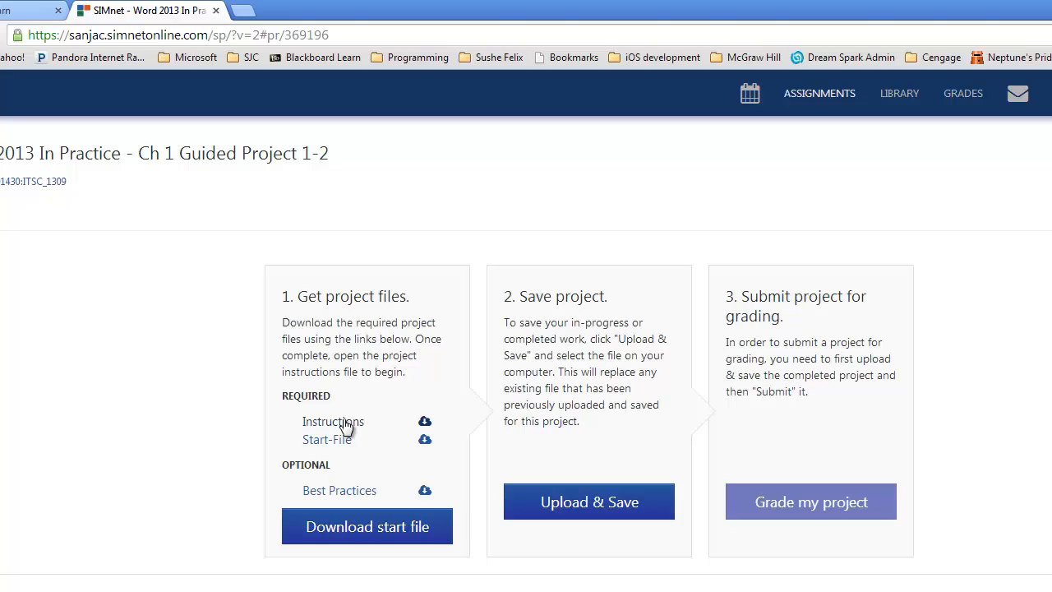
pyautogui.moveTo(329, 444)
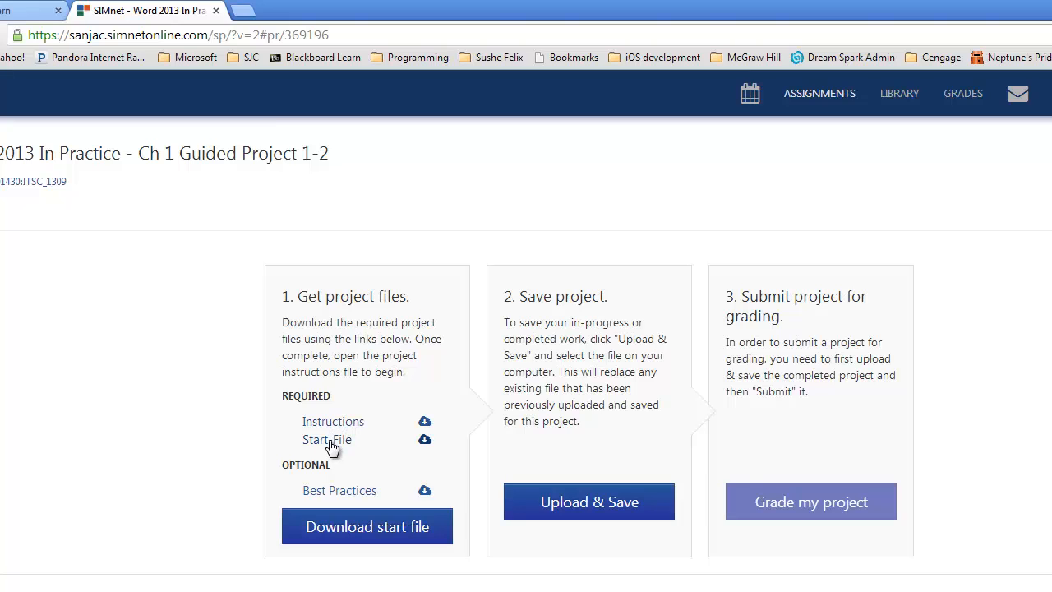
pyautogui.moveTo(333, 434)
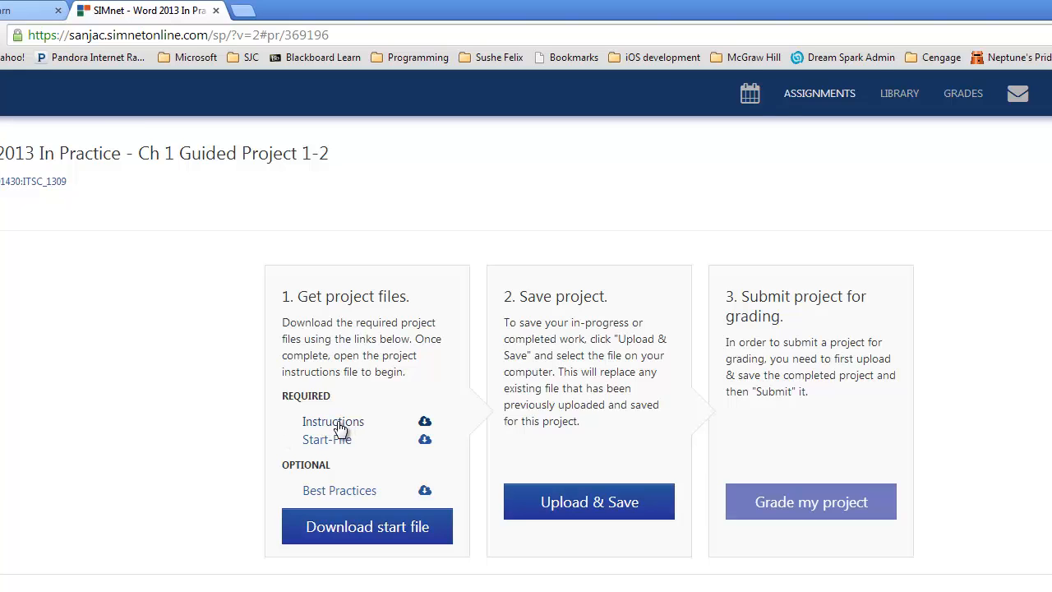
# Step: Save the project instructions PDF into the Word folder and download the start file
pyautogui.click(332, 421)
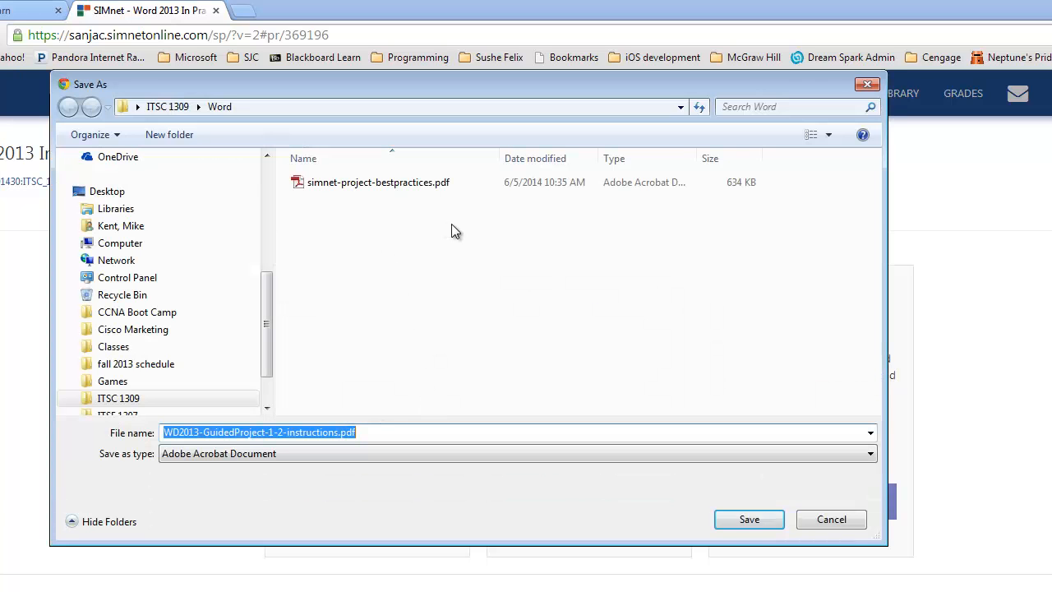
pyautogui.moveTo(419, 273)
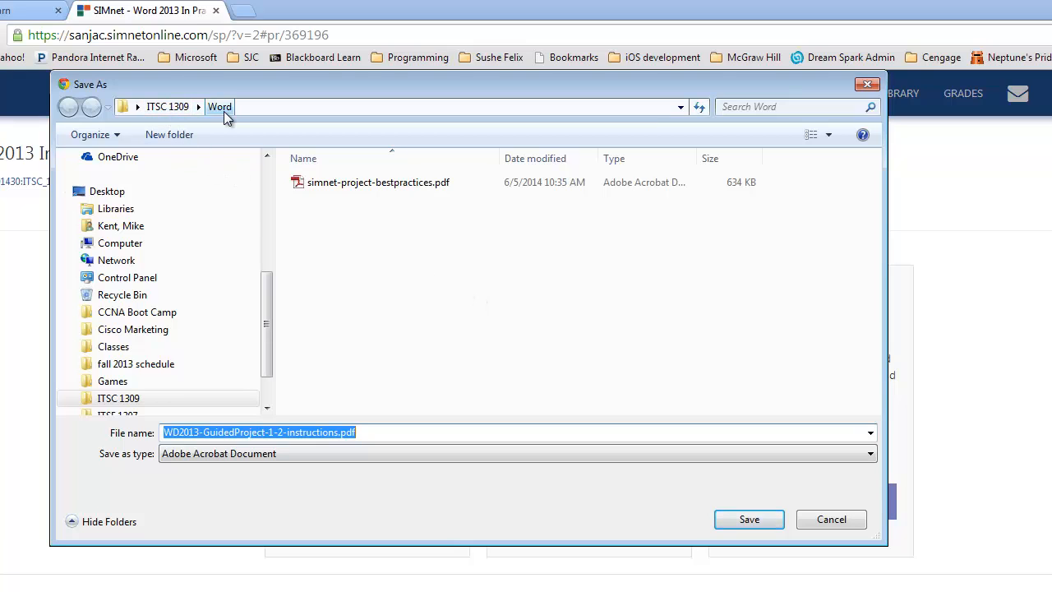
pyautogui.moveTo(749, 520)
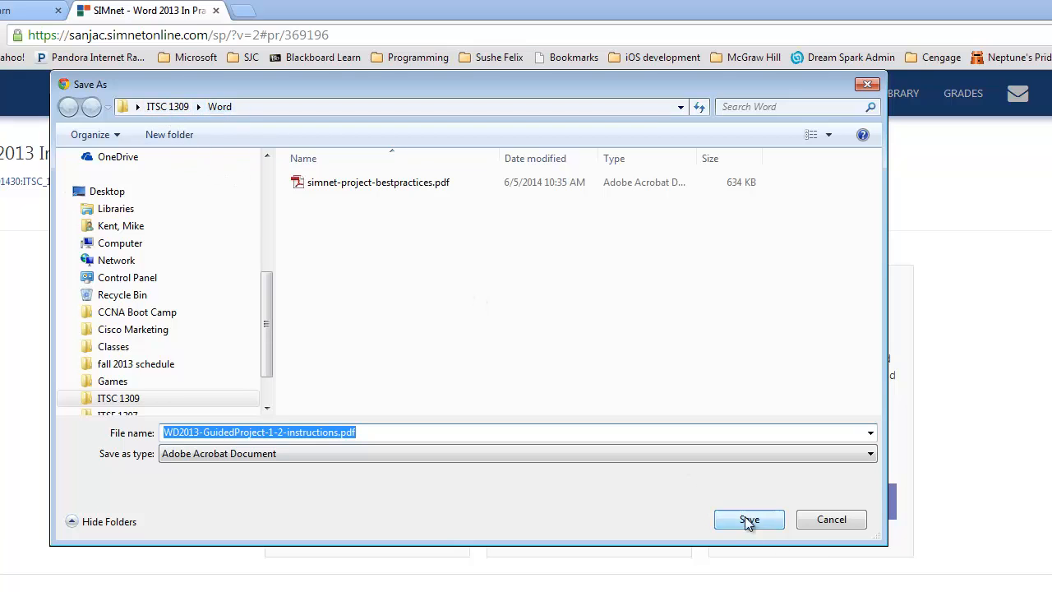
pyautogui.click(750, 519)
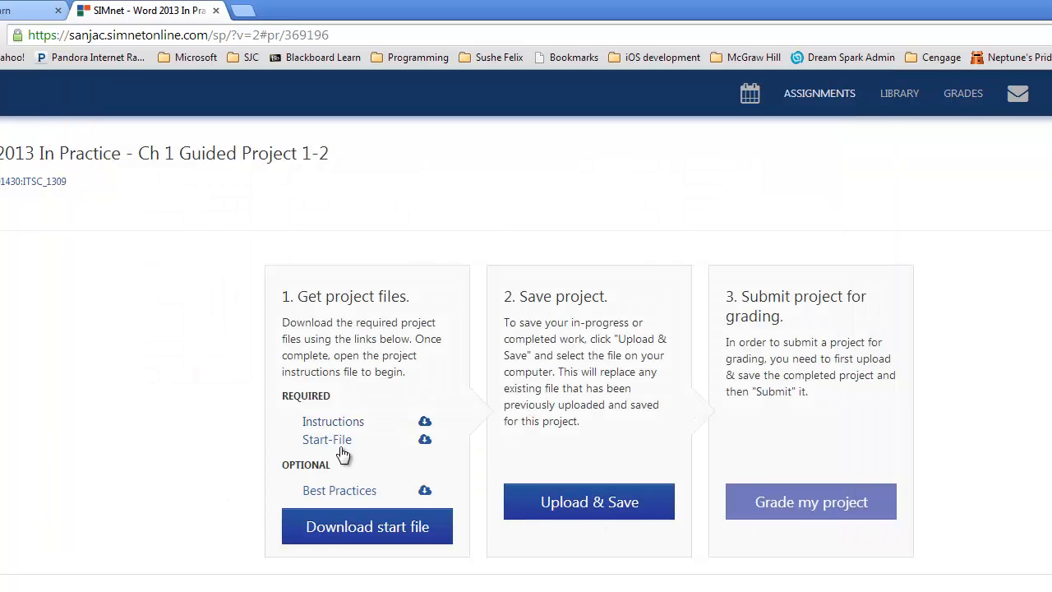
pyautogui.click(367, 526)
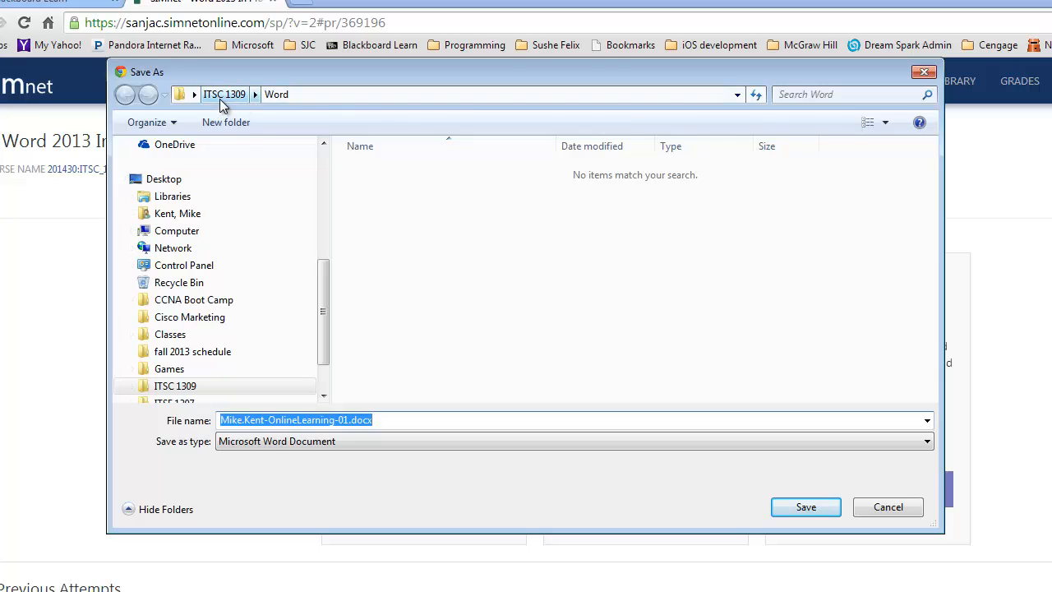
pyautogui.moveTo(277, 94)
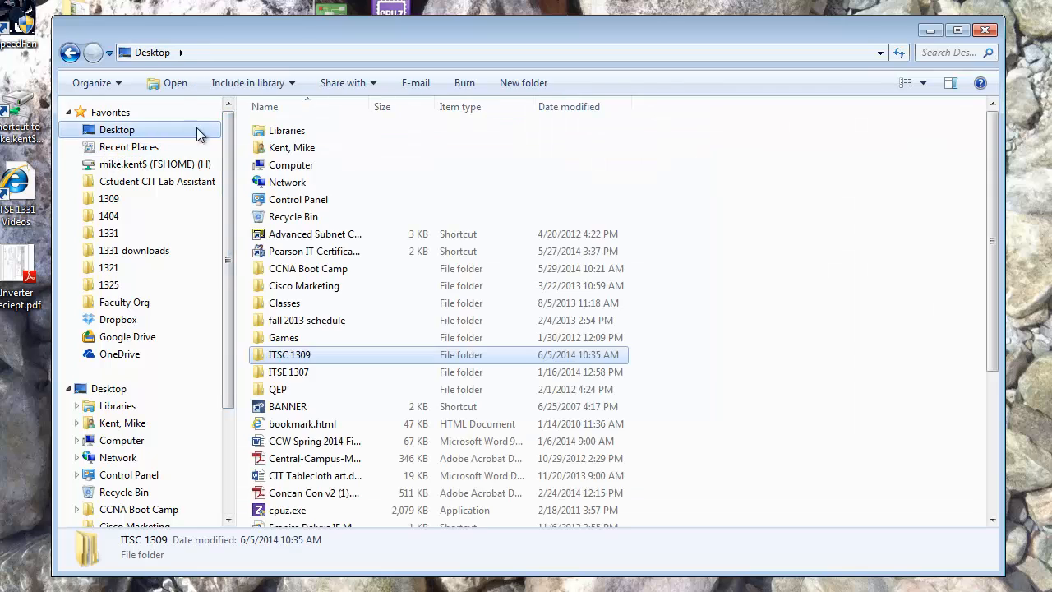
# Step: Browse to ITSC 1309 > Word in Explorer and open simnet-project-bestpractices.pdf in Adobe Reader
pyautogui.doubleClick(289, 355)
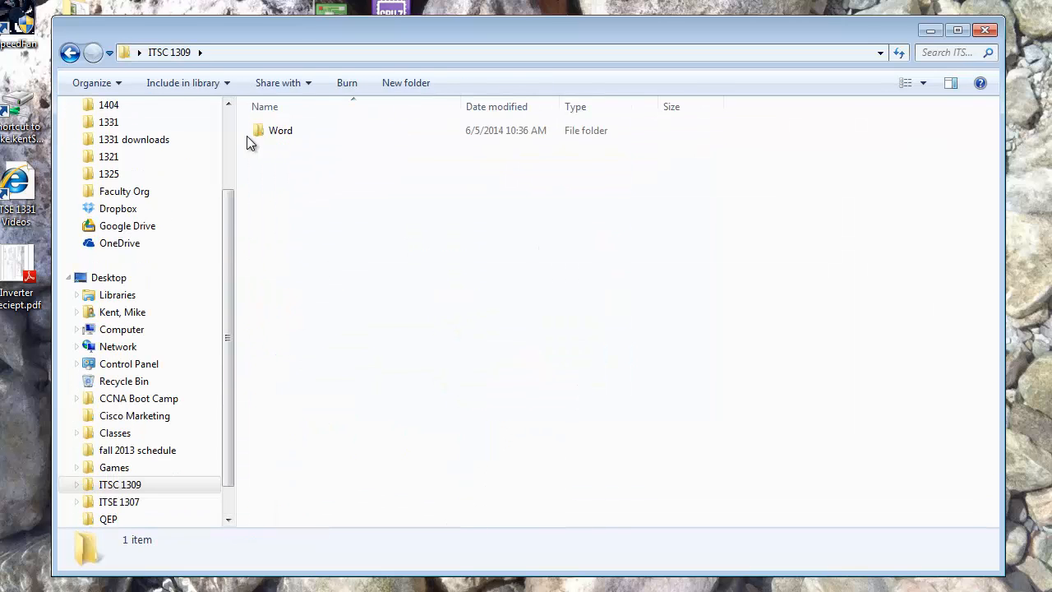
pyautogui.doubleClick(280, 130)
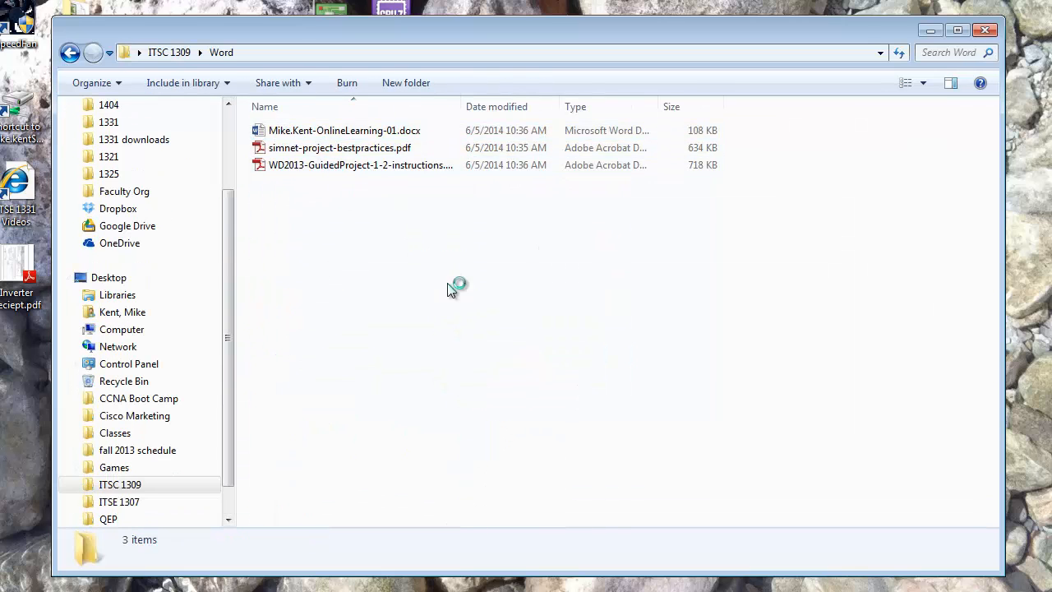
pyautogui.click(957, 30)
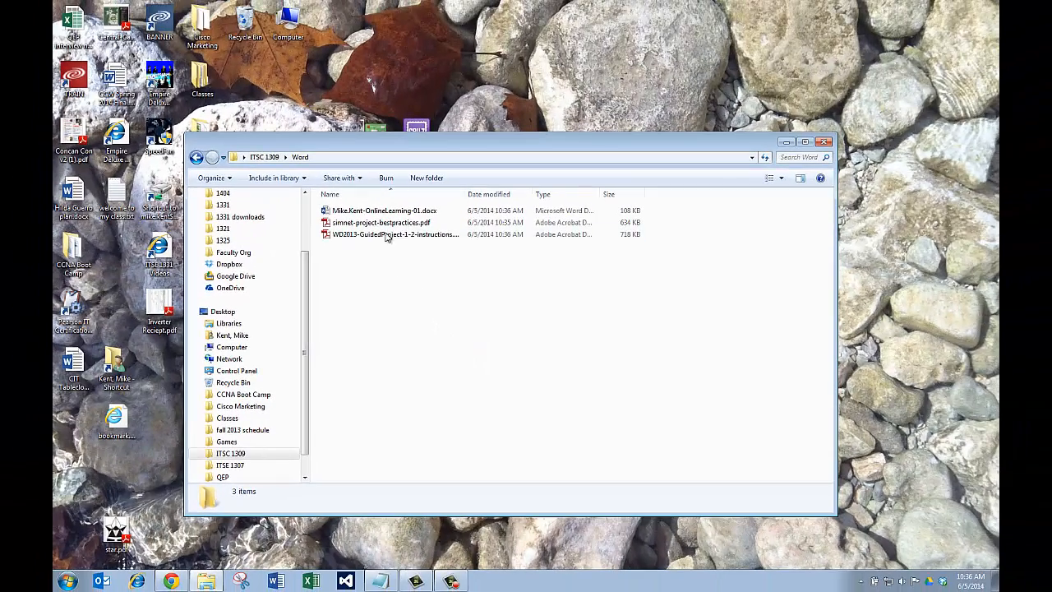
pyautogui.doubleClick(381, 221)
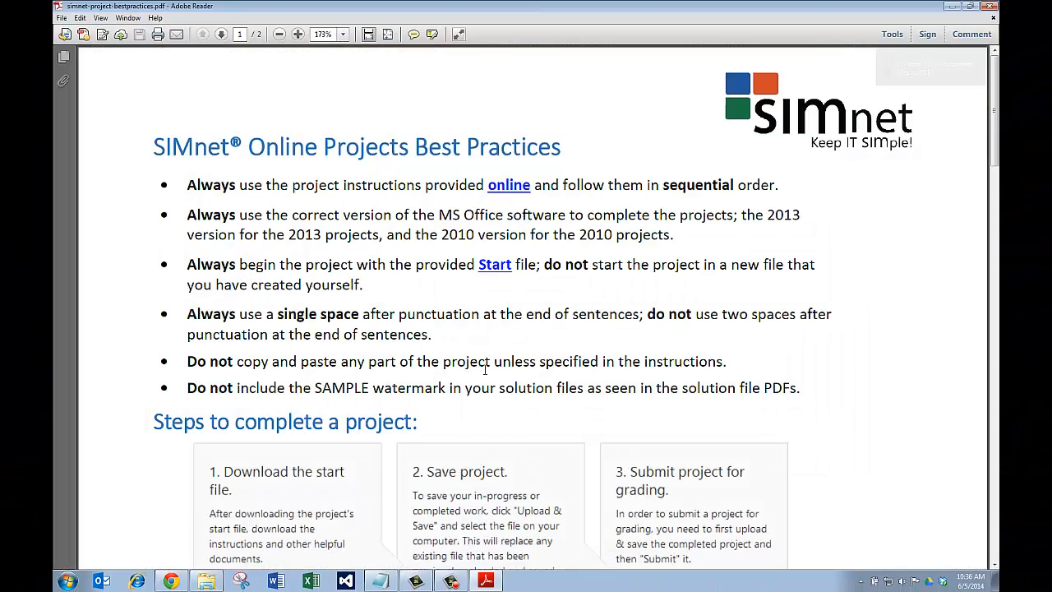
# Step: Scroll through the Best Practices guide to read its steps
pyautogui.scroll(-3)
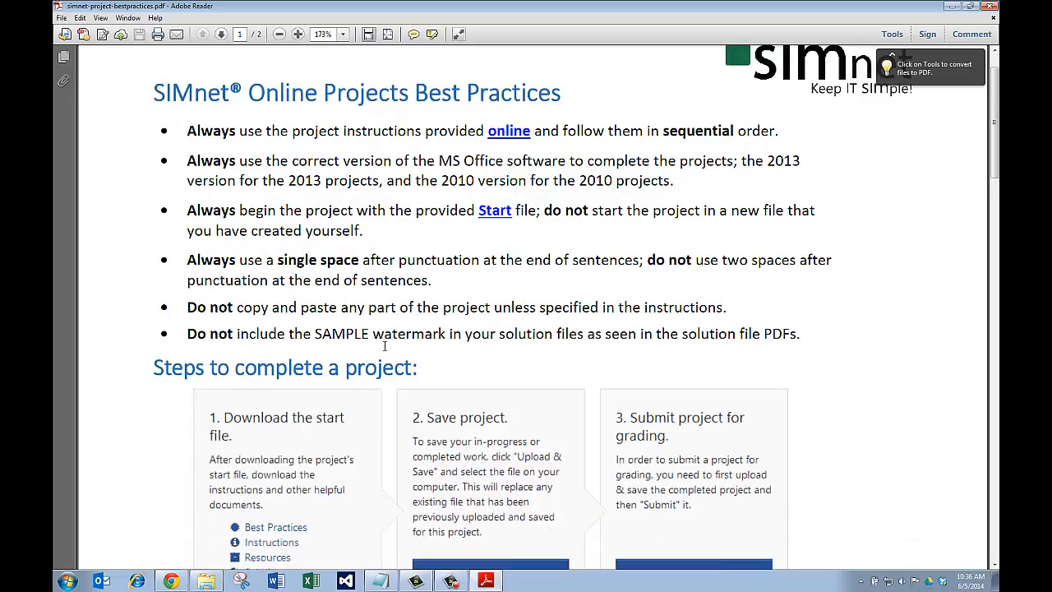
pyautogui.scroll(-3)
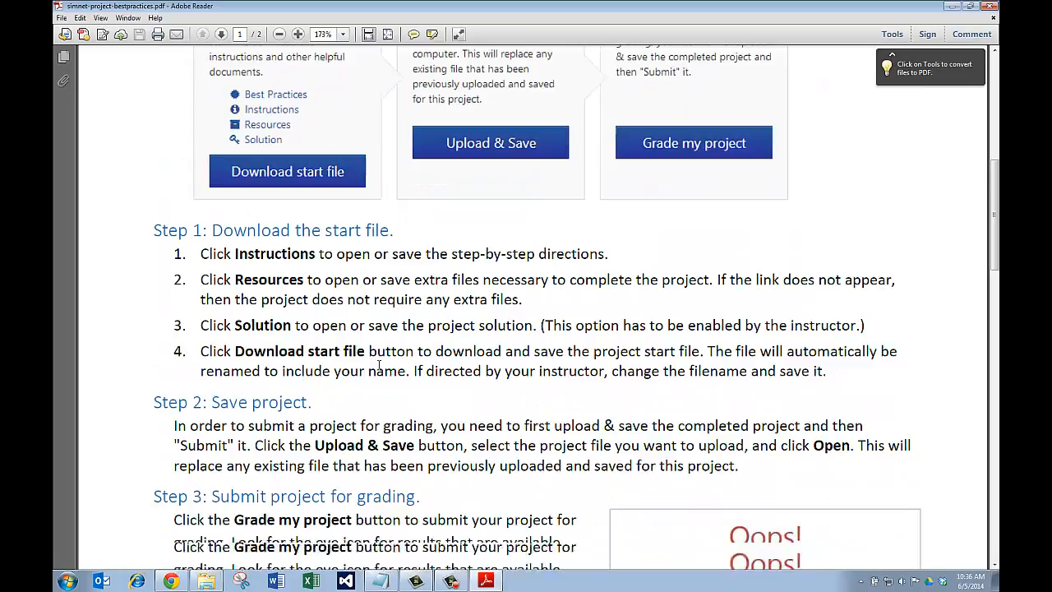
pyautogui.scroll(-3)
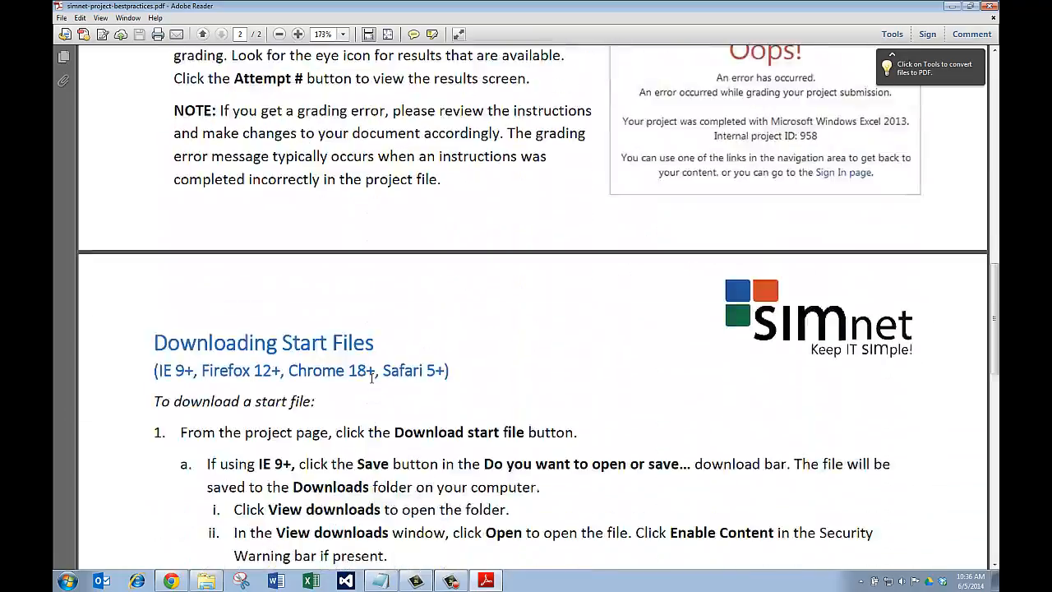
pyautogui.scroll(-3)
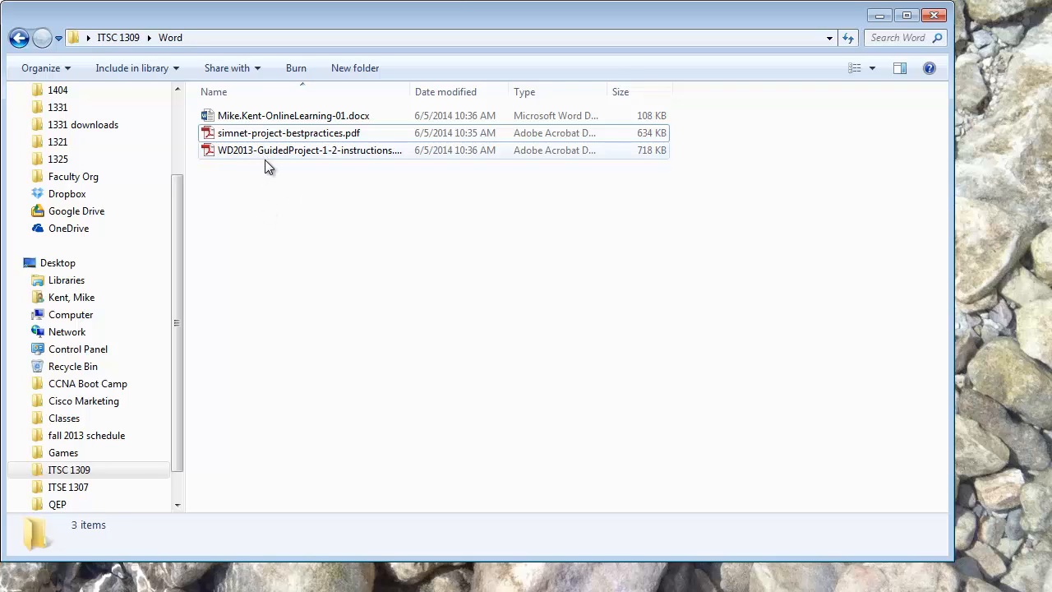
# Step: Open the WD2013-GuidedProject-1-2-instructions PDF from the Word folder in Adobe Reader
pyautogui.click(310, 150)
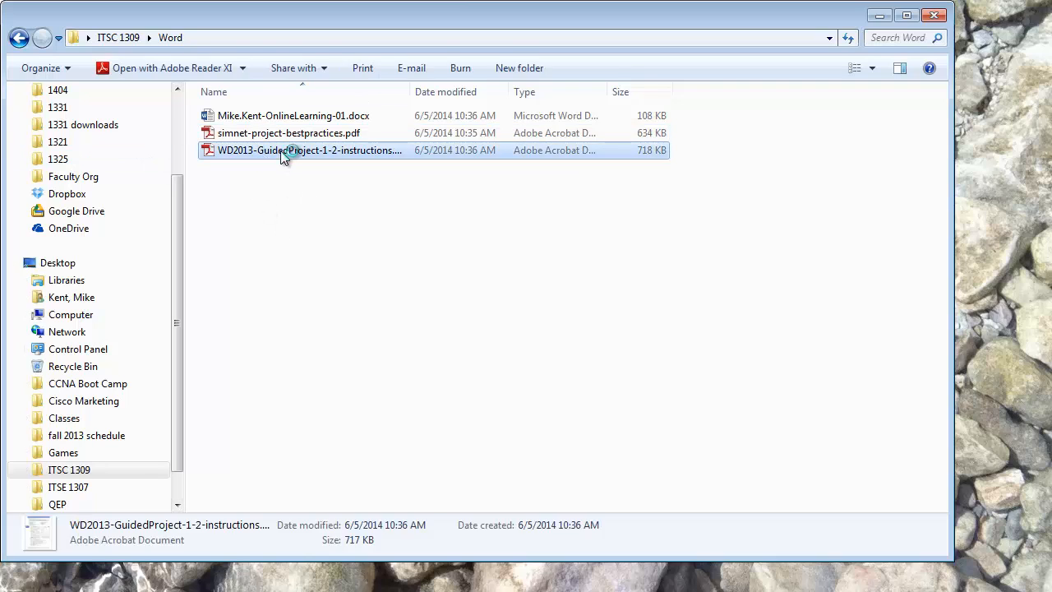
pyautogui.doubleClick(310, 149)
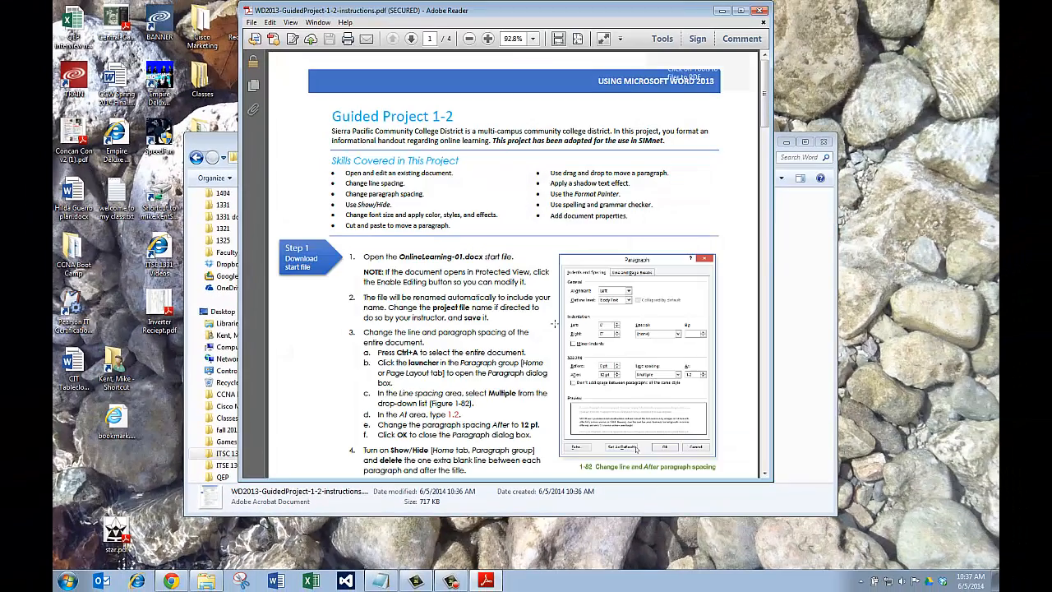
pyautogui.moveTo(663, 39)
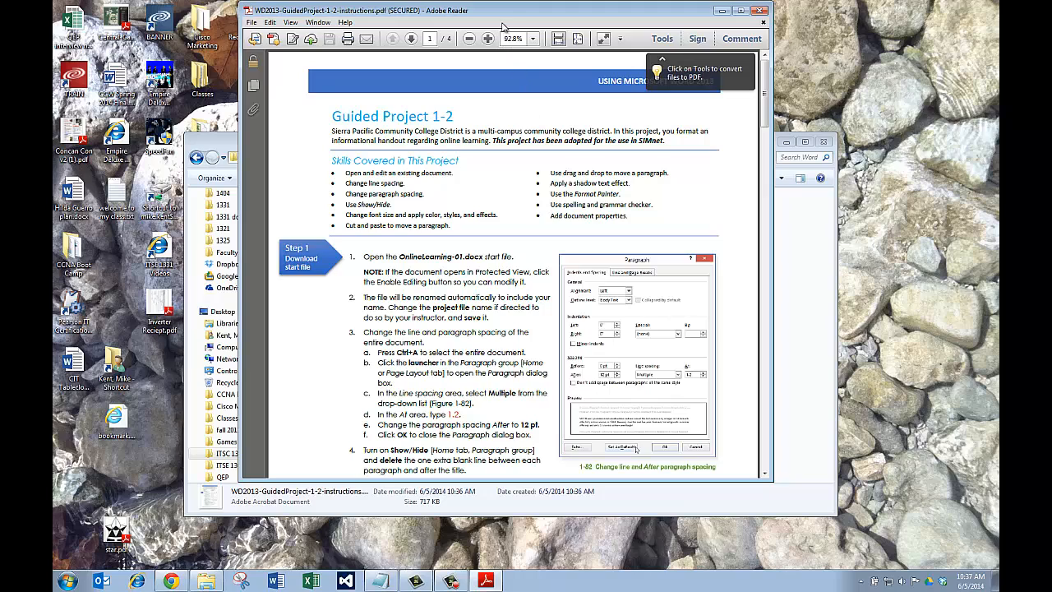
pyautogui.moveTo(510, 17)
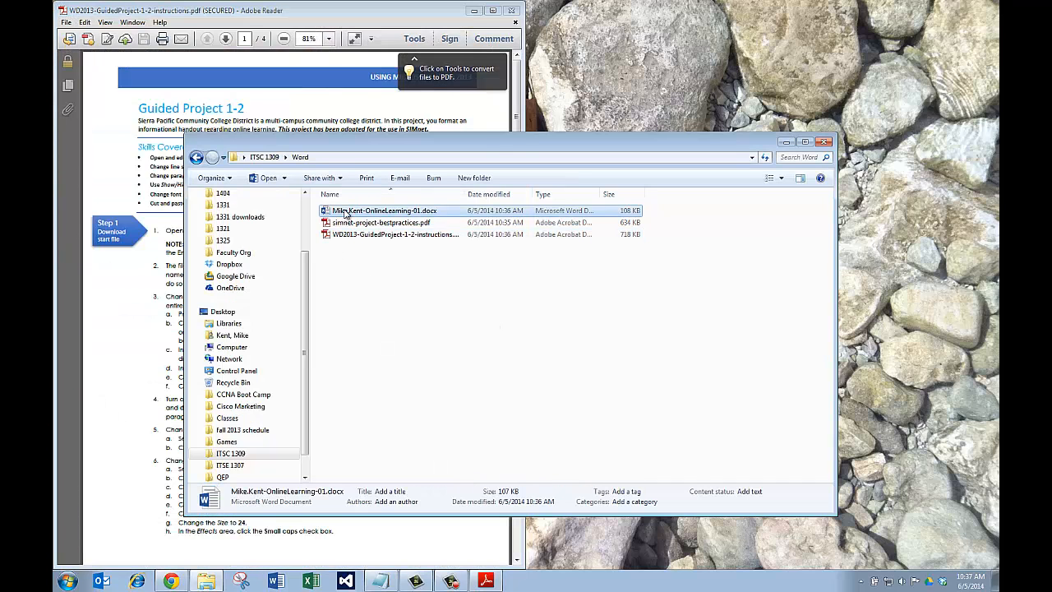
# Step: Open OnlineLearning-01.docx in Word and enable editing from the Protected View bar
pyautogui.doubleClick(384, 211)
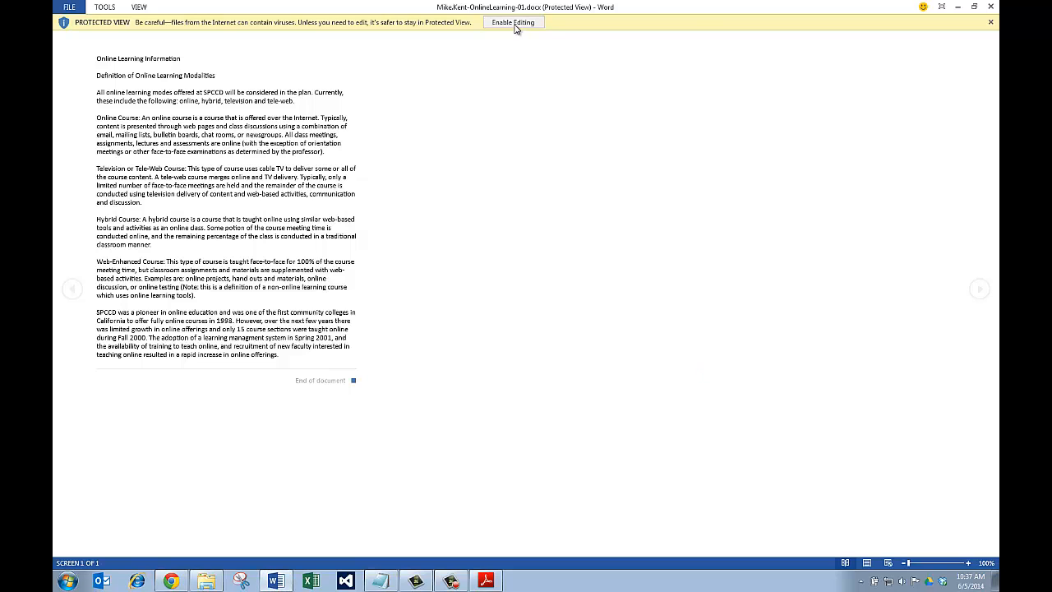
pyautogui.click(513, 23)
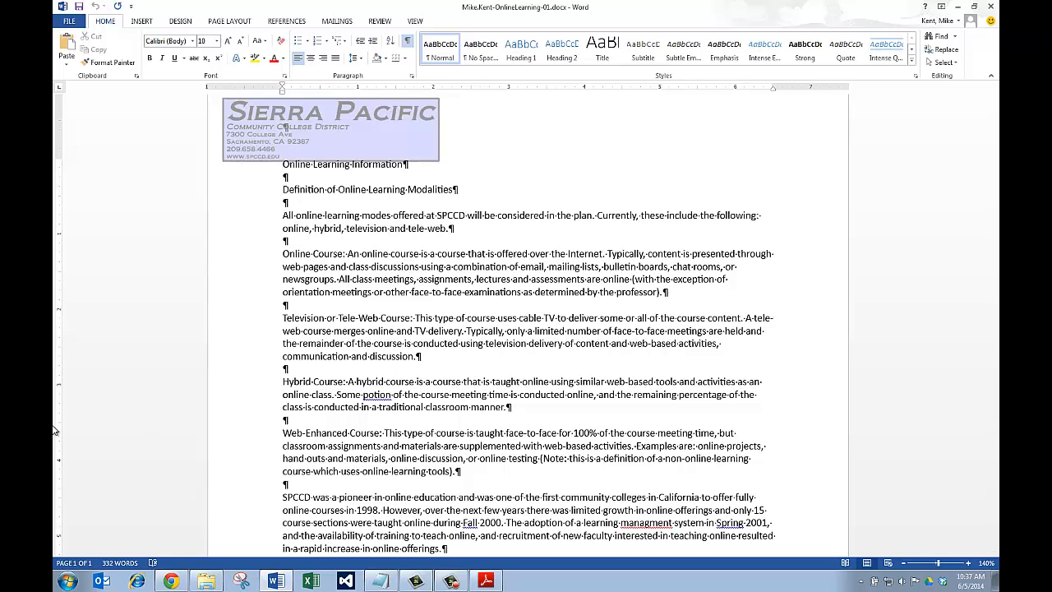
pyautogui.moveTo(60, 339)
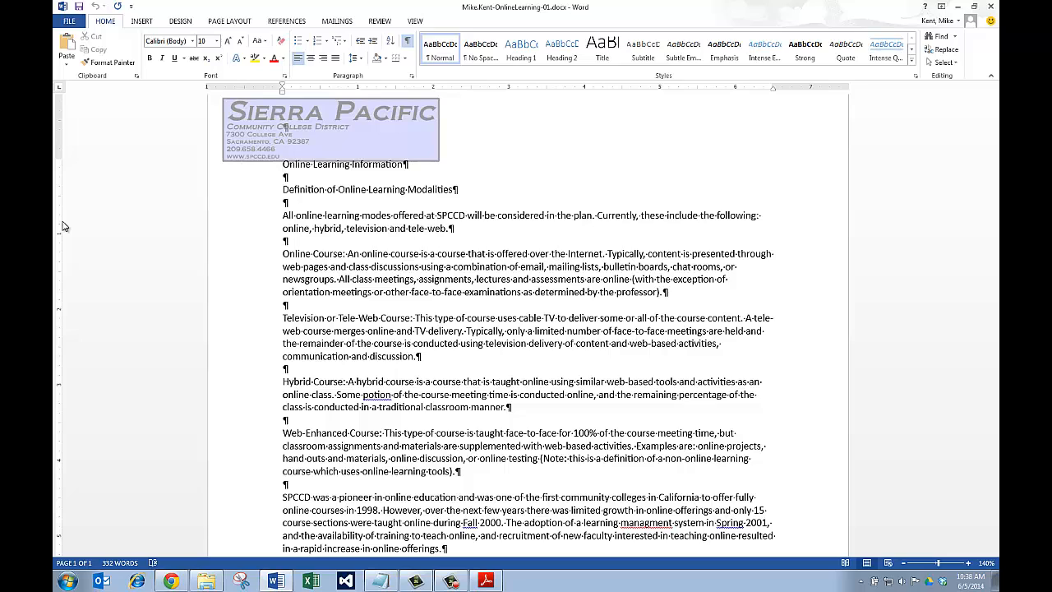
pyautogui.moveTo(101, 119)
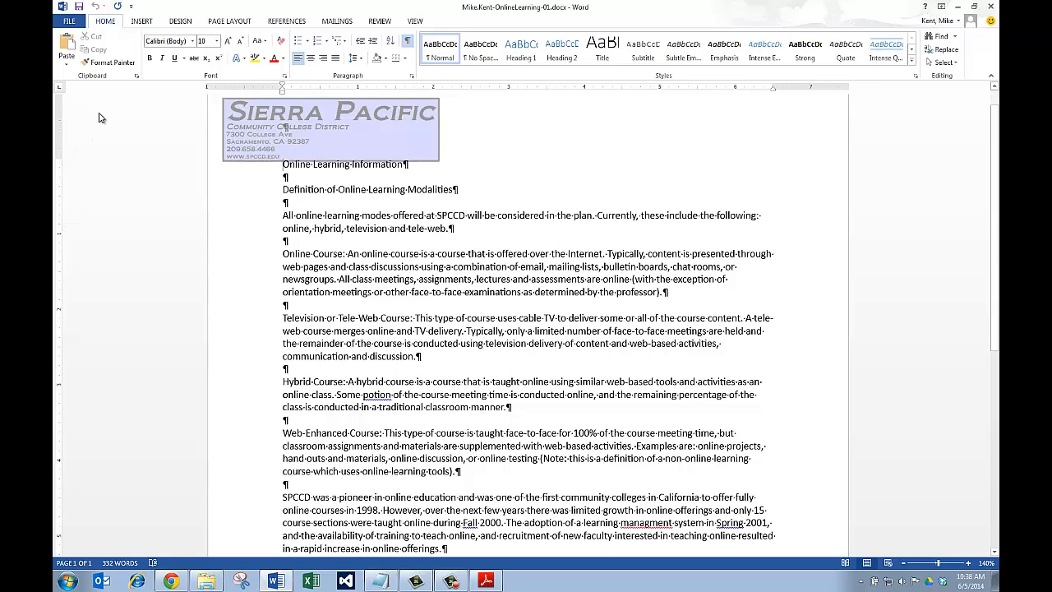
pyautogui.moveTo(337, 210)
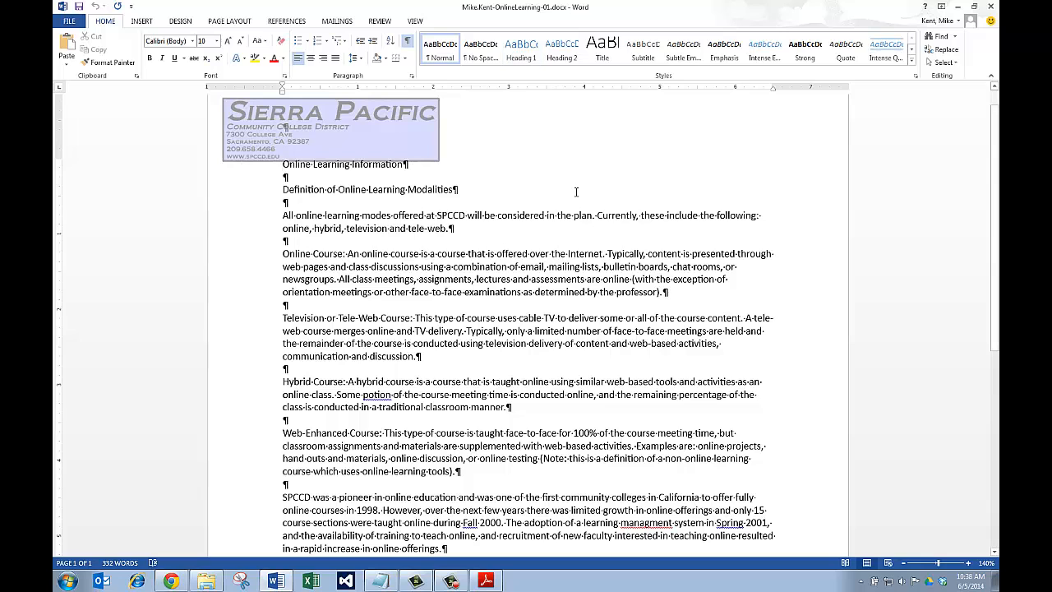
# Step: Start Save As and choose the Word course folder as the destination
pyautogui.click(69, 20)
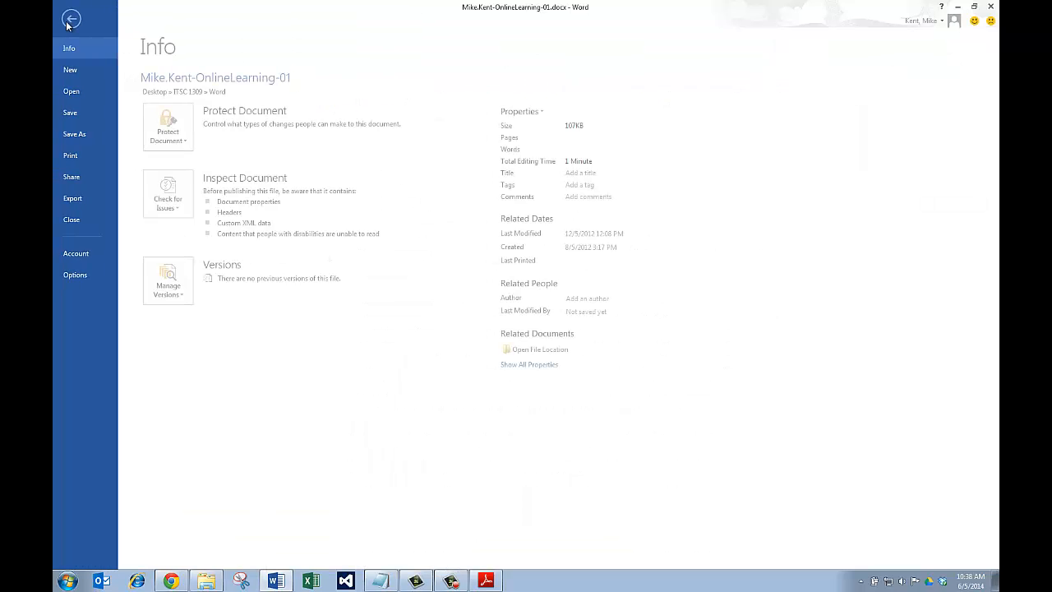
pyautogui.click(79, 135)
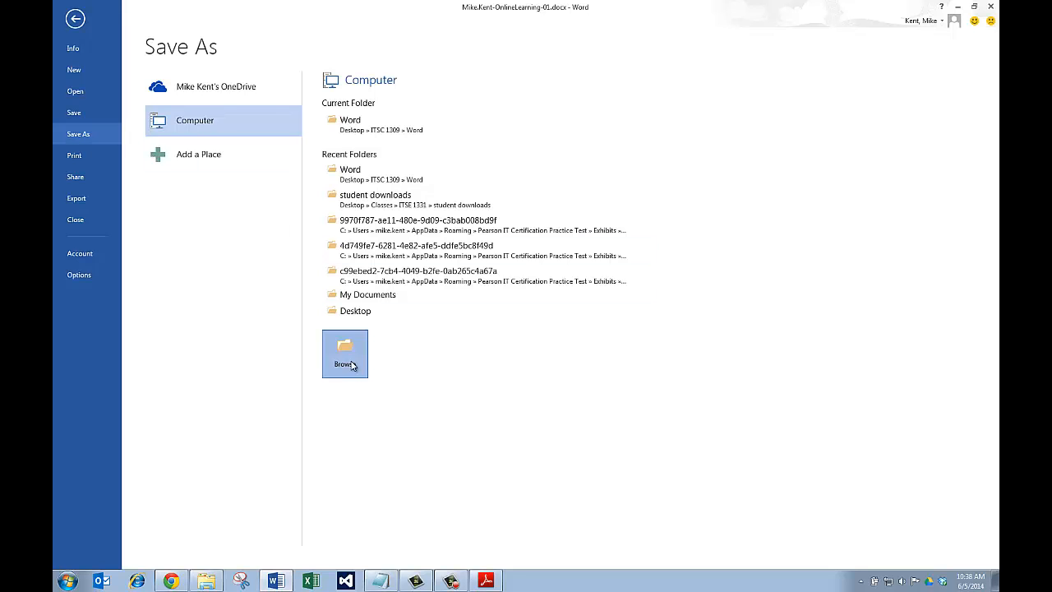
pyautogui.click(345, 353)
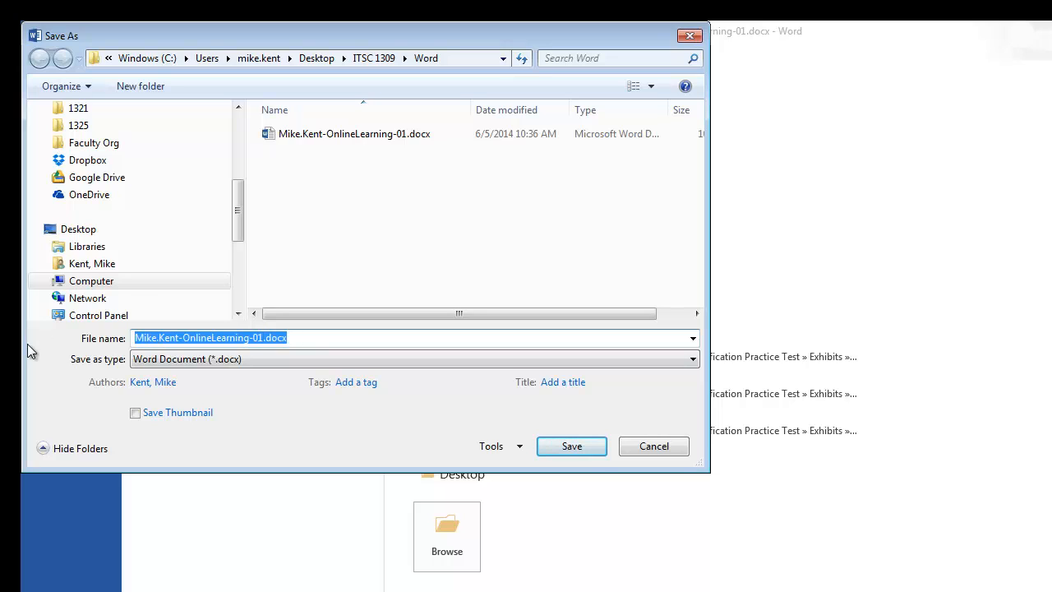
# Step: Name the file MWK Word 1-2 and save it
pyautogui.write('M')
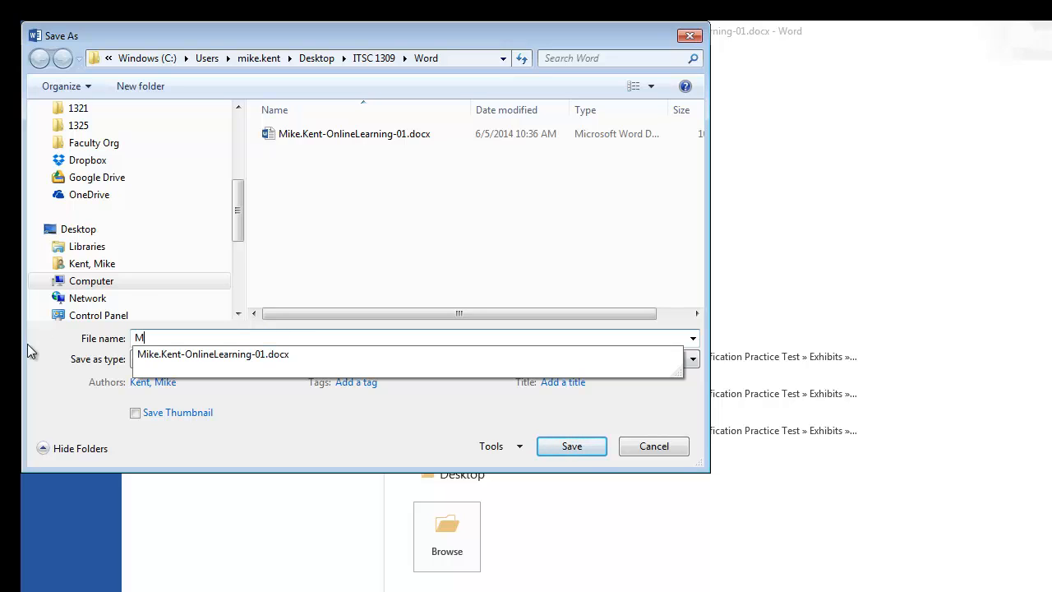
pyautogui.write('WK')
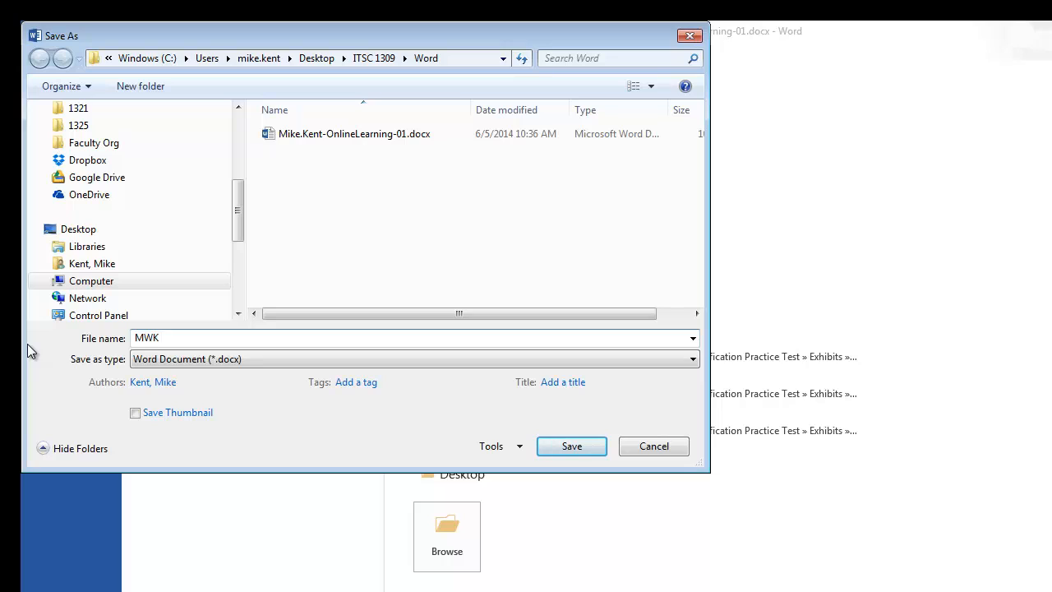
pyautogui.write('Word 1')
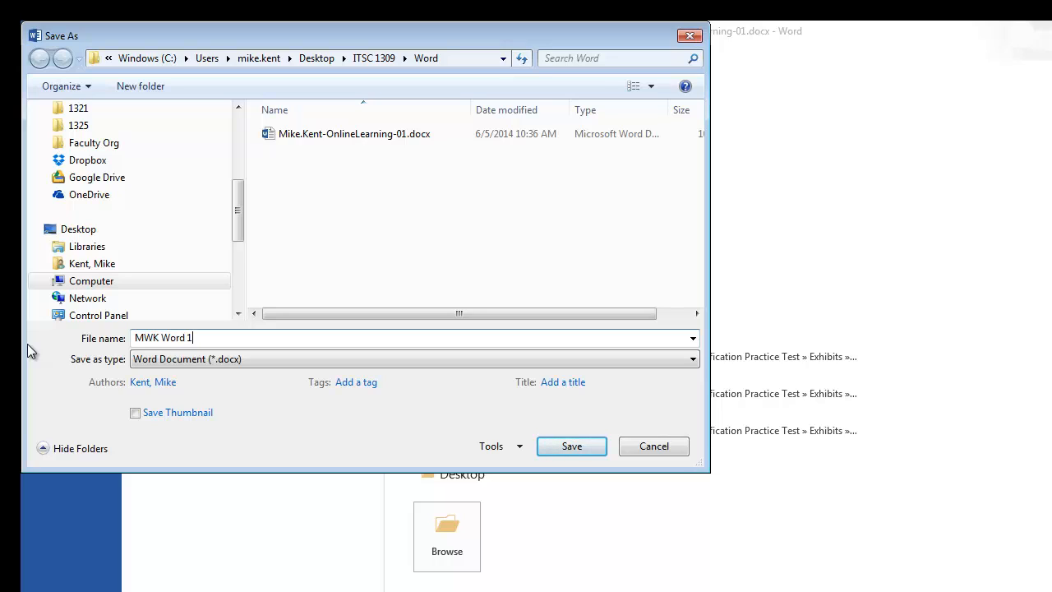
pyautogui.write('-2')
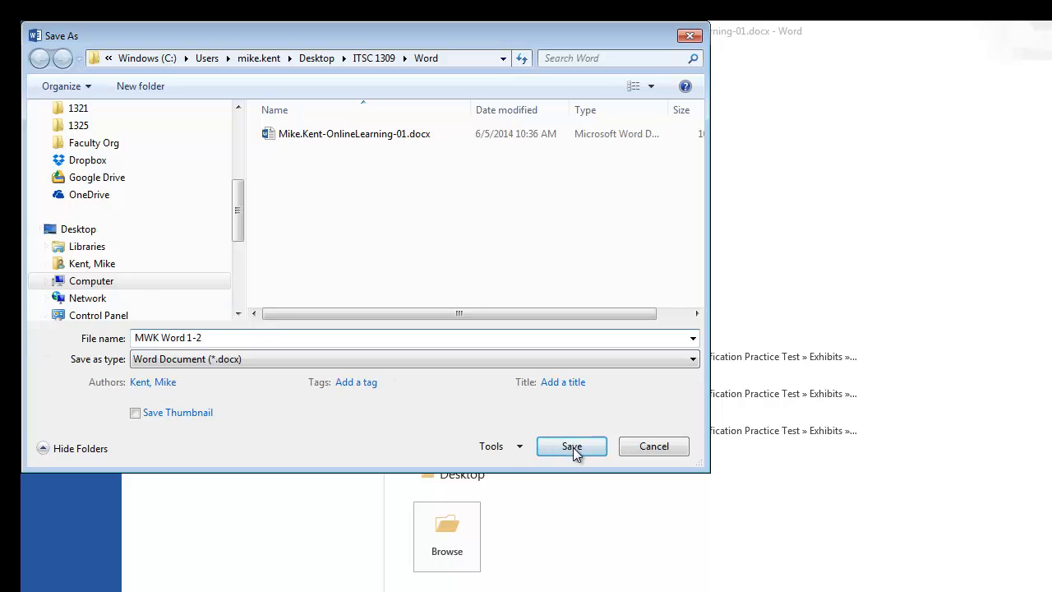
pyautogui.click(572, 446)
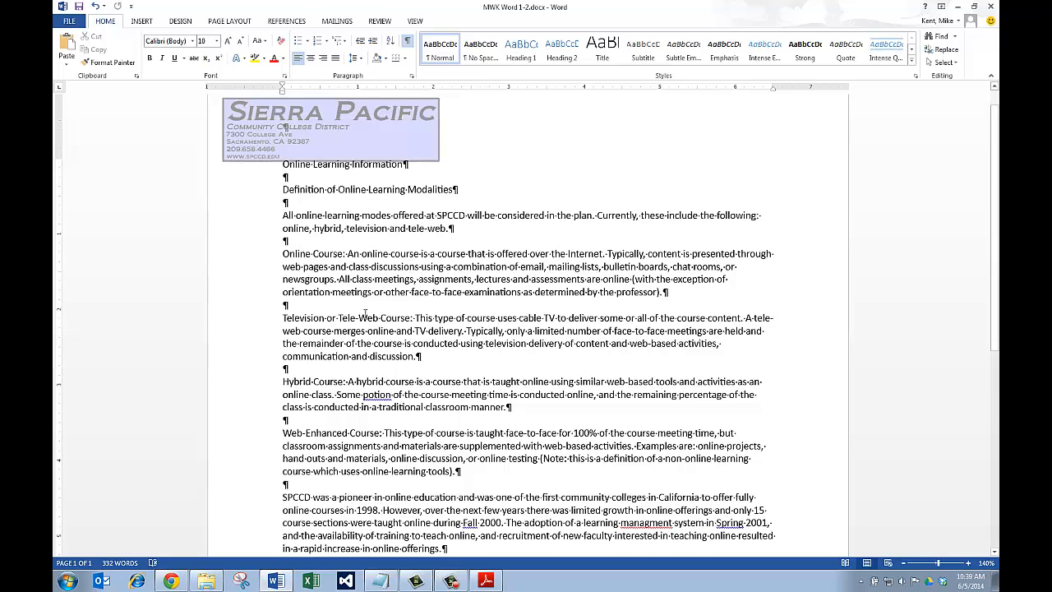
# Step: Select all text and set Multiple 1.2 line spacing with 12 pt after each paragraph
pyautogui.press('ctrl+a')
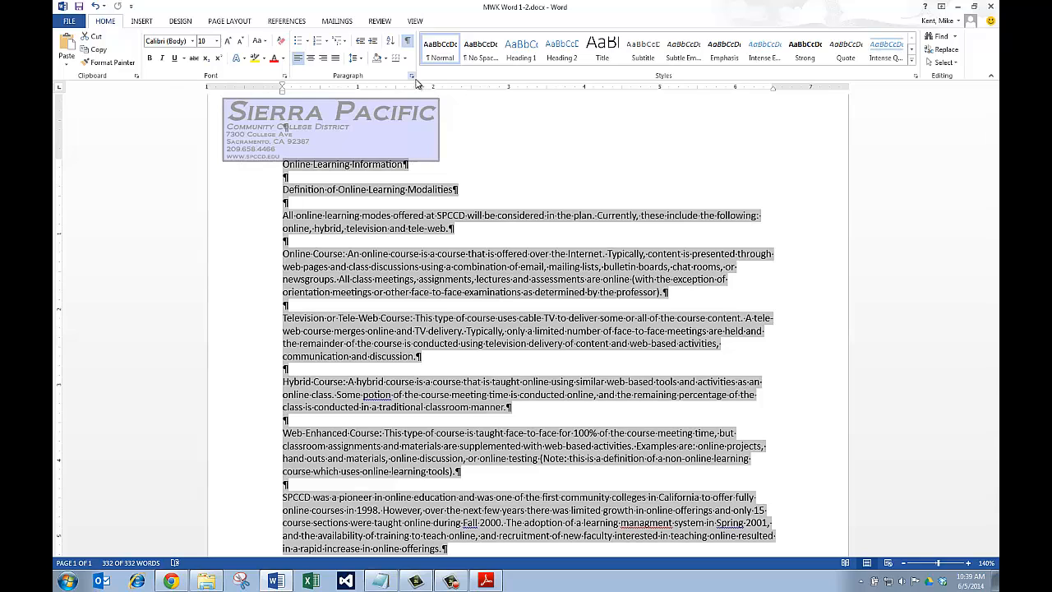
pyautogui.click(411, 79)
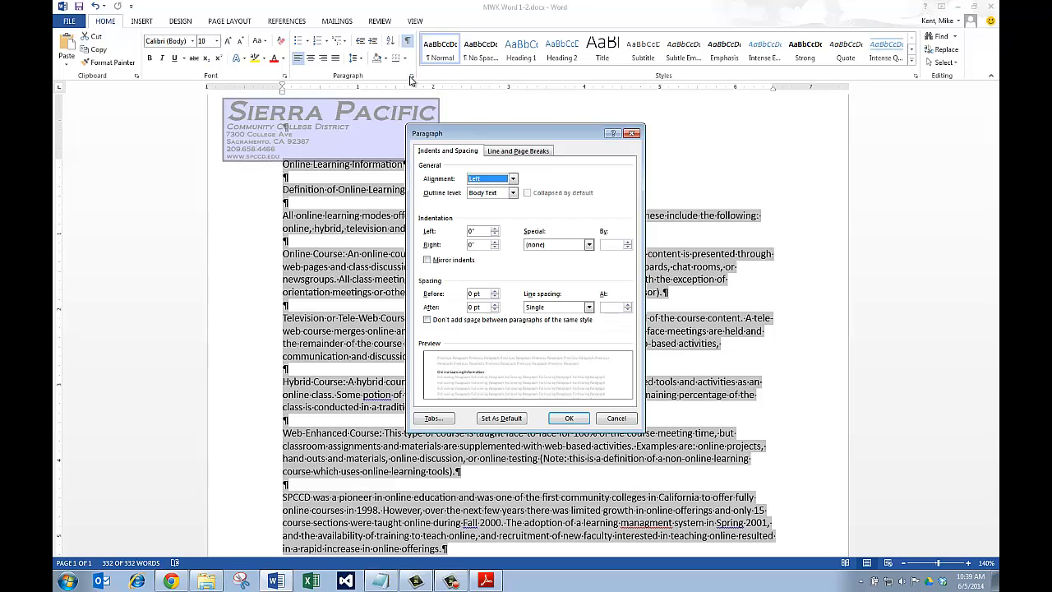
pyautogui.moveTo(459, 128)
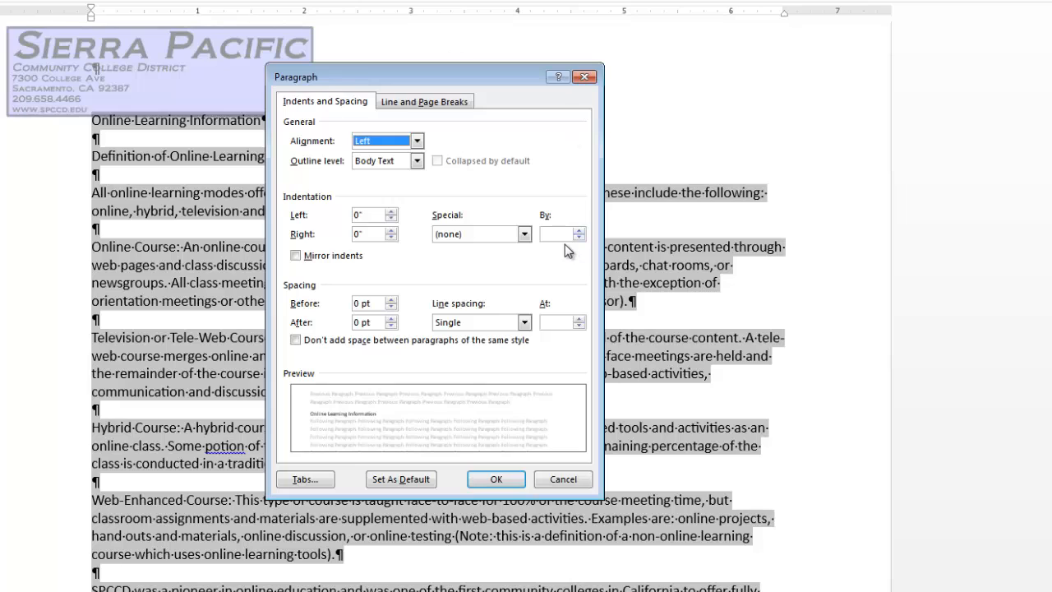
pyautogui.moveTo(553, 320)
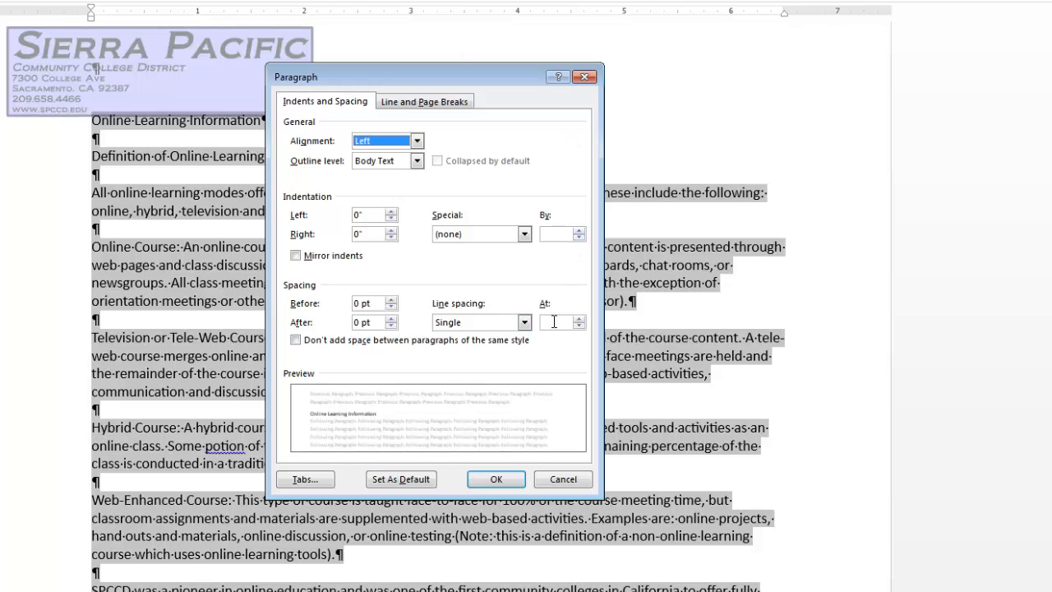
pyautogui.click(480, 321)
pyautogui.write('1.2')
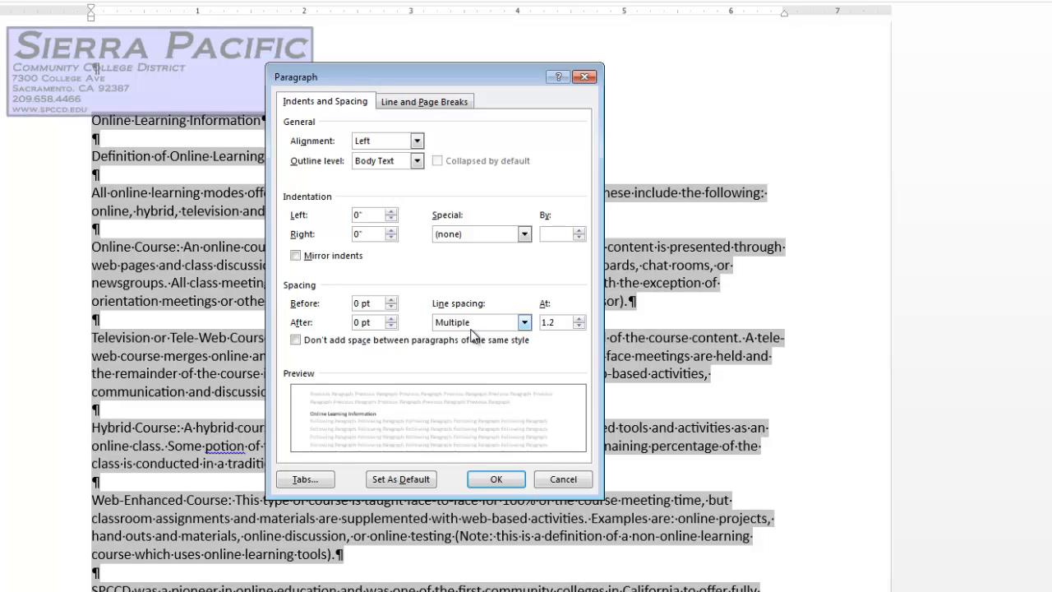
pyautogui.tripleClick(362, 320)
pyautogui.write('12')
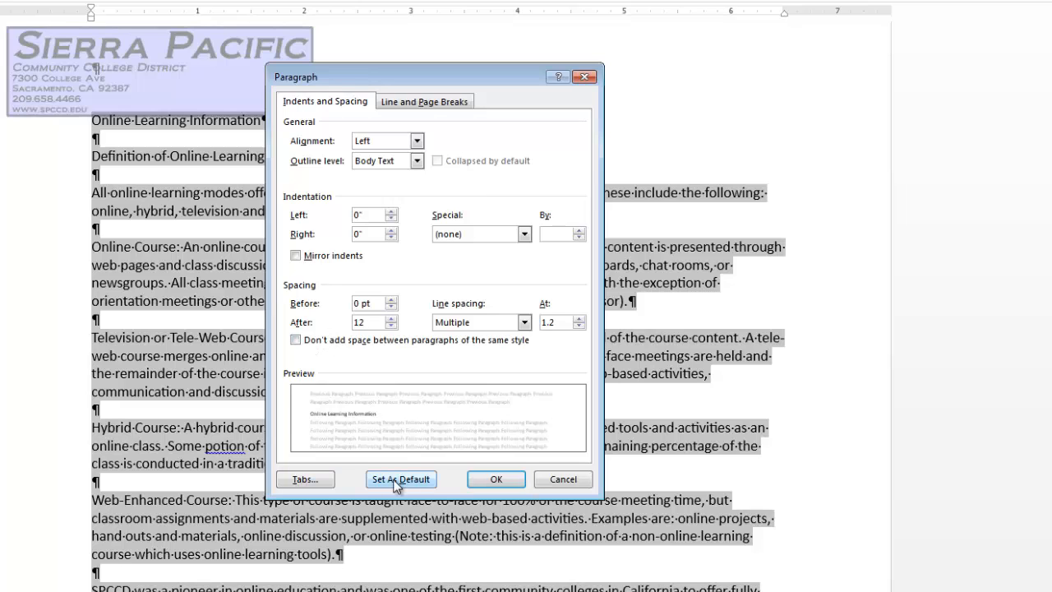
# Step: Make these paragraph settings the default for this document only and apply them
pyautogui.click(401, 479)
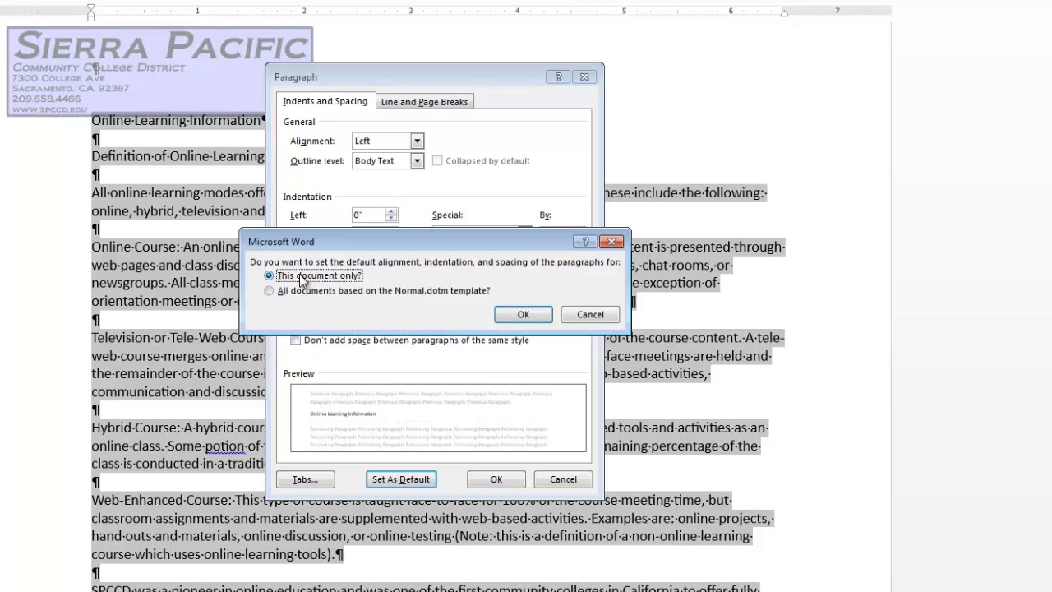
pyautogui.click(522, 314)
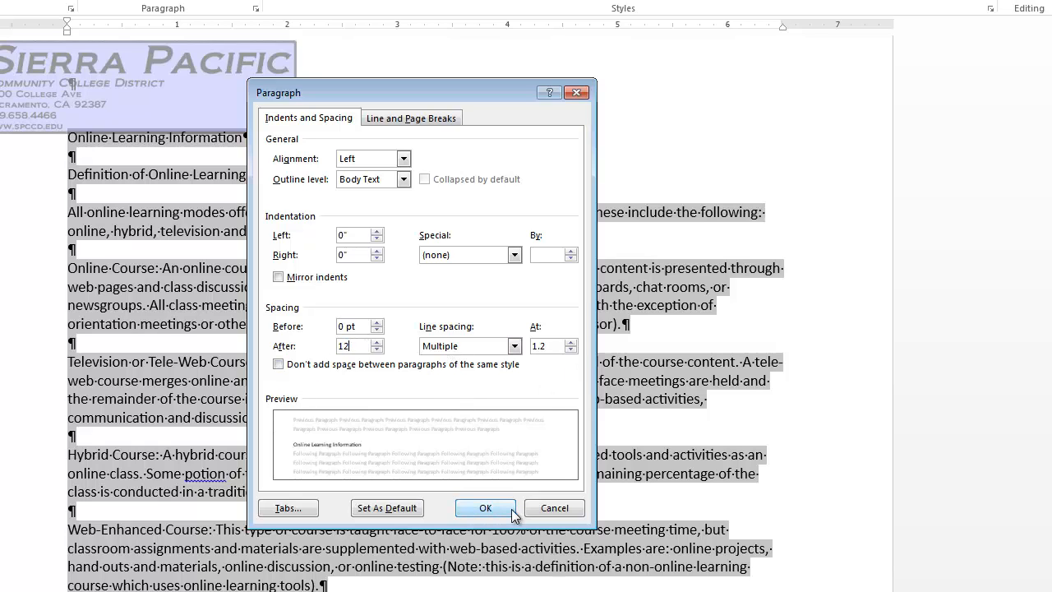
pyautogui.click(485, 506)
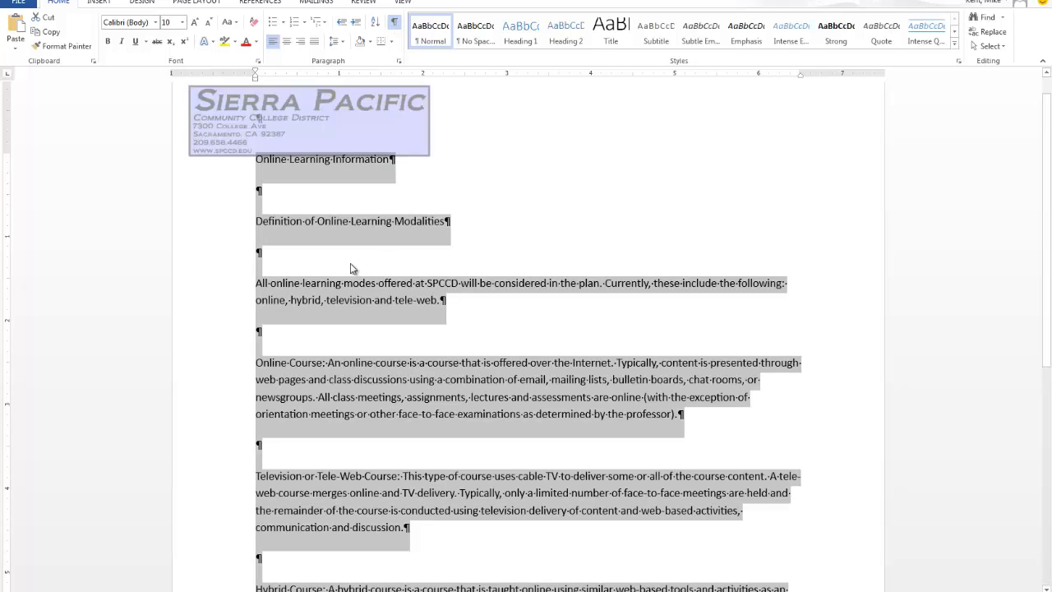
pyautogui.moveTo(271, 253)
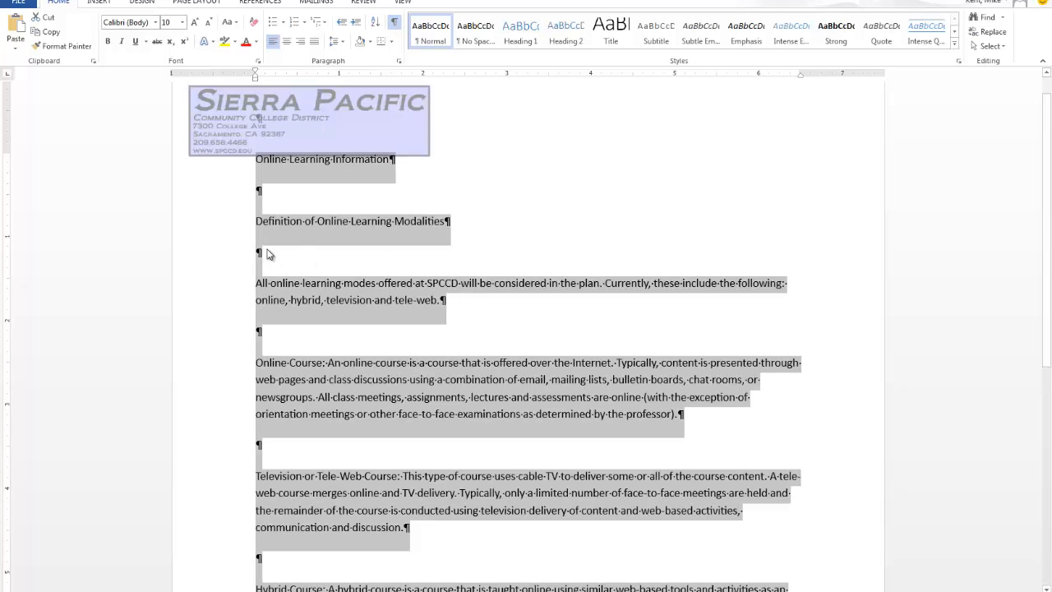
# Step: Delete the blank paragraph marks between paragraphs, scrolling through the document to check none remain
pyautogui.click(340, 220)
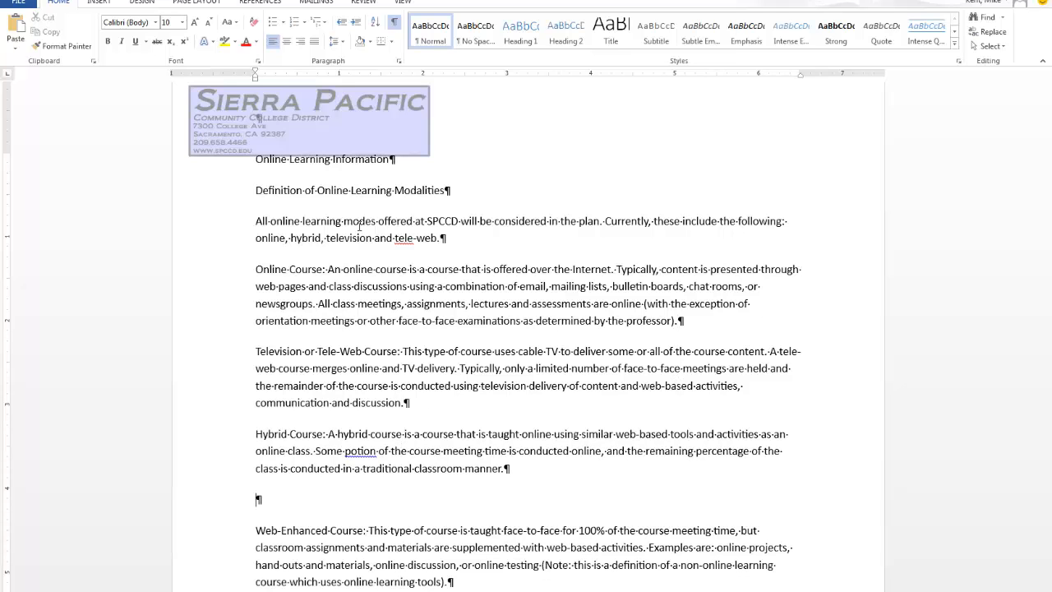
pyautogui.scroll(-3)
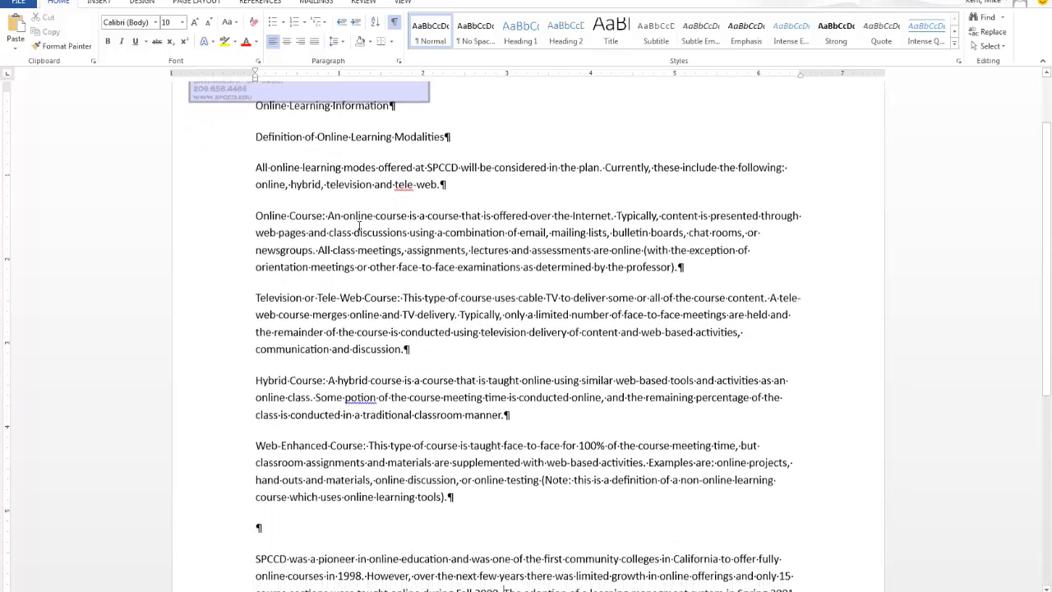
pyautogui.scroll(-3)
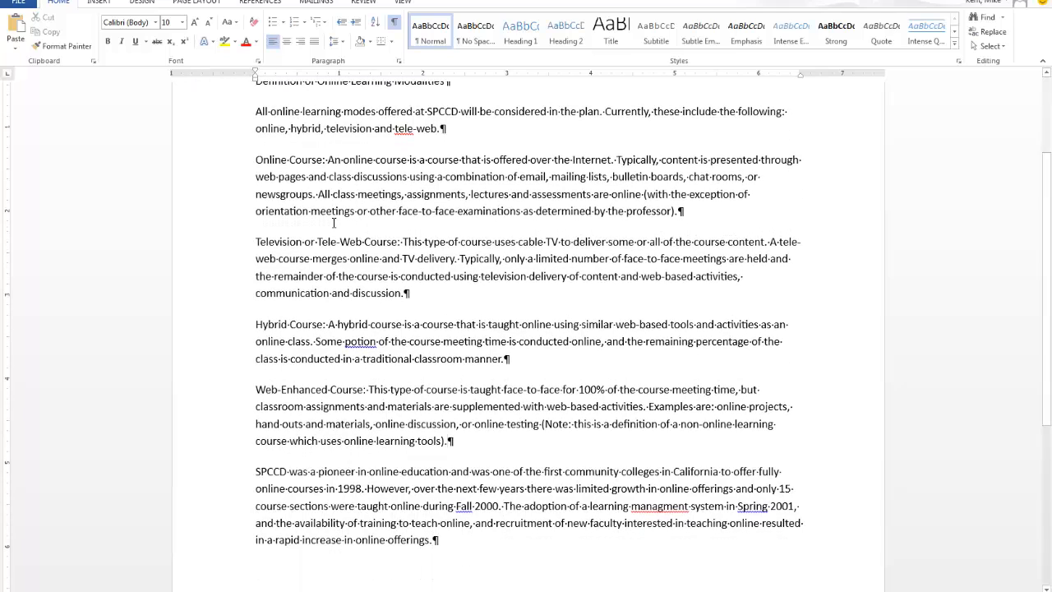
pyautogui.scroll(3)
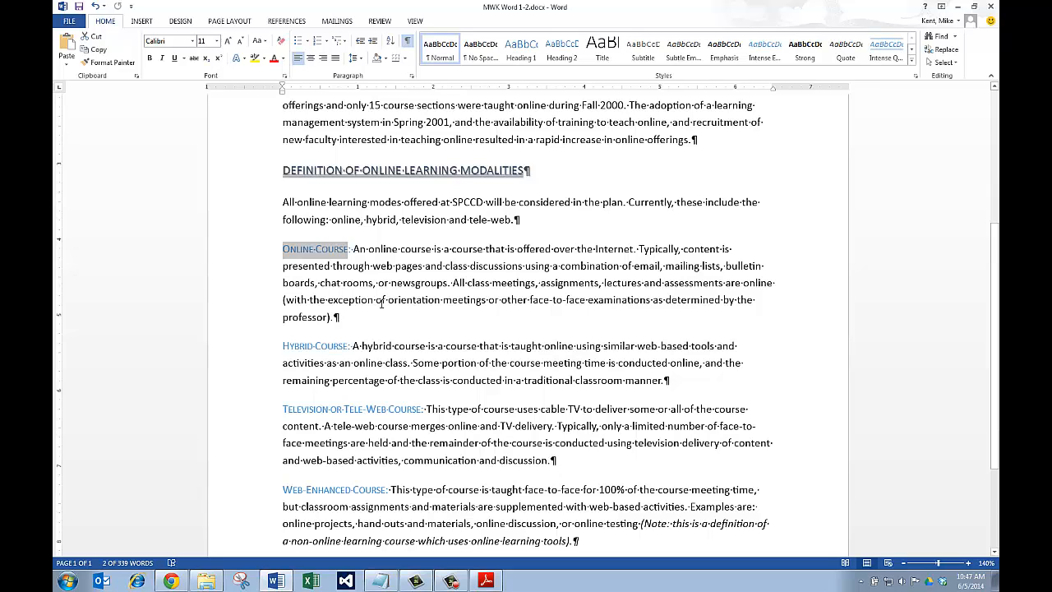
pyautogui.moveTo(507, 301)
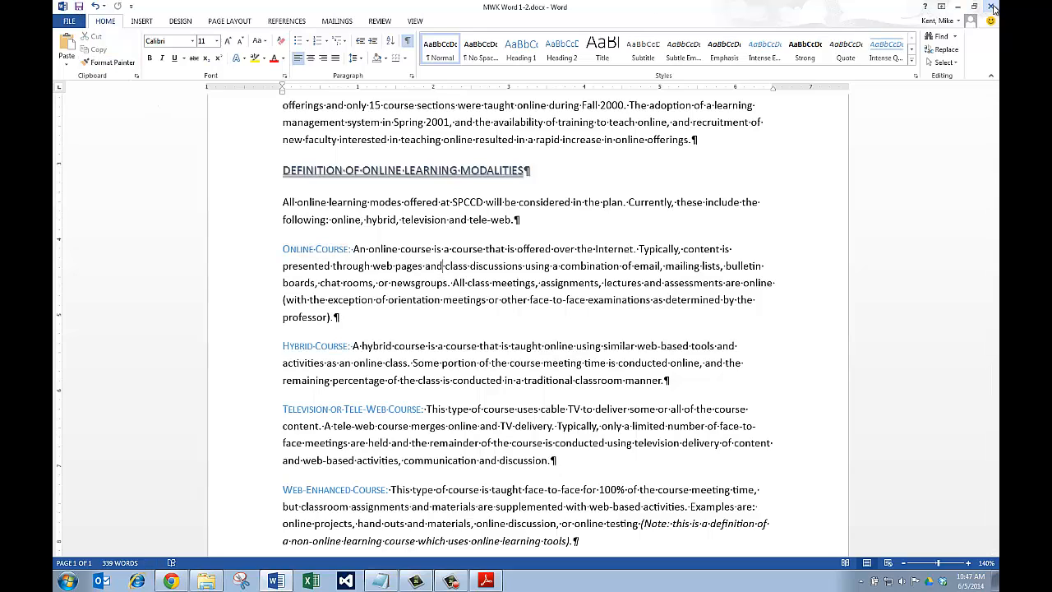
# Step: Close the finished Online Learning document in Word
pyautogui.click(993, 7)
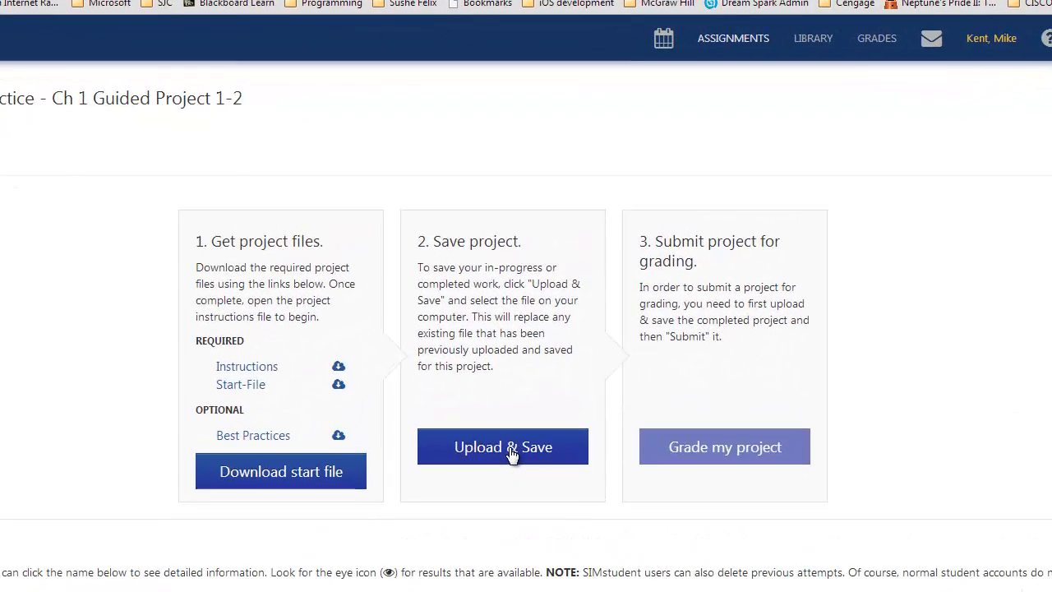
# Step: Upload MWK Word 1-2.docx as the saved project file and submit it for grading
pyautogui.click(503, 447)
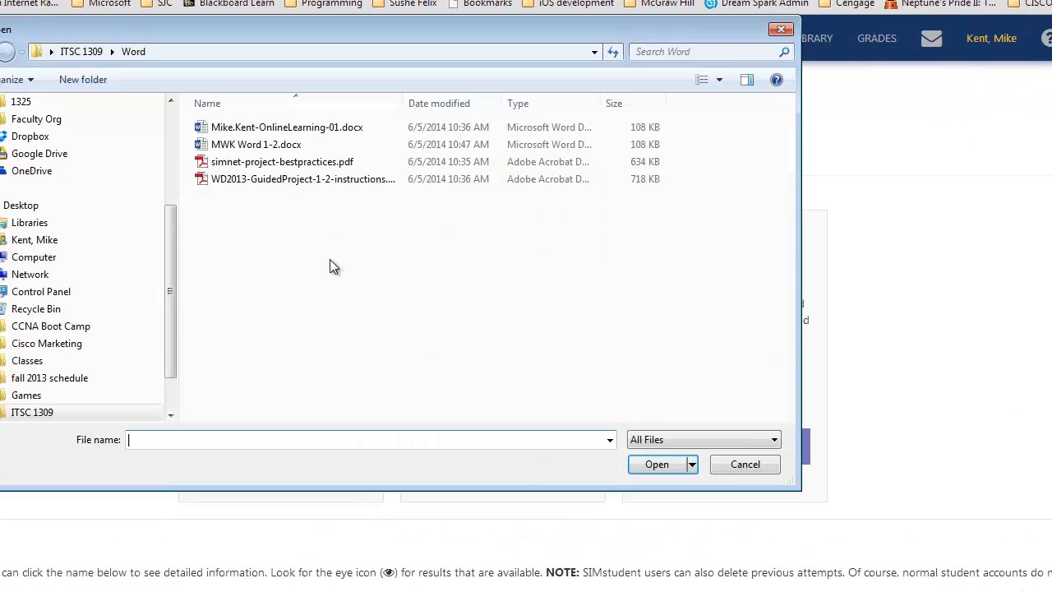
pyautogui.moveTo(442, 217)
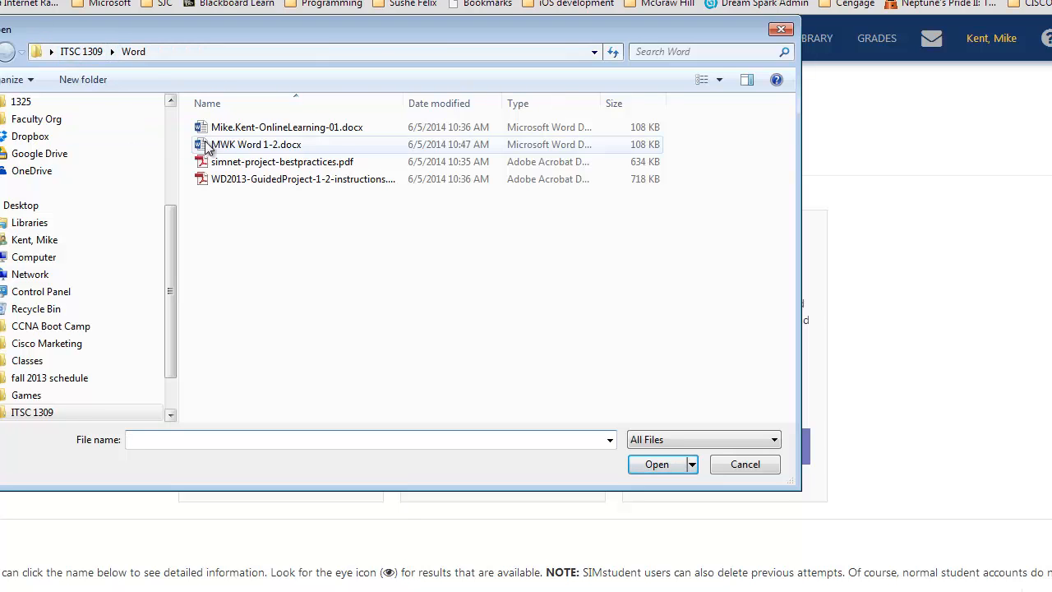
pyautogui.click(256, 144)
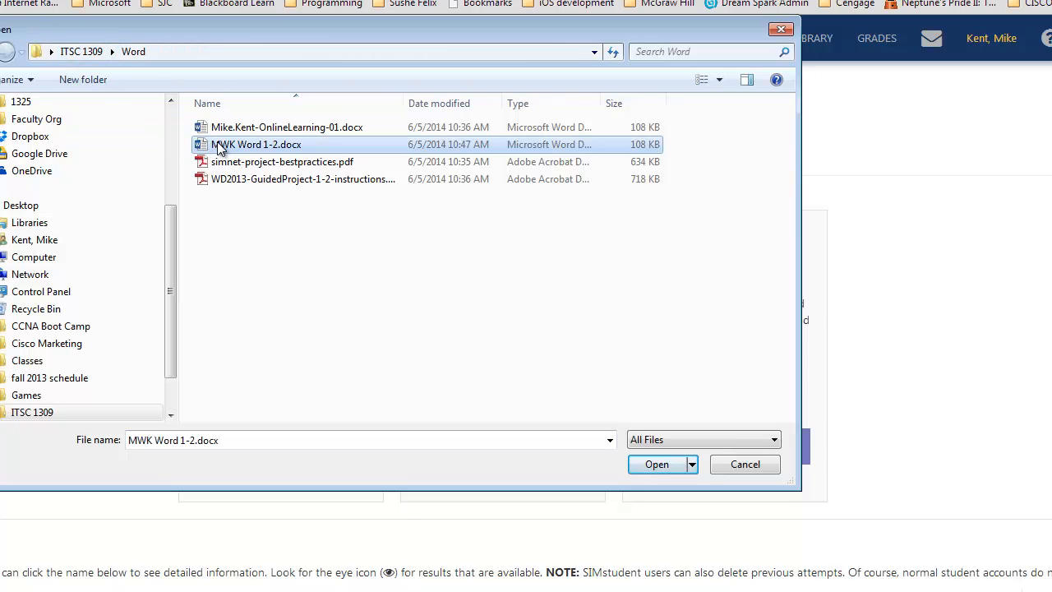
pyautogui.click(657, 463)
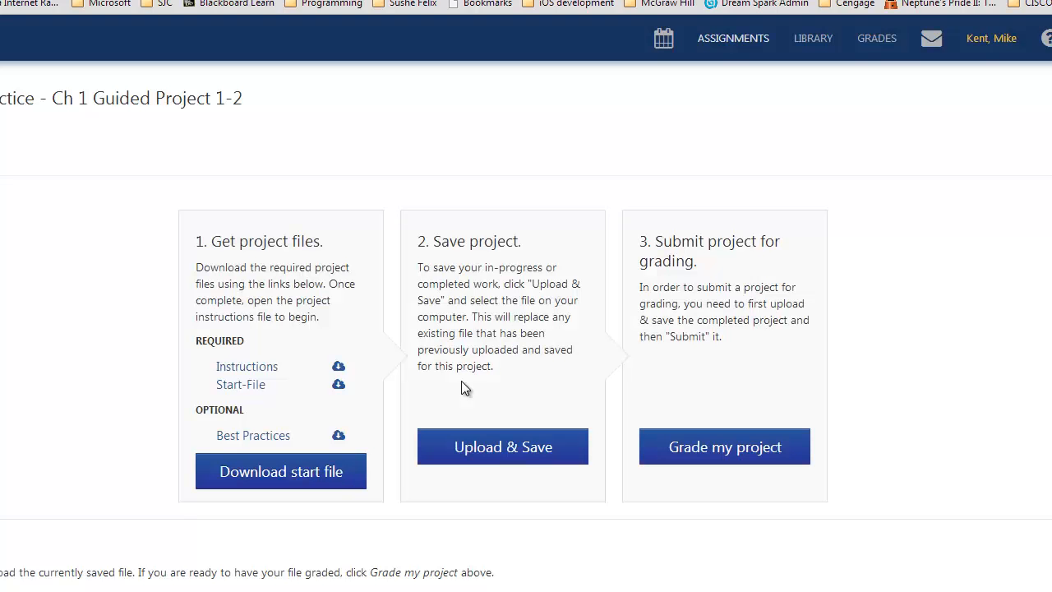
pyautogui.moveTo(720, 454)
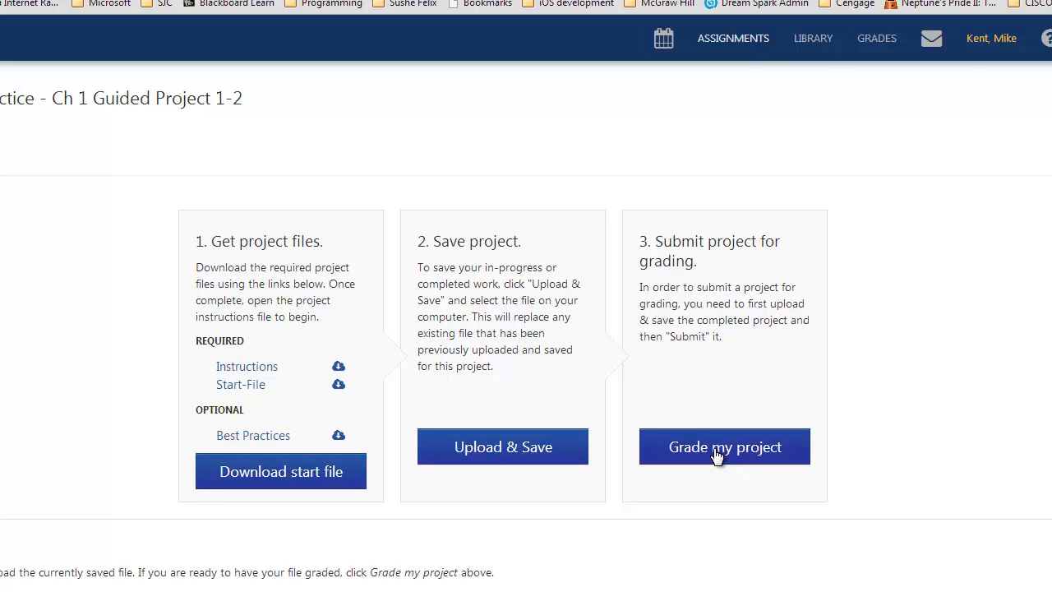
pyautogui.click(724, 447)
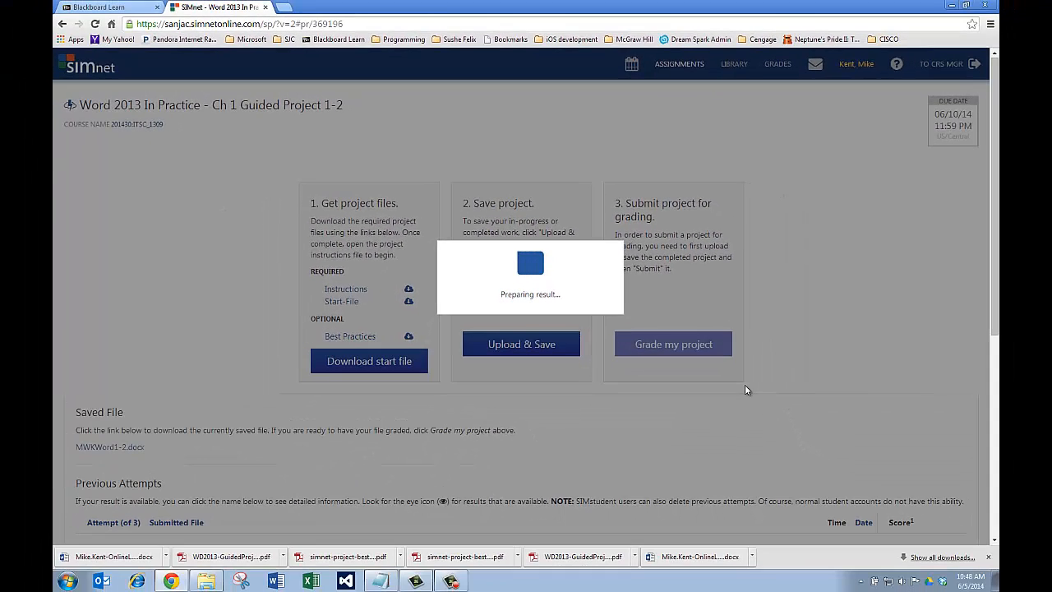
pyautogui.click(674, 343)
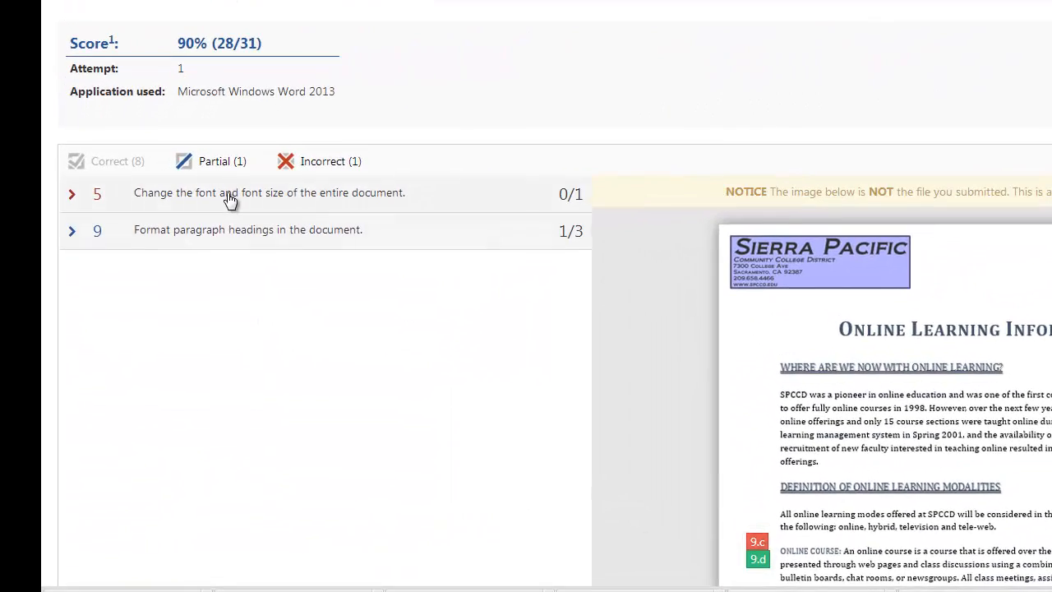
pyautogui.moveTo(168, 46)
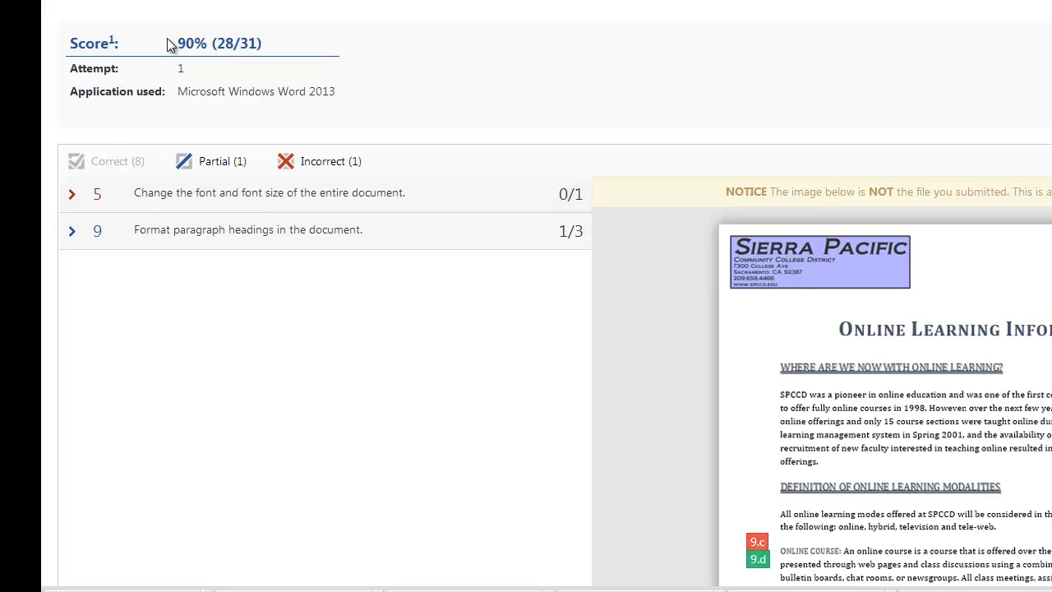
pyautogui.doubleClick(218, 43)
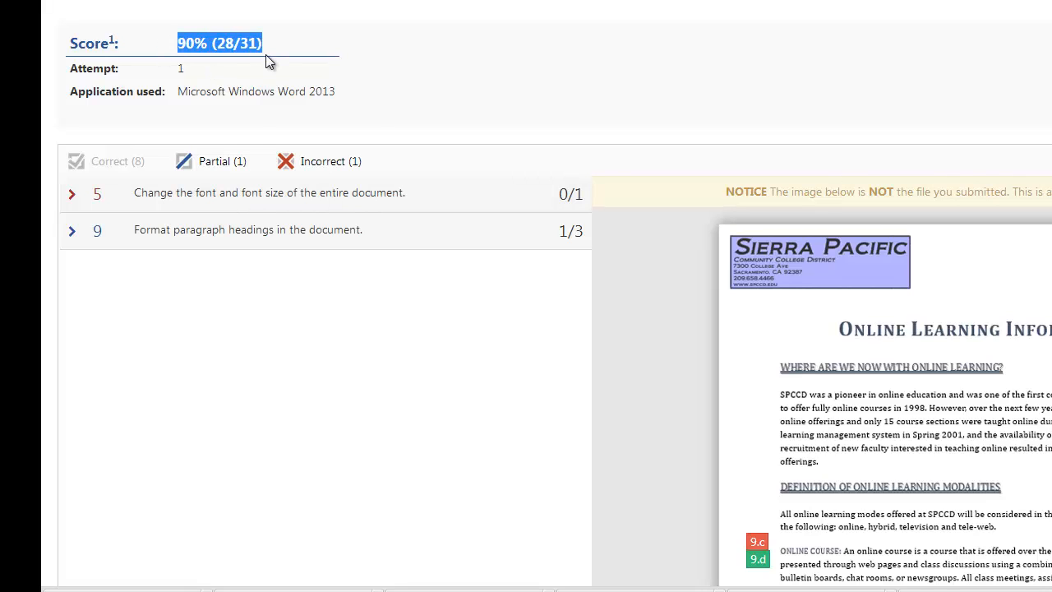
pyautogui.moveTo(293, 197)
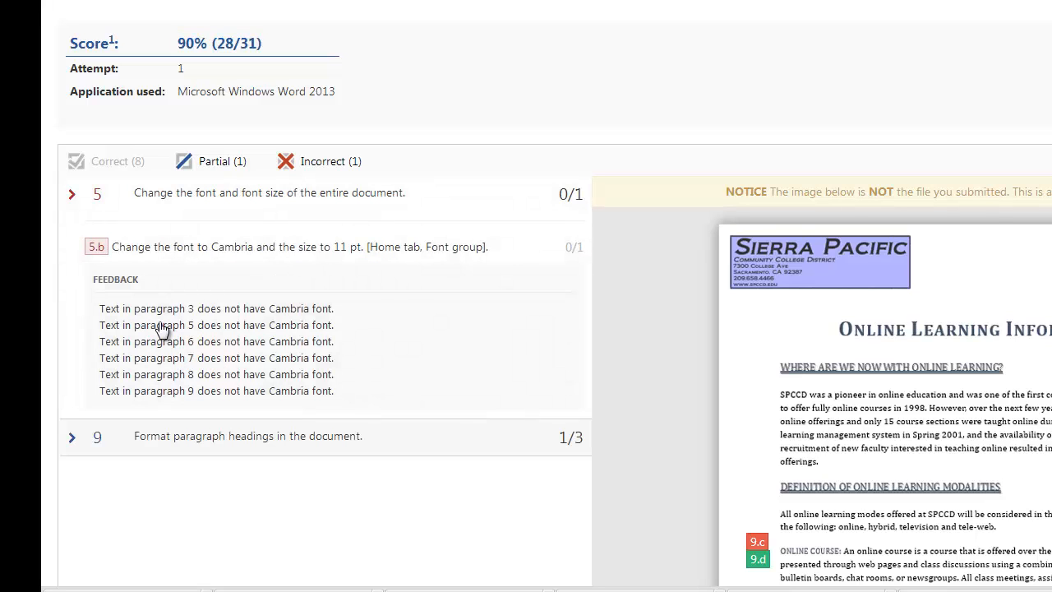
pyautogui.moveTo(286, 319)
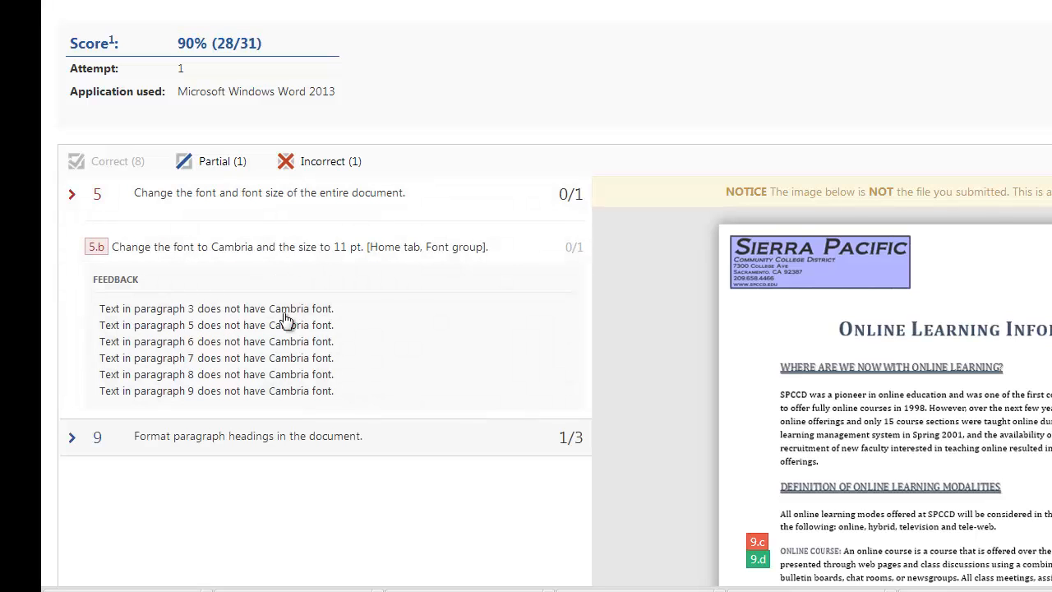
pyautogui.moveTo(304, 321)
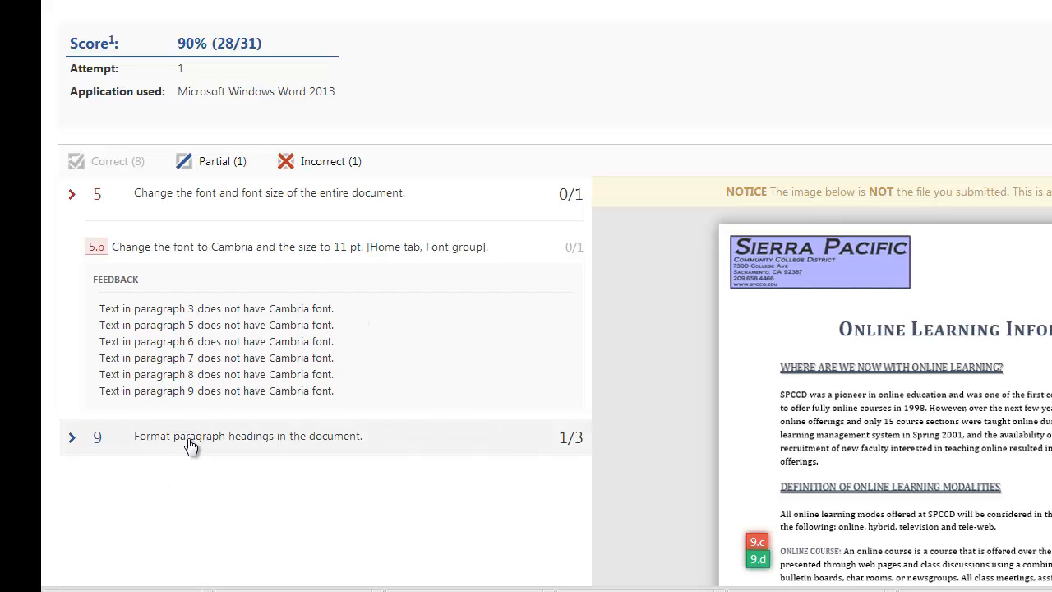
pyautogui.scroll(-3)
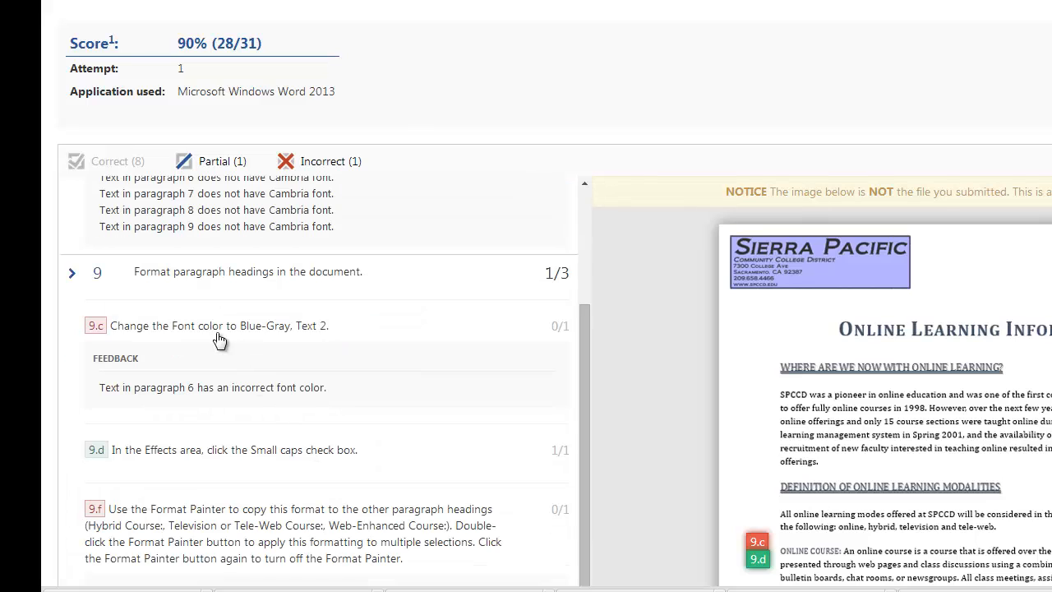
pyautogui.moveTo(282, 345)
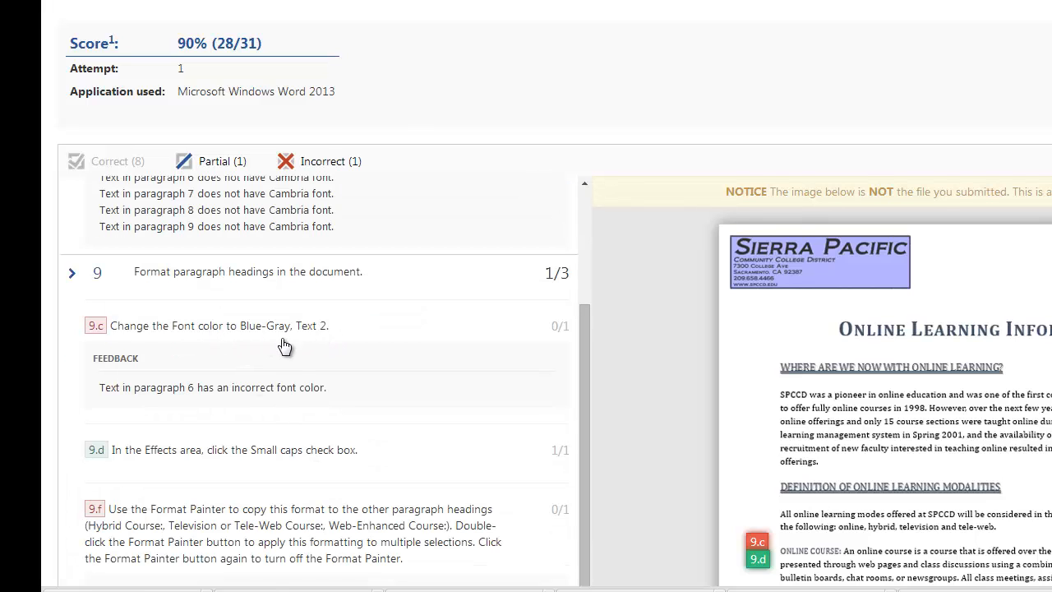
pyautogui.scroll(-3)
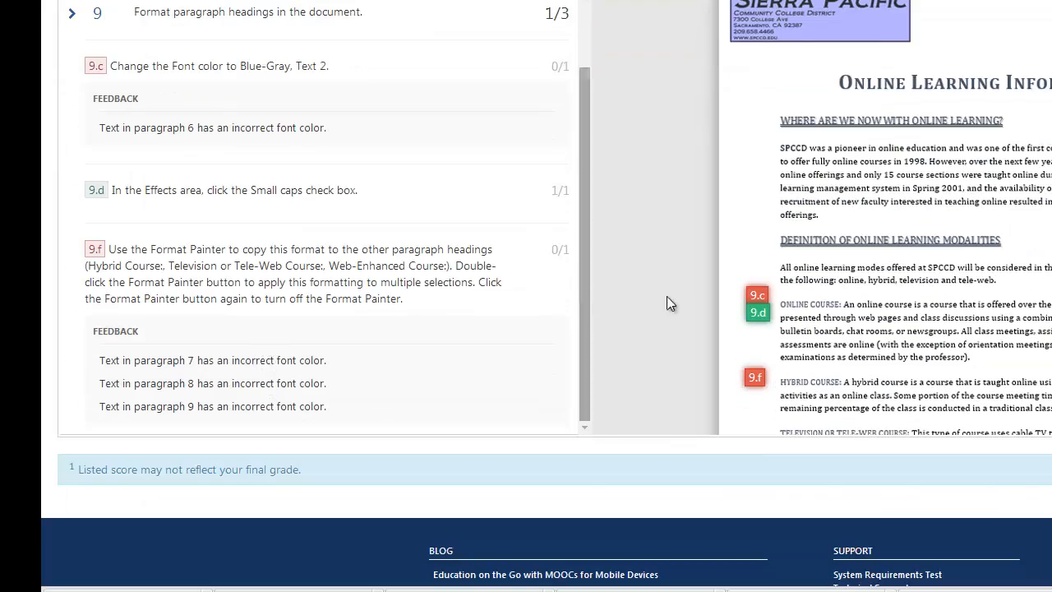
pyautogui.moveTo(943, 273)
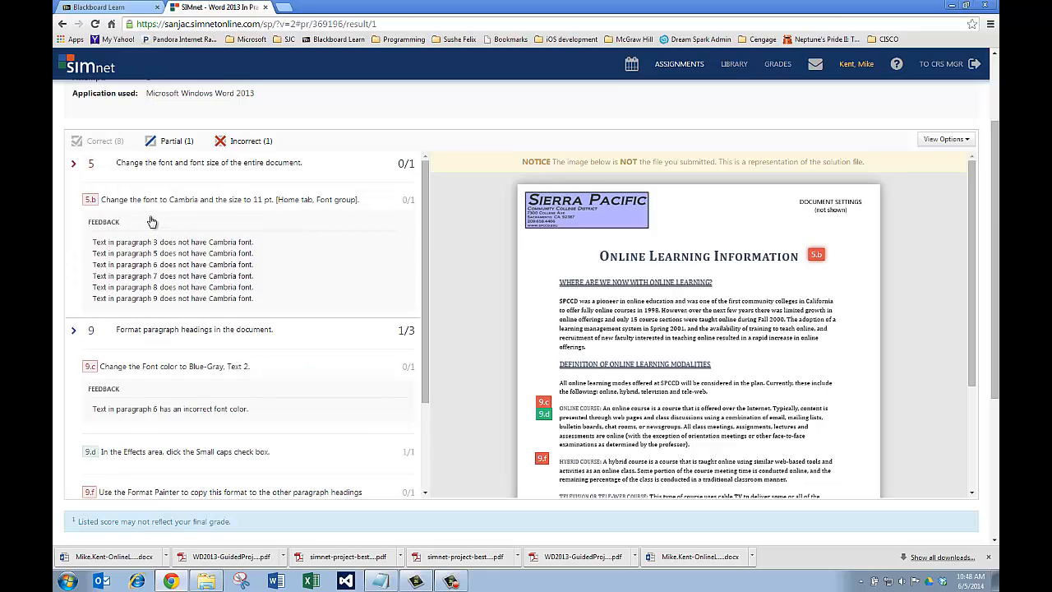
pyautogui.moveTo(316, 220)
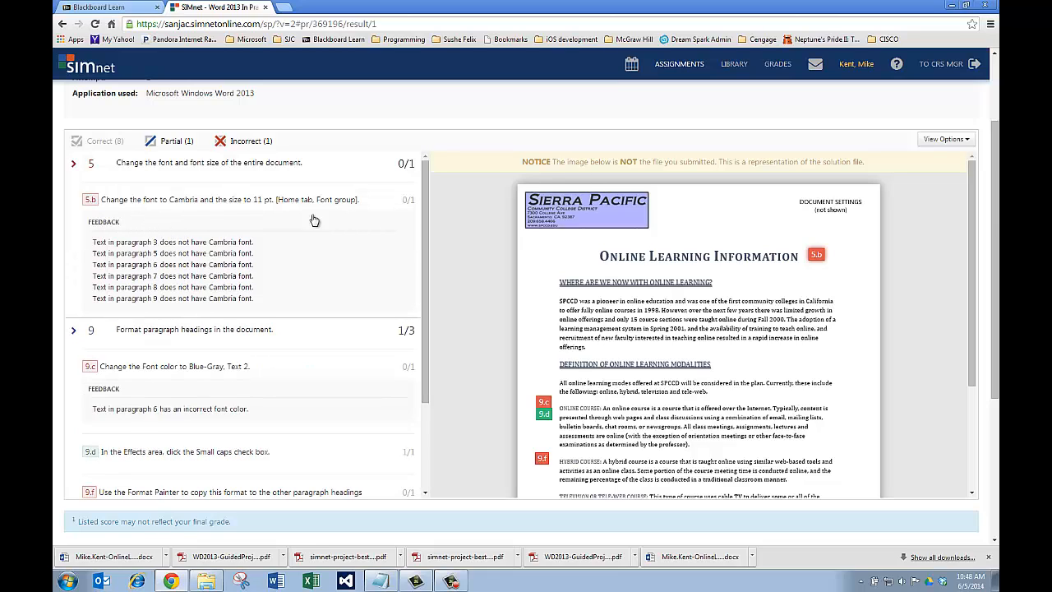
pyautogui.moveTo(817, 253)
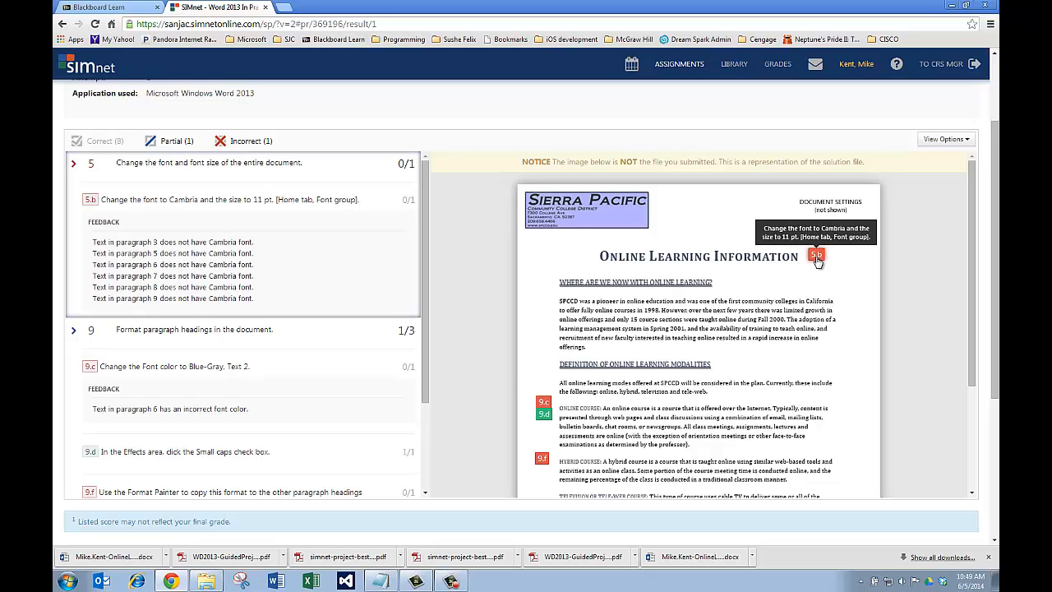
pyautogui.moveTo(542, 404)
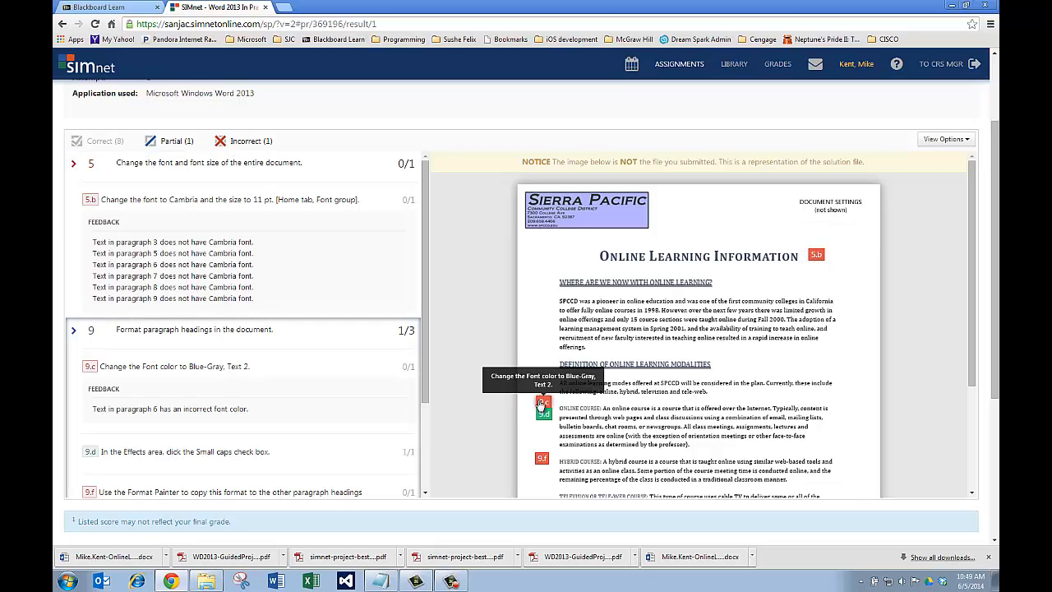
pyautogui.moveTo(543, 414)
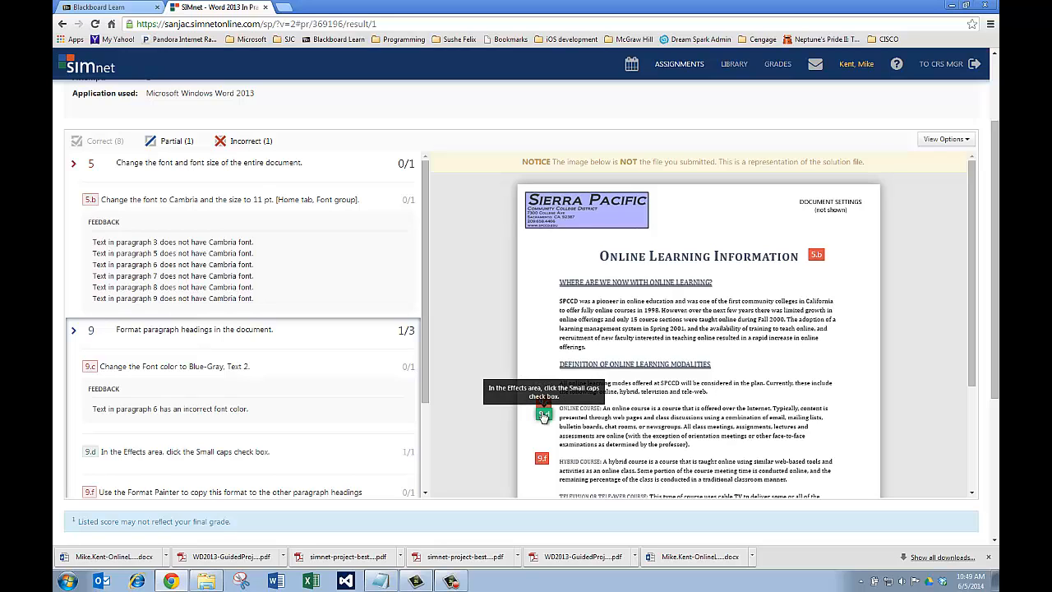
pyautogui.moveTo(743, 387)
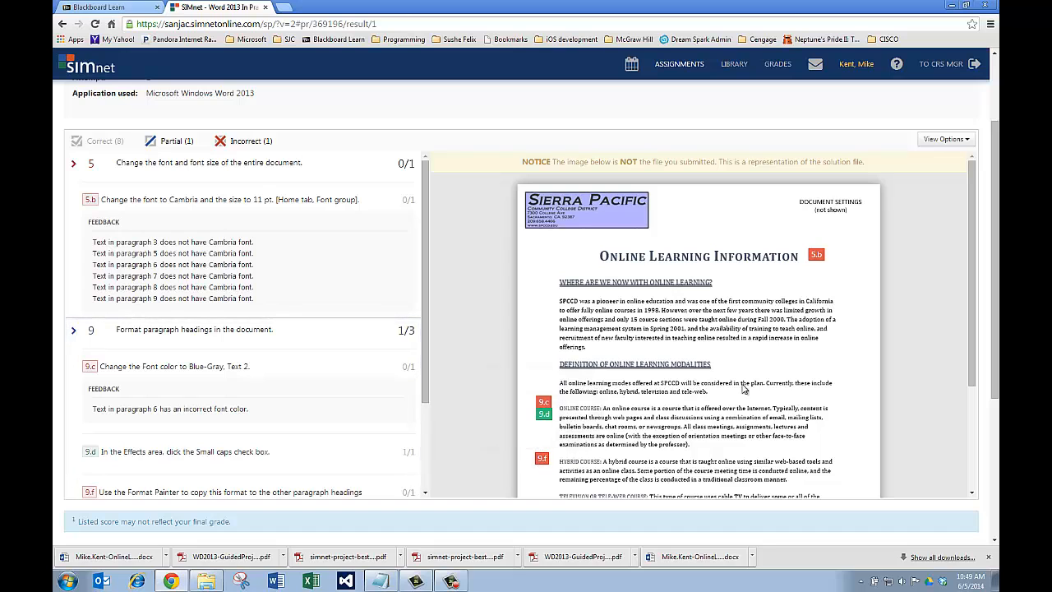
pyautogui.scroll(3)
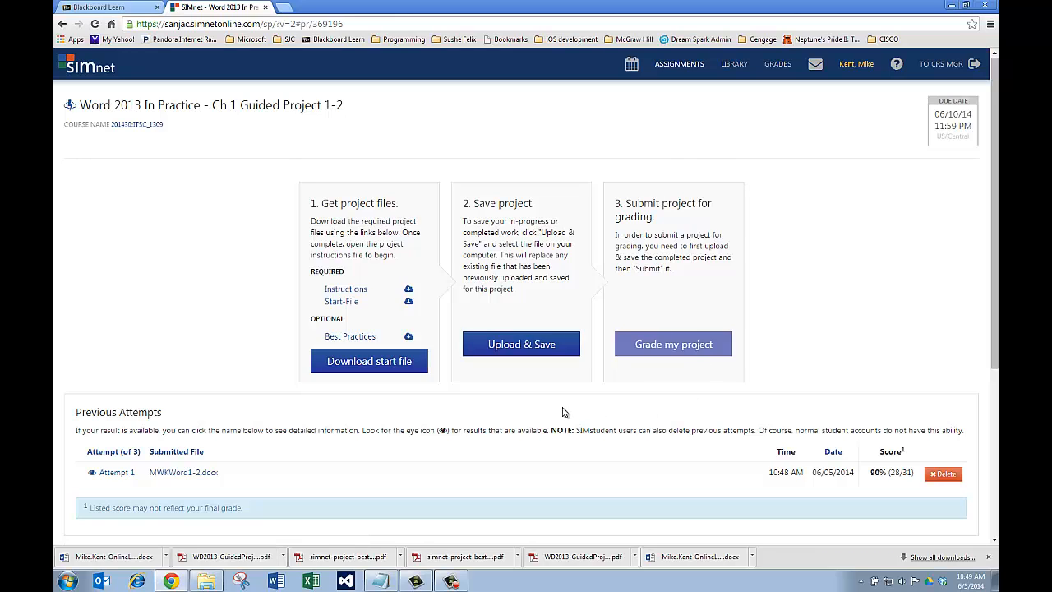
pyautogui.moveTo(490, 404)
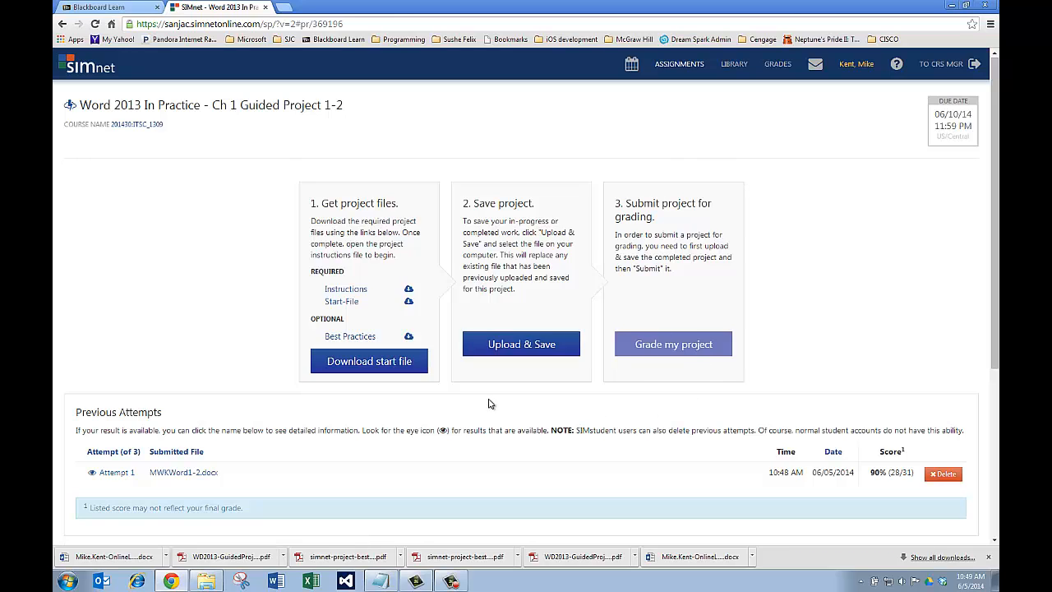
pyautogui.moveTo(549, 404)
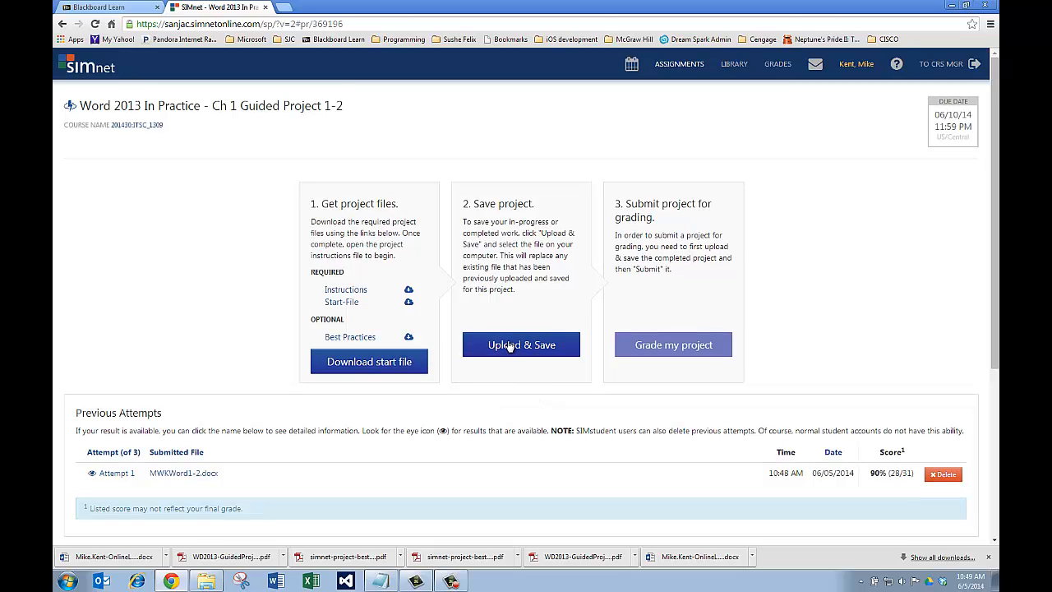
pyautogui.moveTo(688, 342)
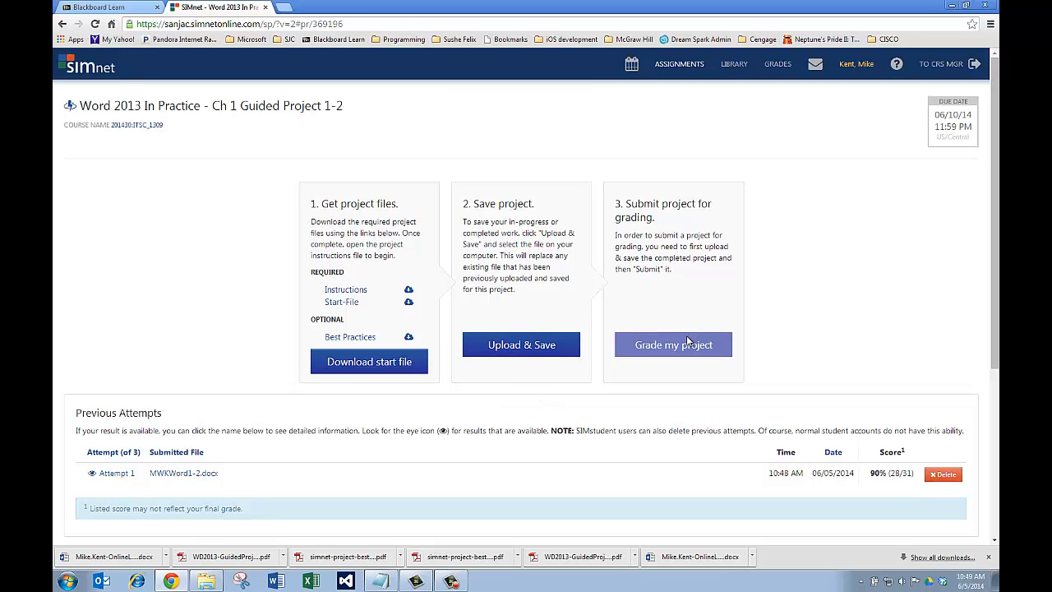
pyautogui.moveTo(483, 299)
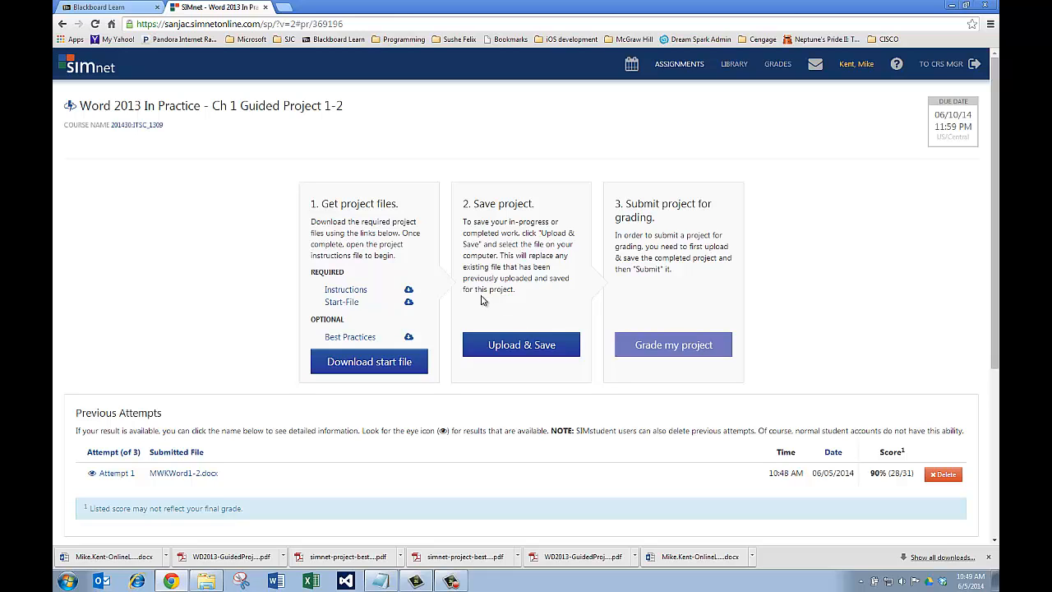
pyautogui.moveTo(207, 582)
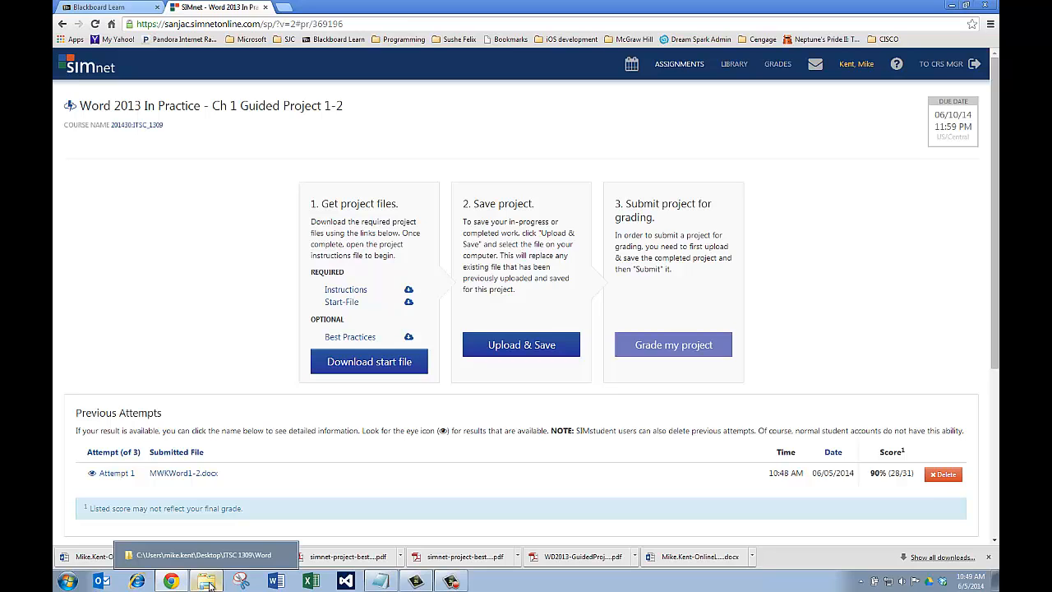
# Step: Reopen the submitted MWK Word 1-2 document from the project folder for correction
pyautogui.click(207, 582)
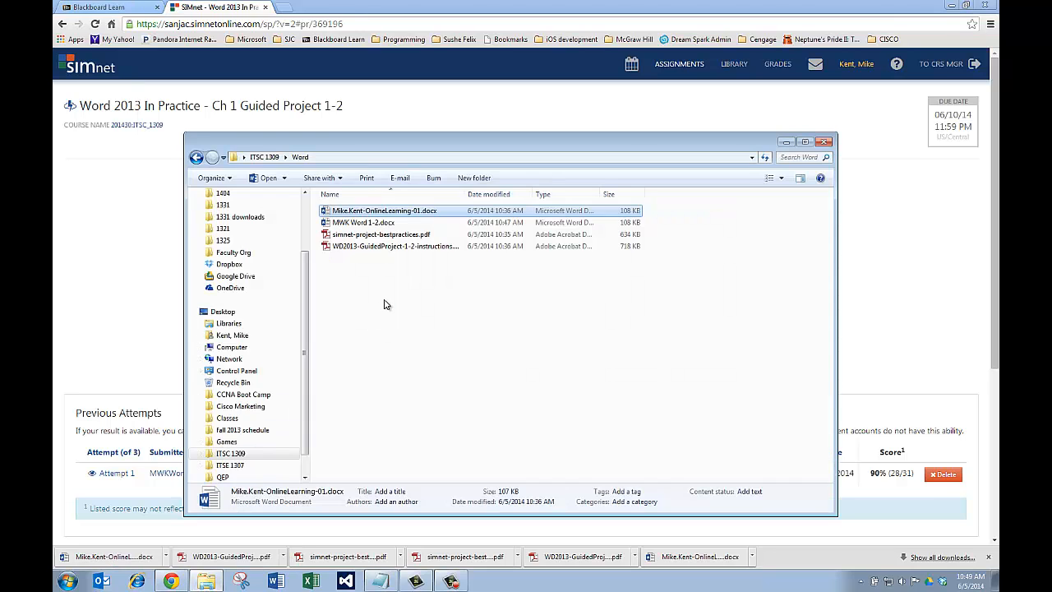
pyautogui.doubleClick(364, 222)
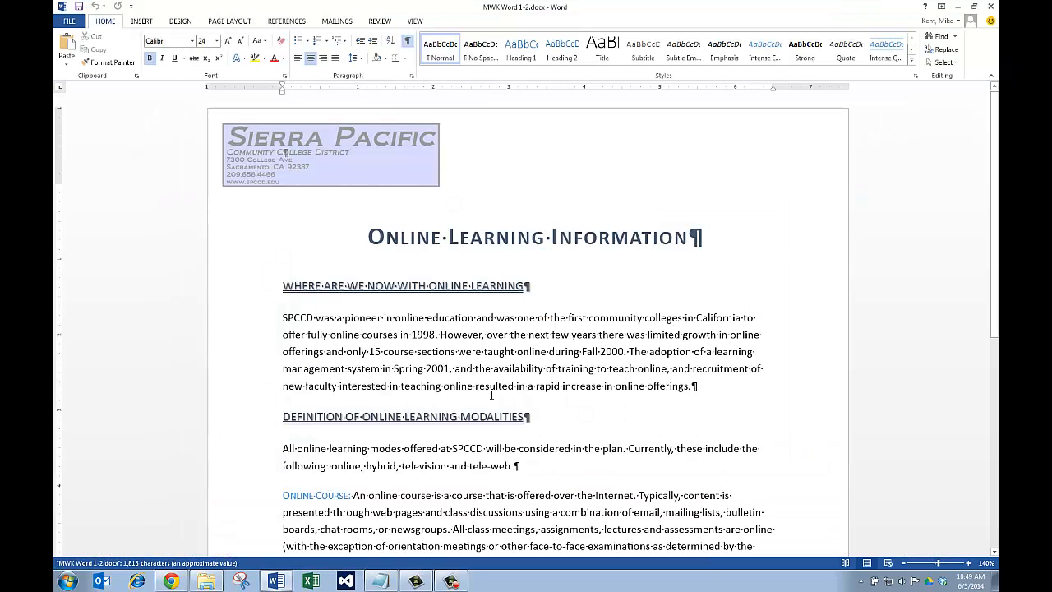
pyautogui.scroll(-3)
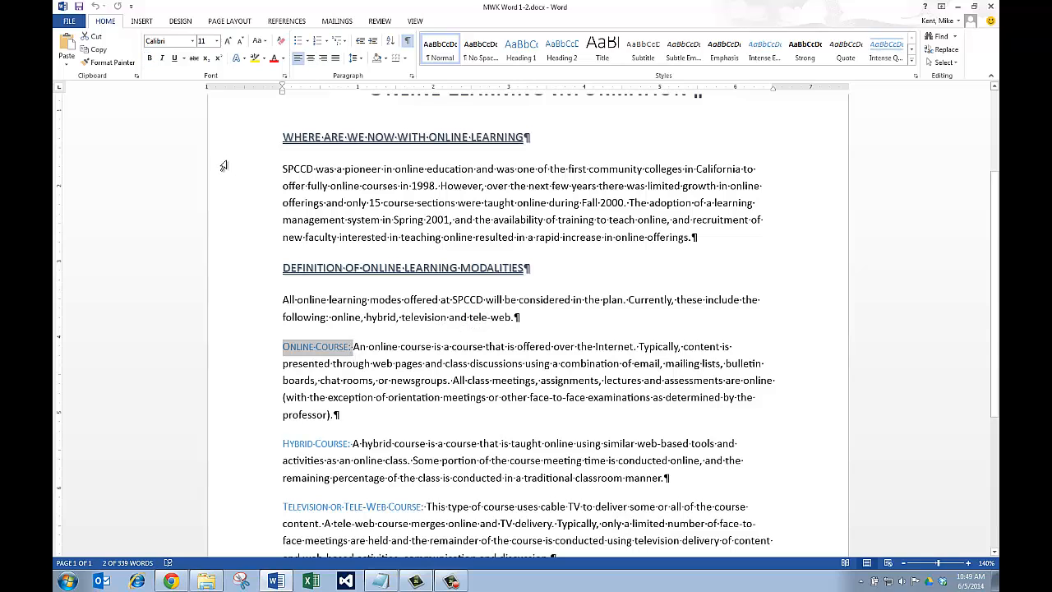
pyautogui.moveTo(283, 76)
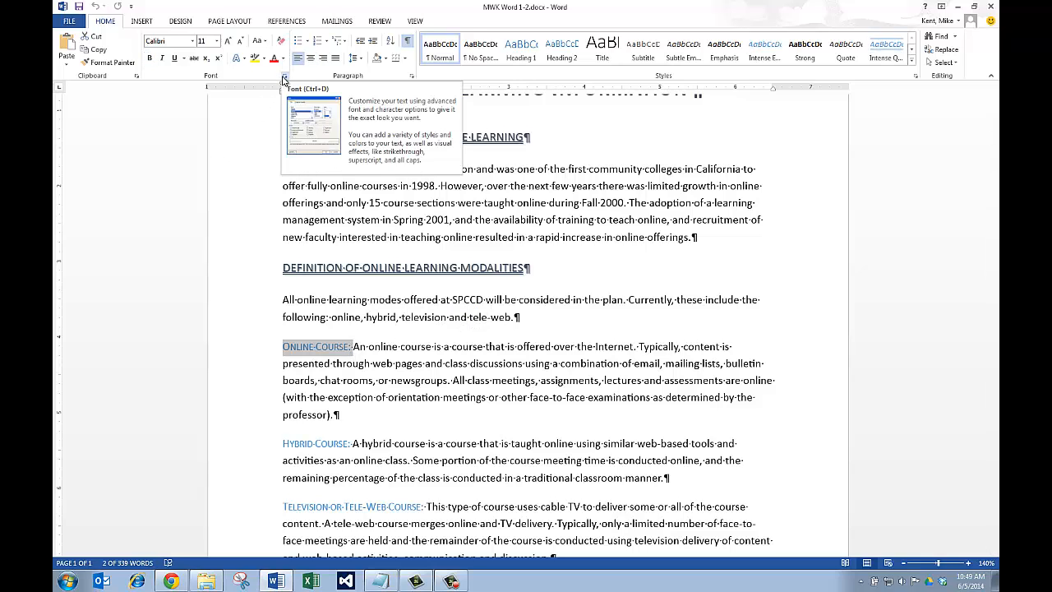
# Step: Format the Online Course: label in small caps with Blue-Gray, Text 2 colour via the Font dialog
pyautogui.click(282, 75)
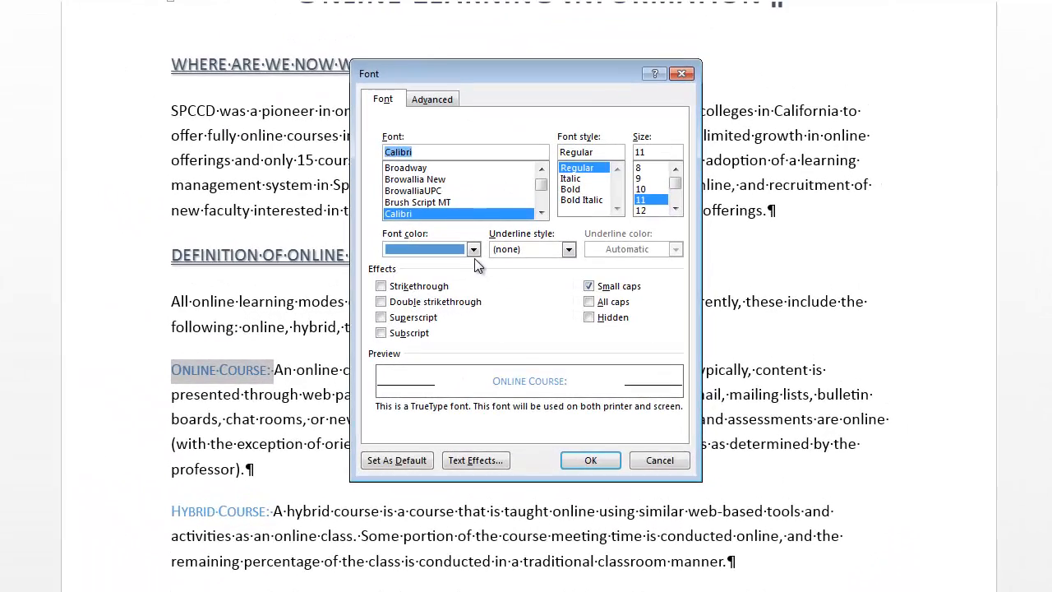
pyautogui.click(473, 250)
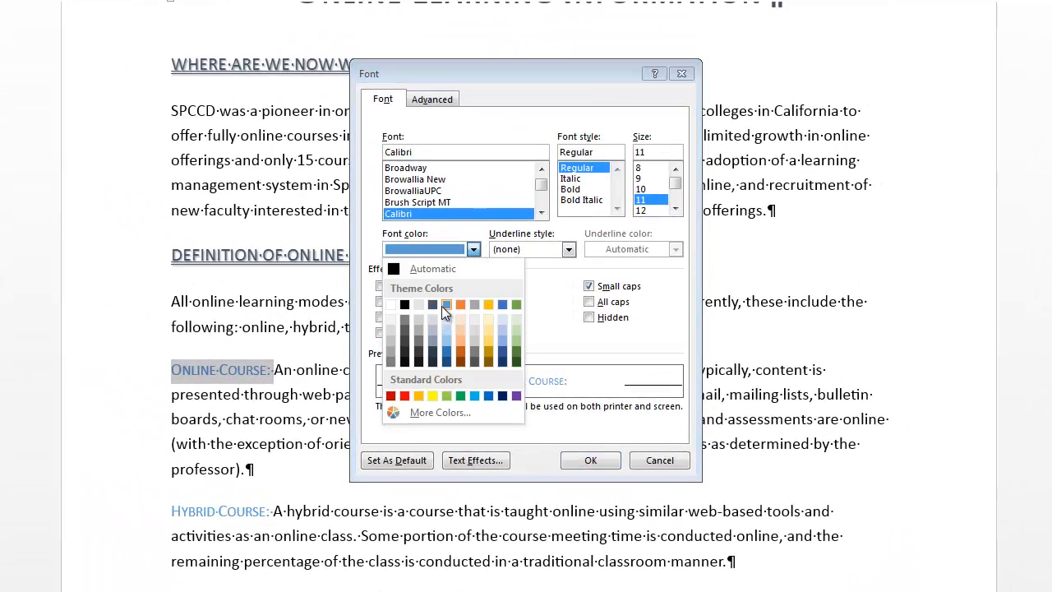
pyautogui.moveTo(447, 304)
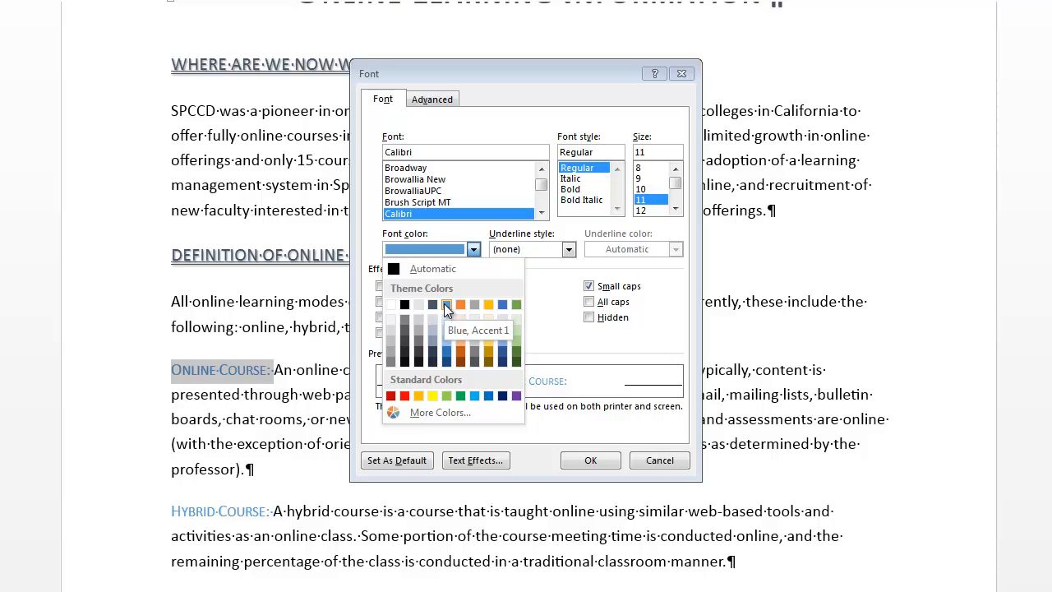
pyautogui.moveTo(430, 304)
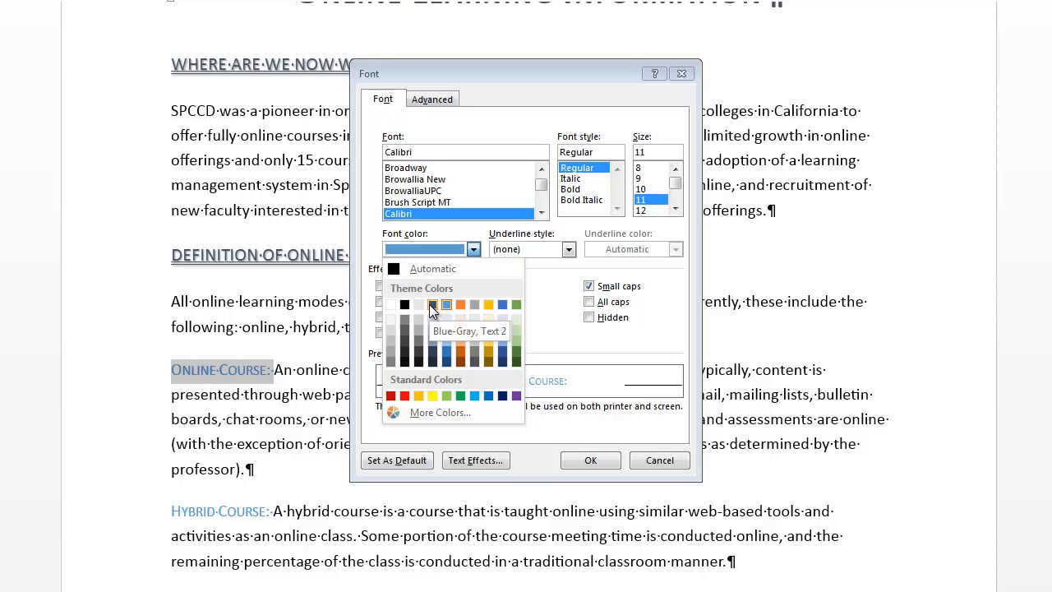
pyautogui.moveTo(434, 306)
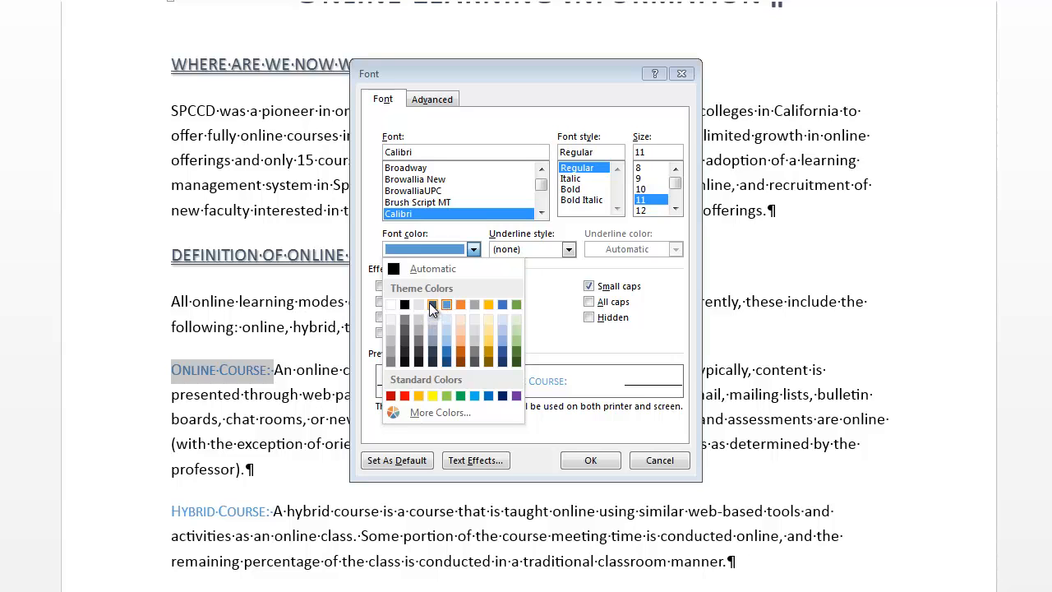
pyautogui.click(434, 304)
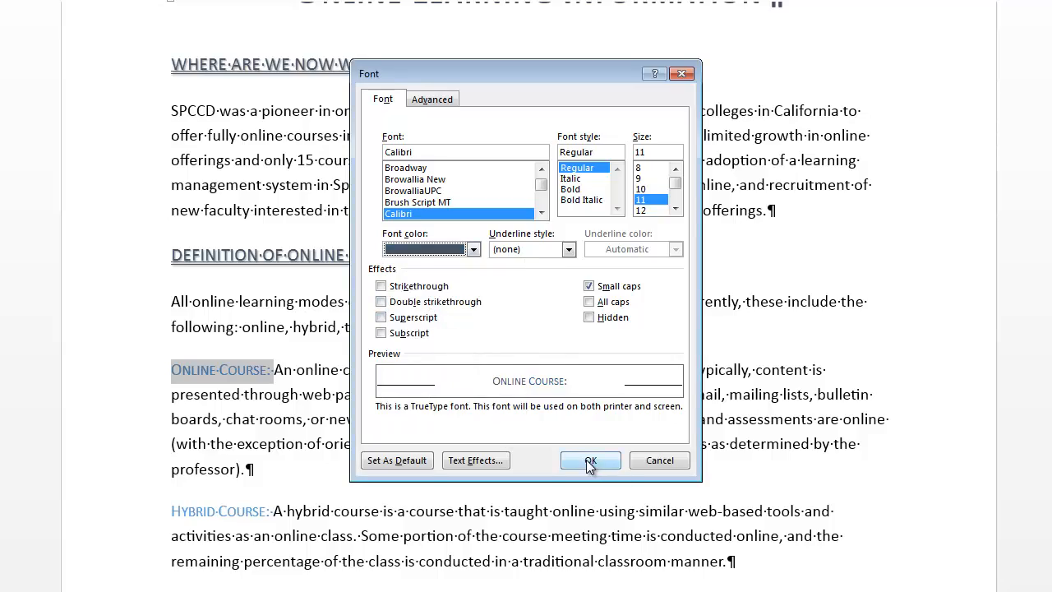
pyautogui.click(591, 461)
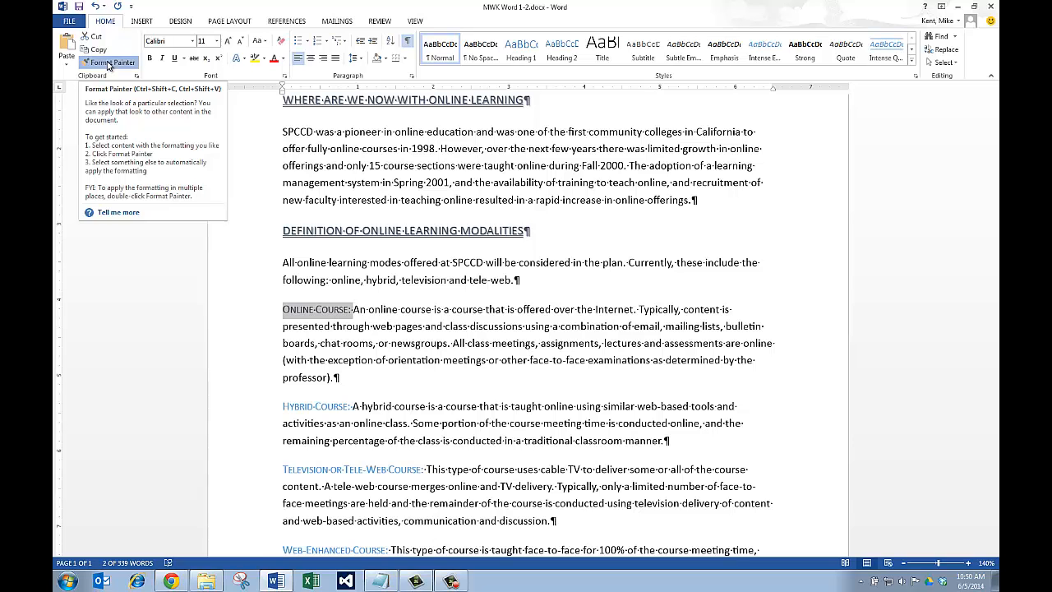
# Step: Copy the Online Course label's formatting onto the Hybrid and Television or Tele-Web labels with Format Painter
pyautogui.click(108, 62)
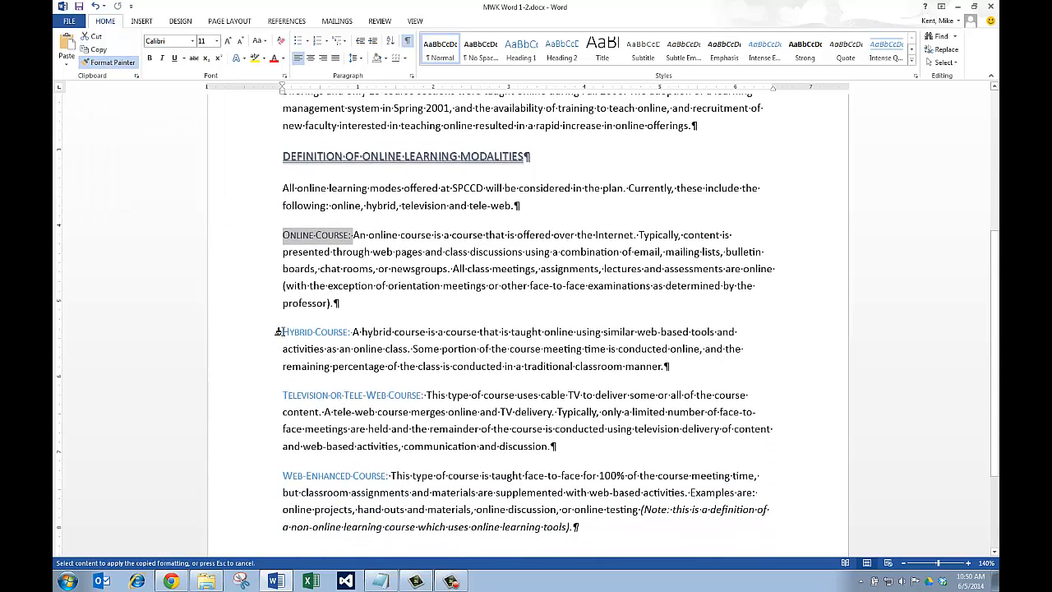
pyautogui.click(316, 332)
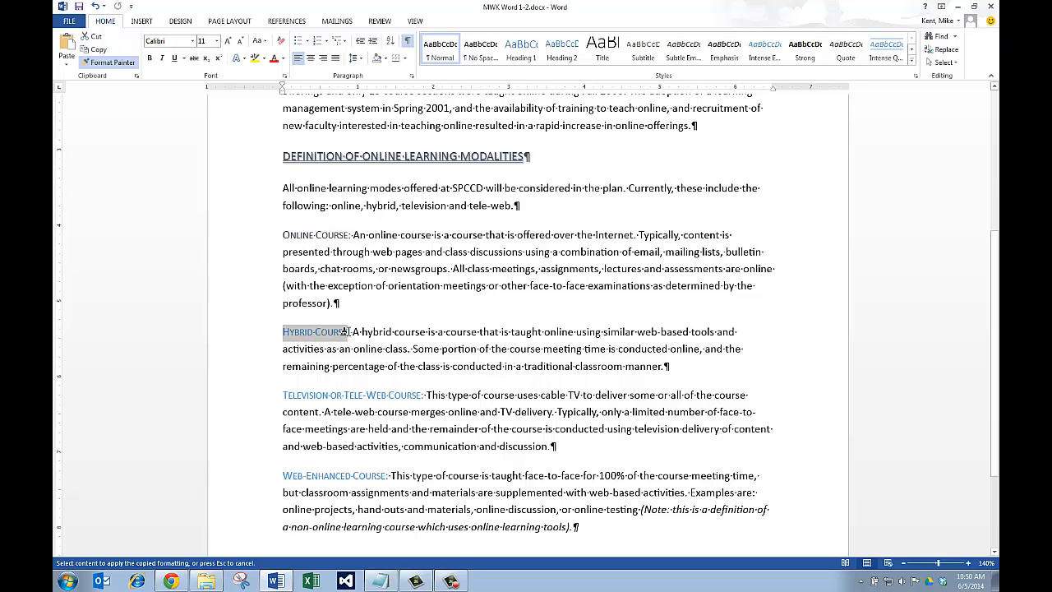
pyautogui.click(287, 395)
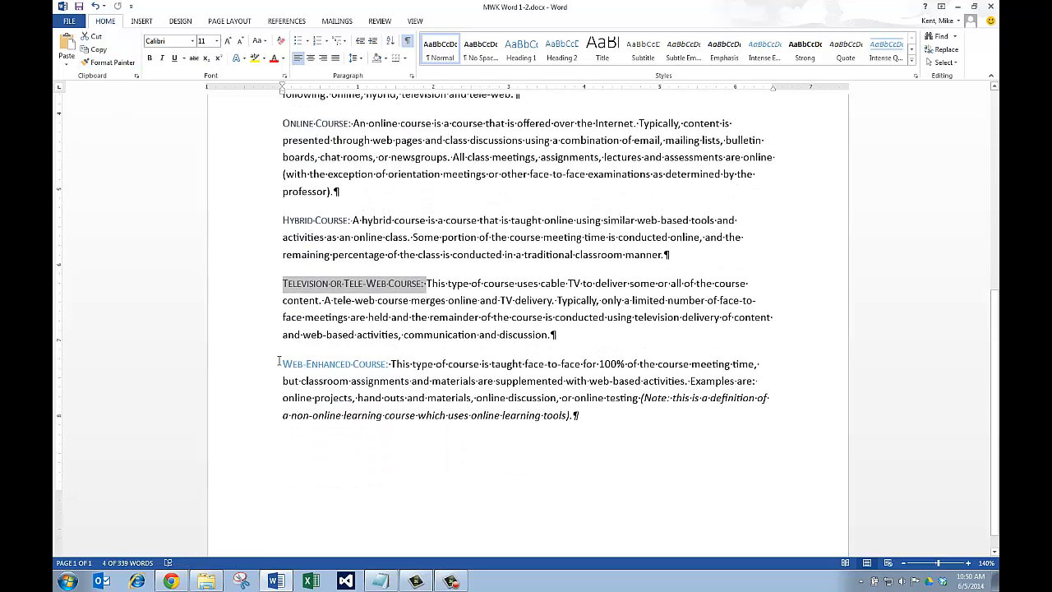
# Step: Give the Web-Enhanced Course: label the same dark font colour through the Font dialog
pyautogui.doubleClick(333, 365)
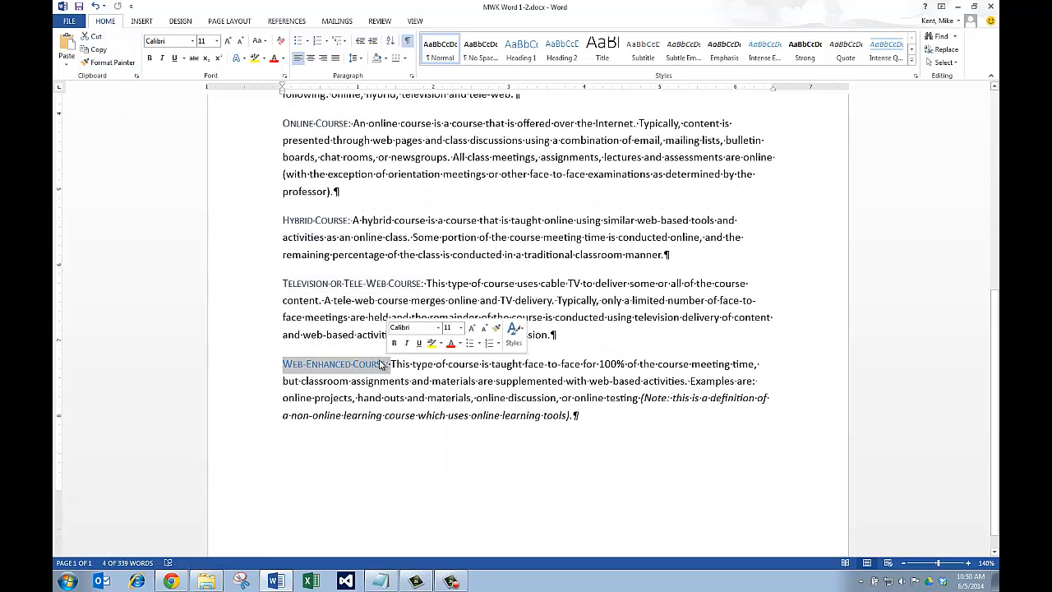
pyautogui.click(516, 344)
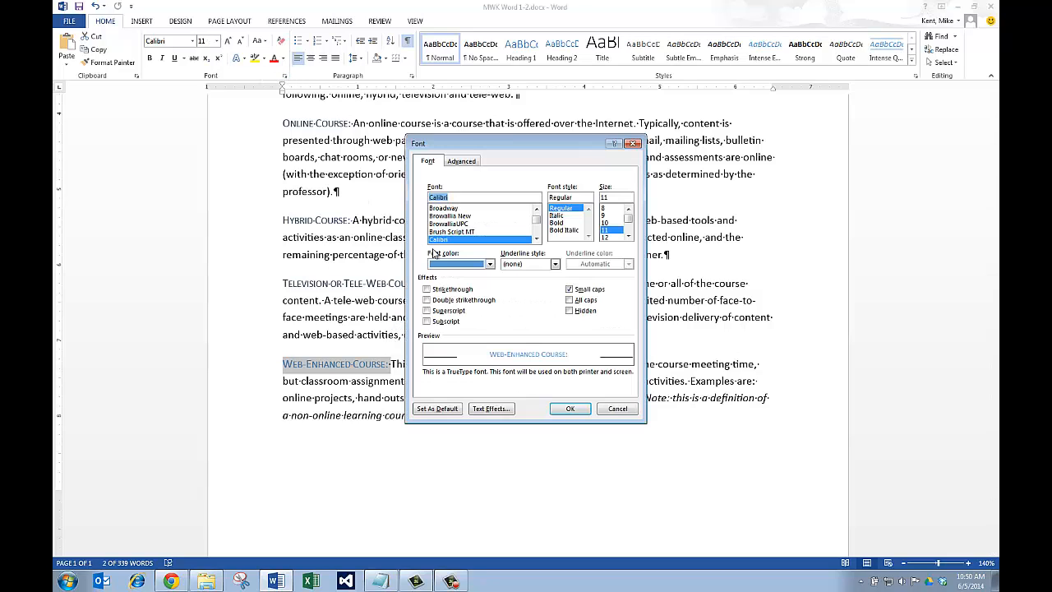
pyautogui.click(490, 263)
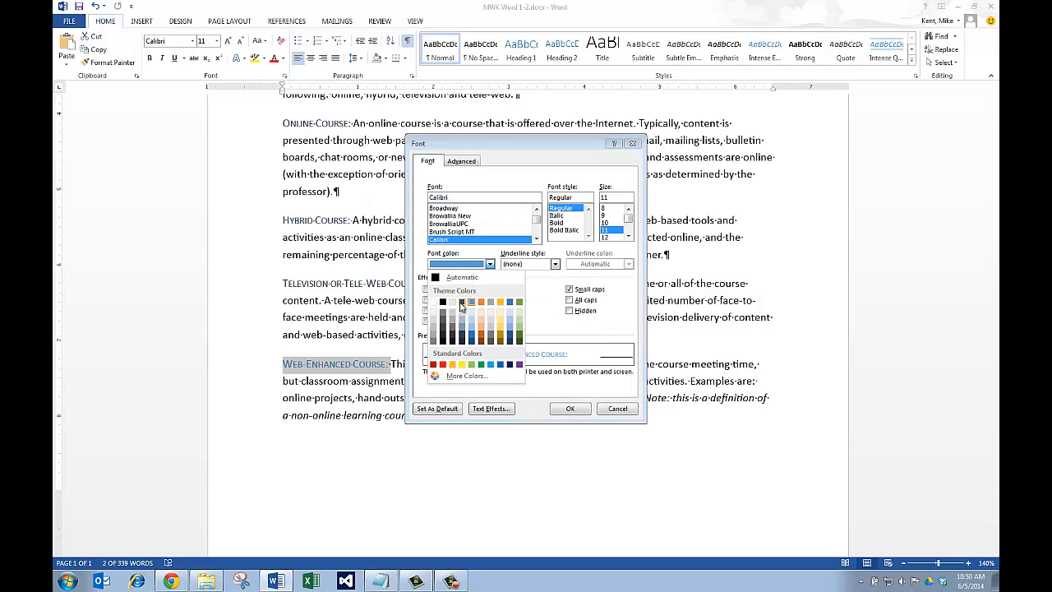
pyautogui.click(460, 302)
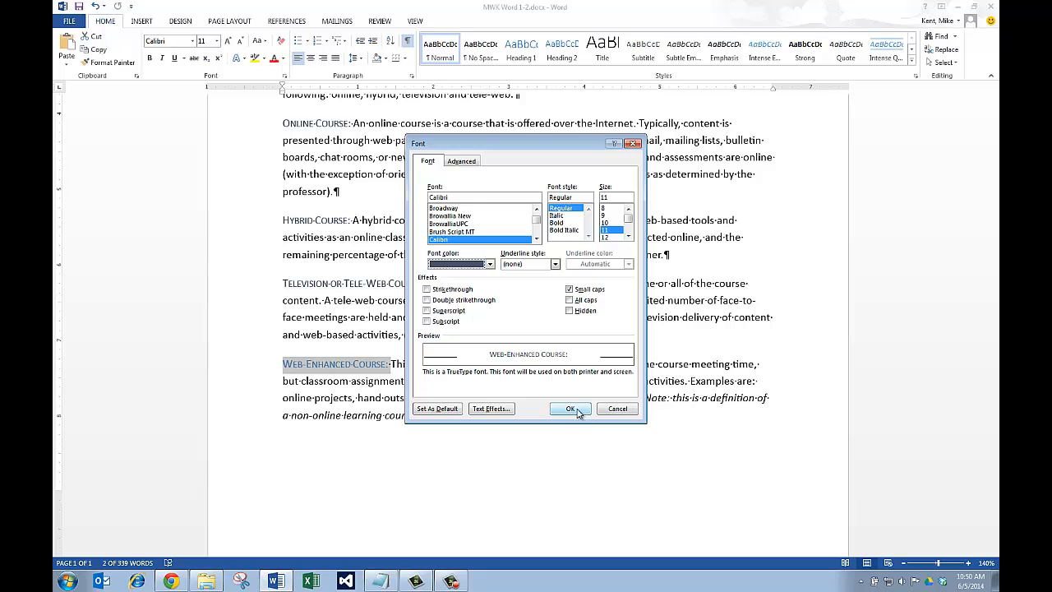
pyautogui.click(568, 408)
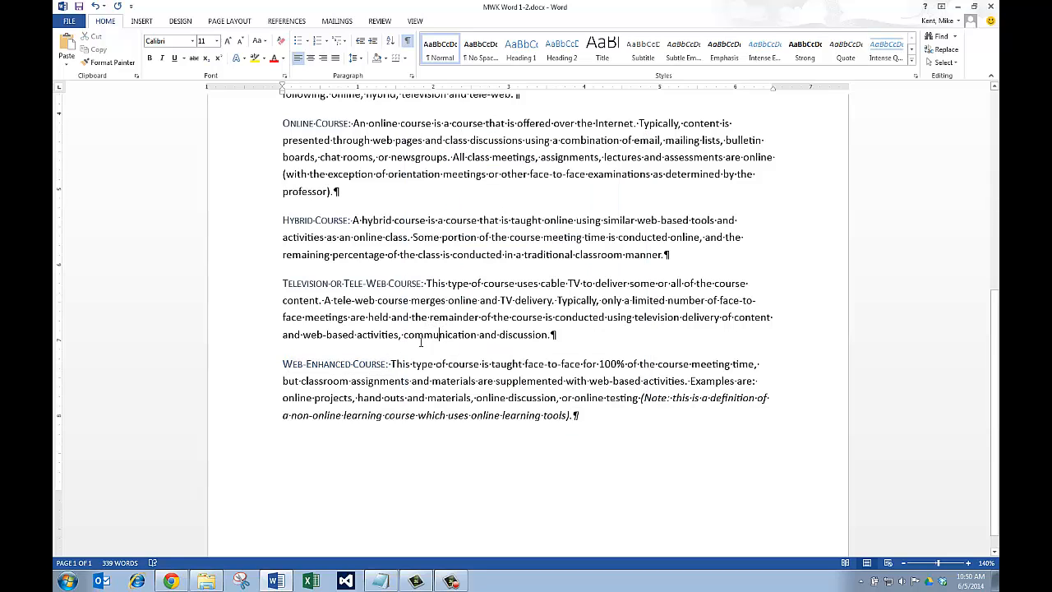
pyautogui.scroll(3)
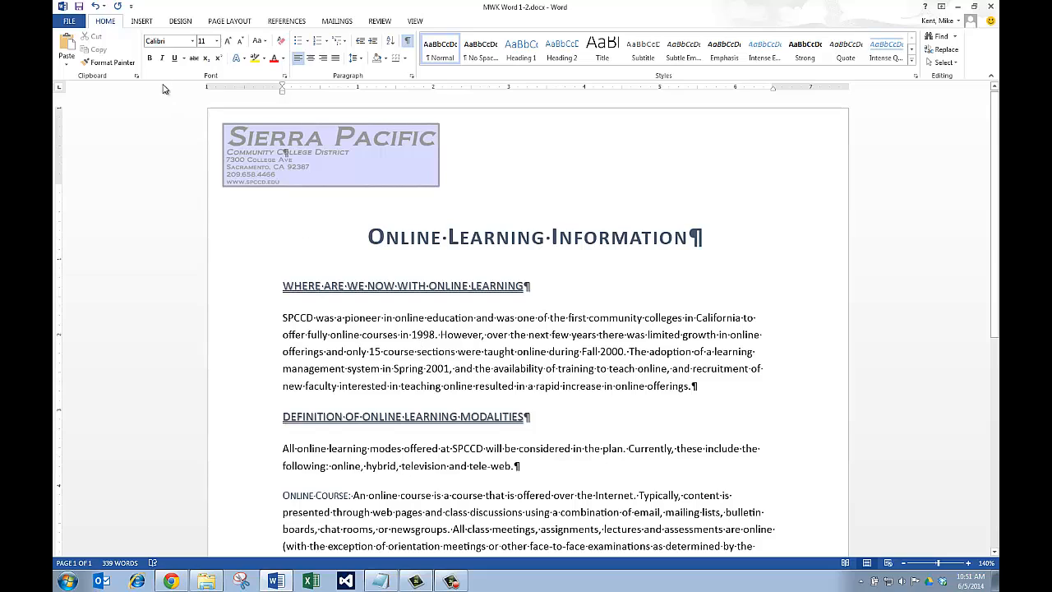
pyautogui.moveTo(339, 336)
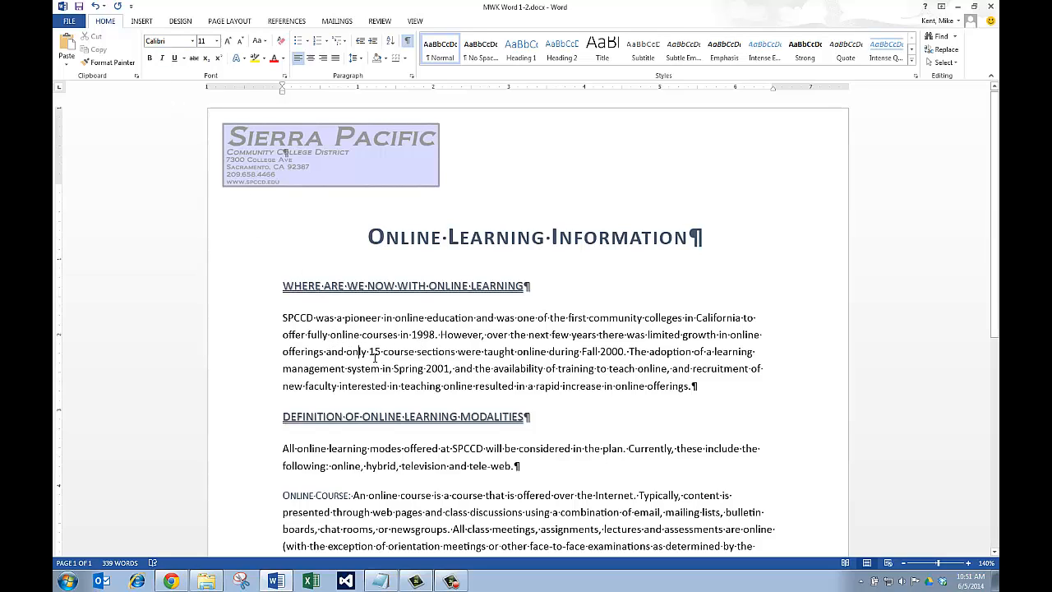
# Step: Select the whole document and choose a new font from the Font name list
pyautogui.press('ctrl+a')
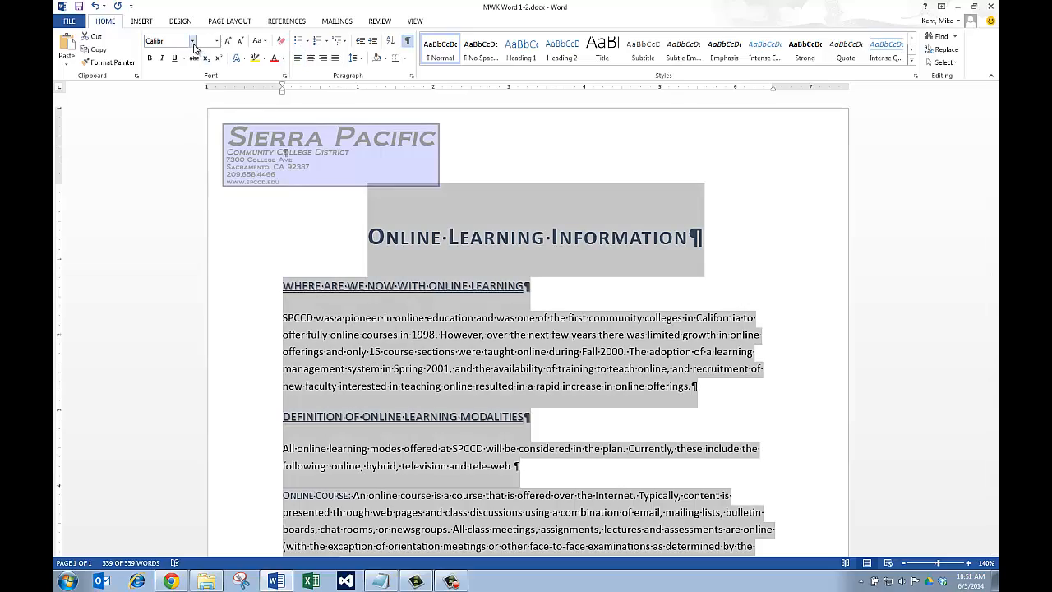
pyautogui.click(217, 41)
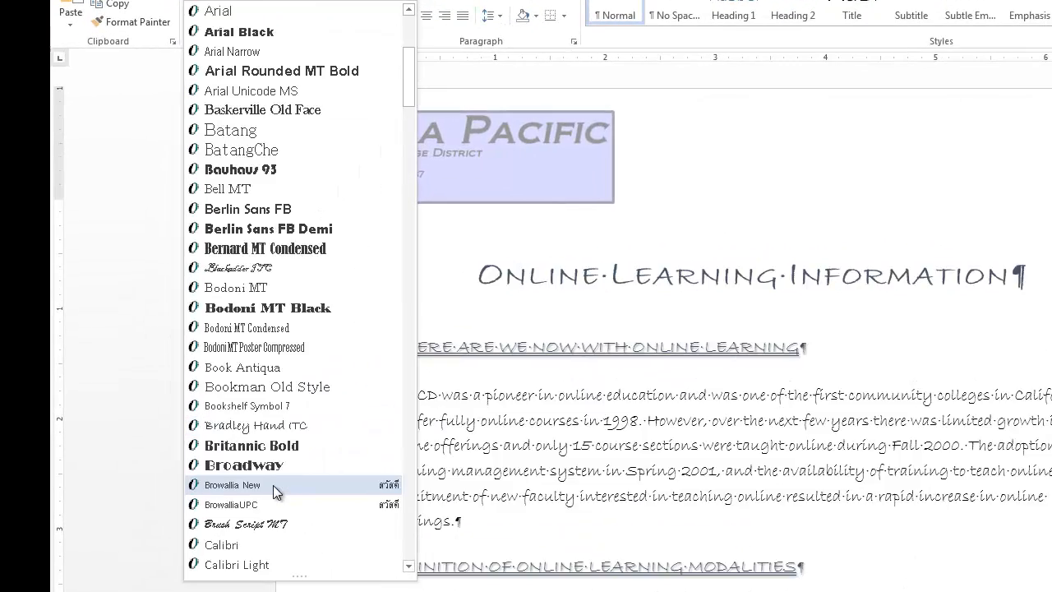
pyautogui.scroll(-3)
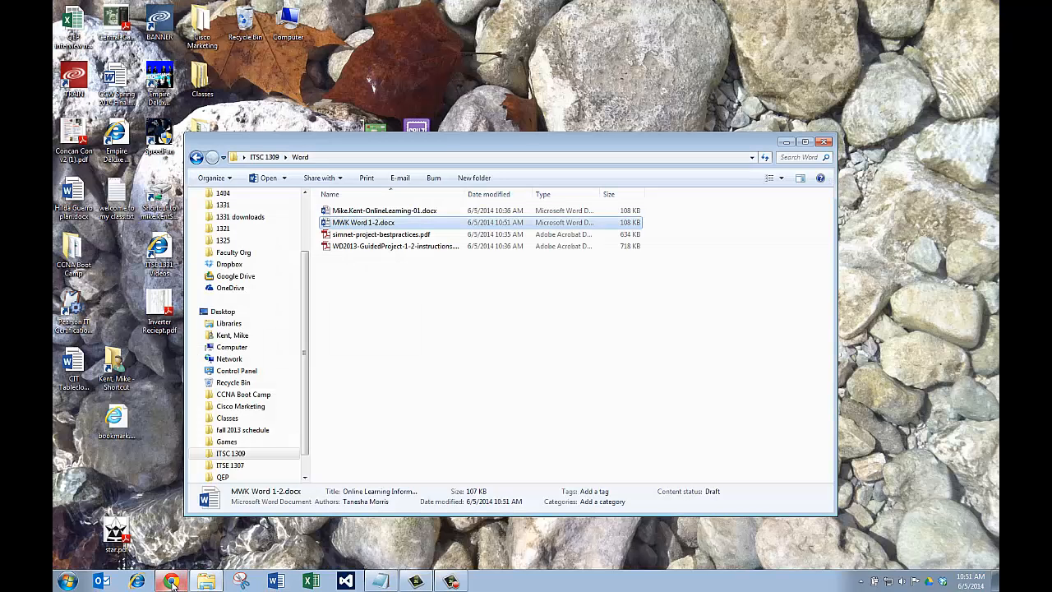
# Step: Upload the corrected MWK Word 1-2.docx to SIMnet and submit it for grading
pyautogui.click(171, 582)
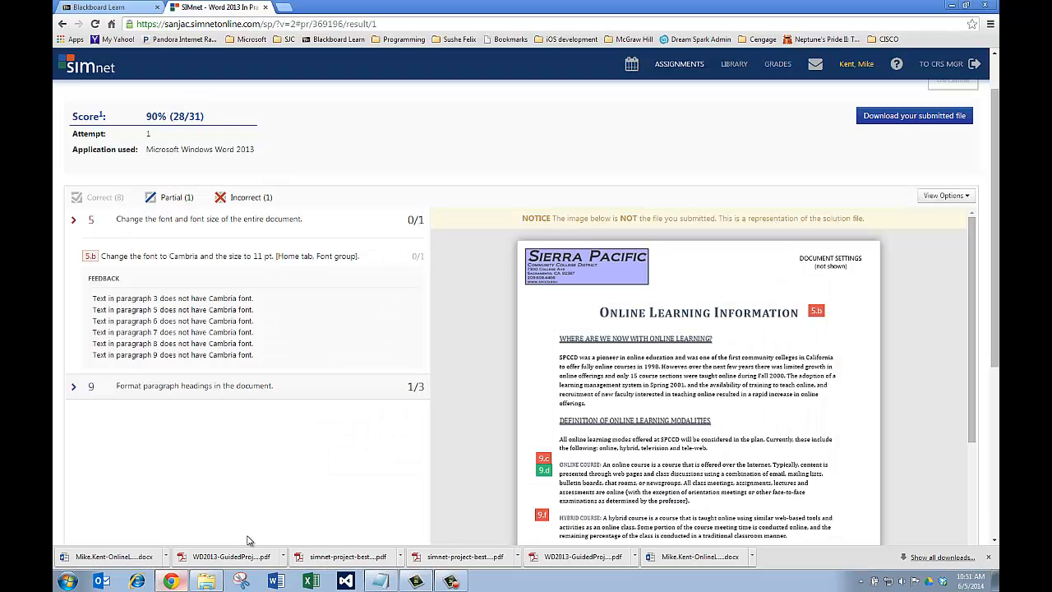
pyautogui.scroll(3)
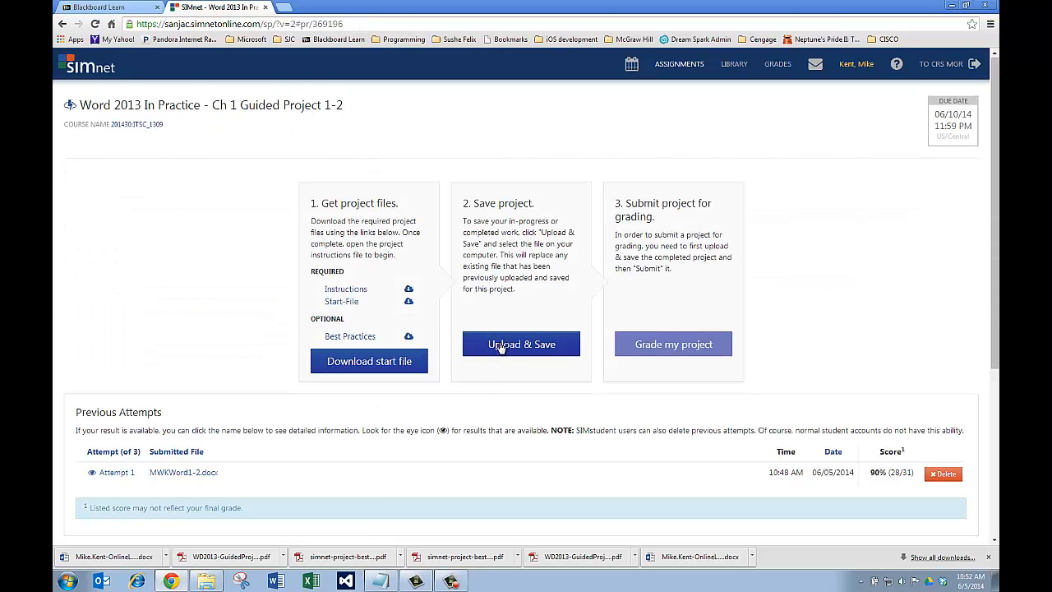
pyautogui.click(521, 344)
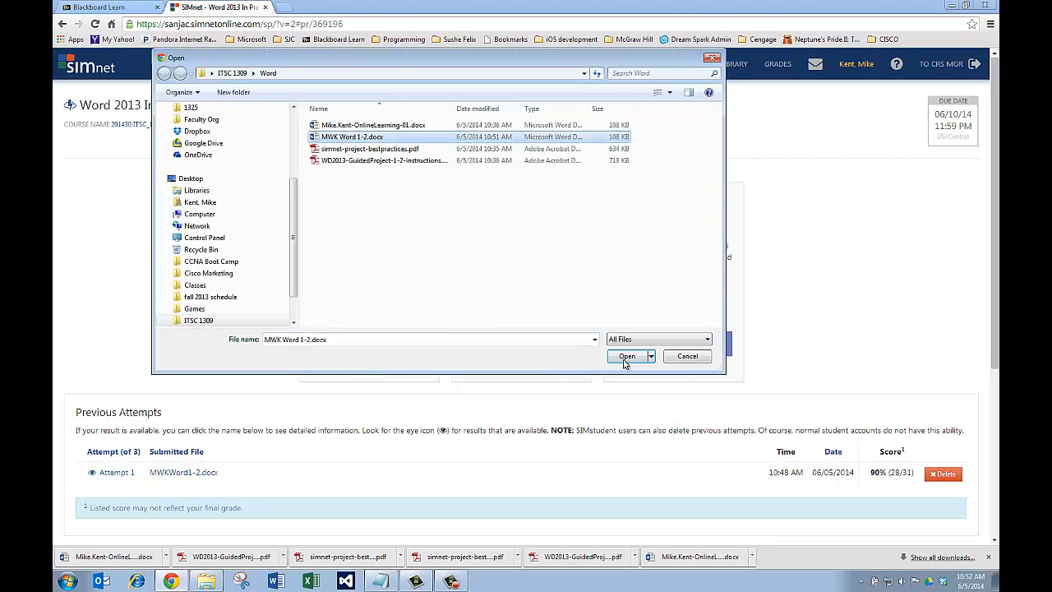
pyautogui.click(626, 355)
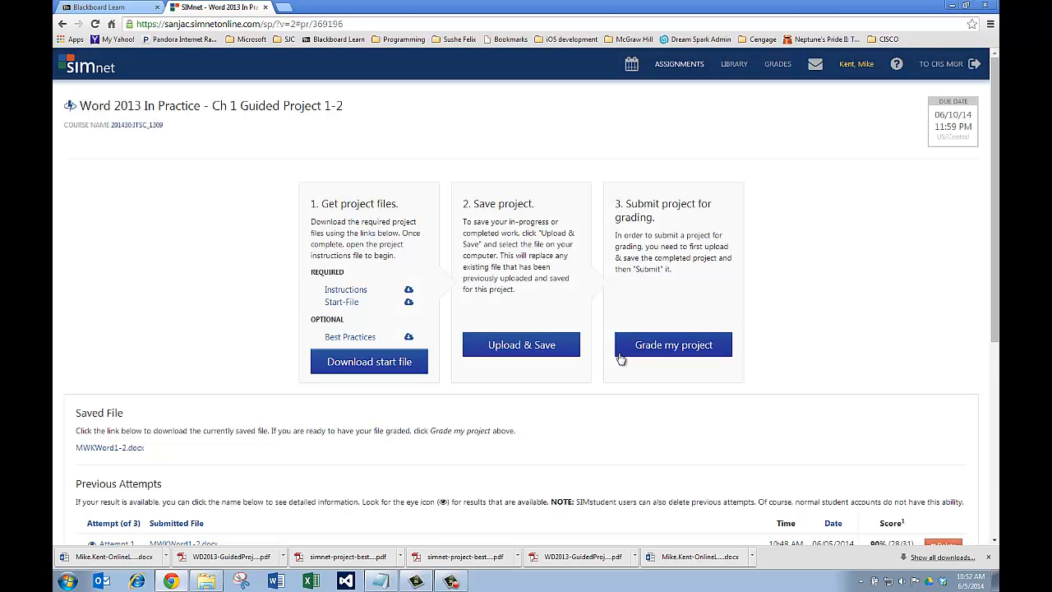
pyautogui.click(674, 346)
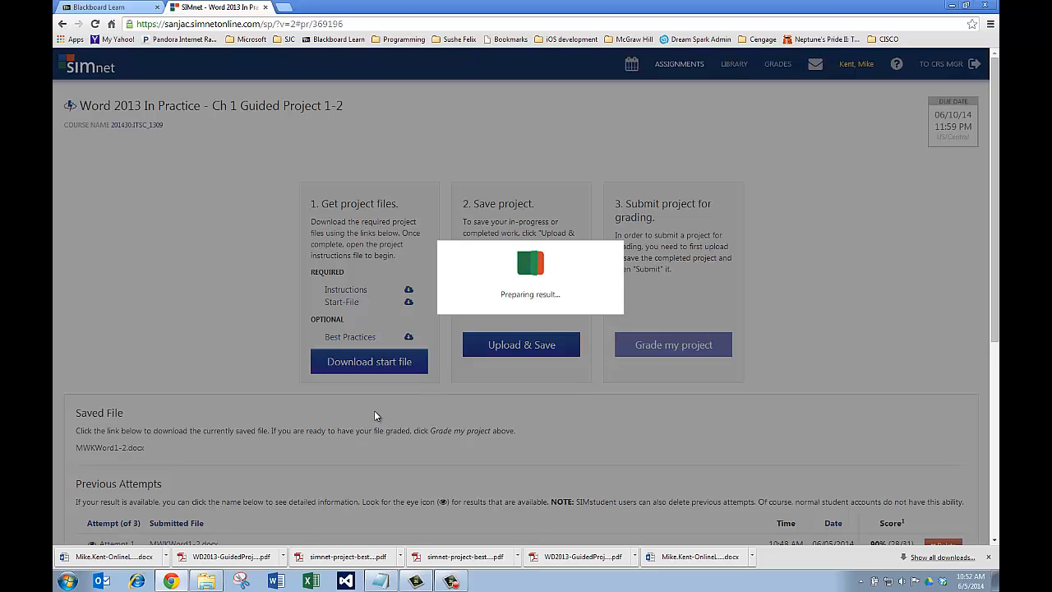
# Step: View the attempt 2 grading results showing 100% (31/31)
pyautogui.click(672, 345)
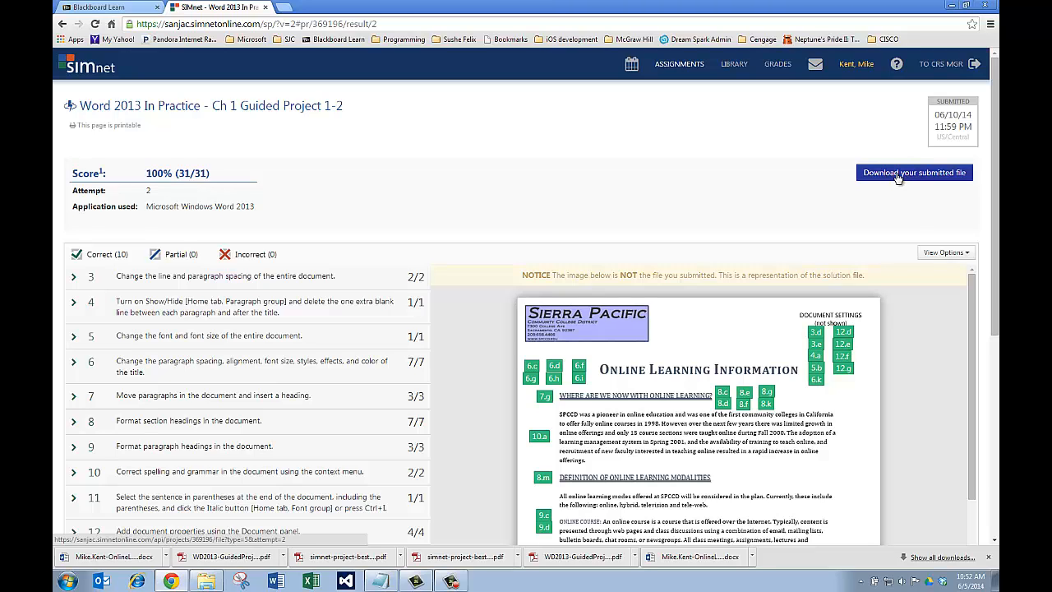
pyautogui.moveTo(161, 187)
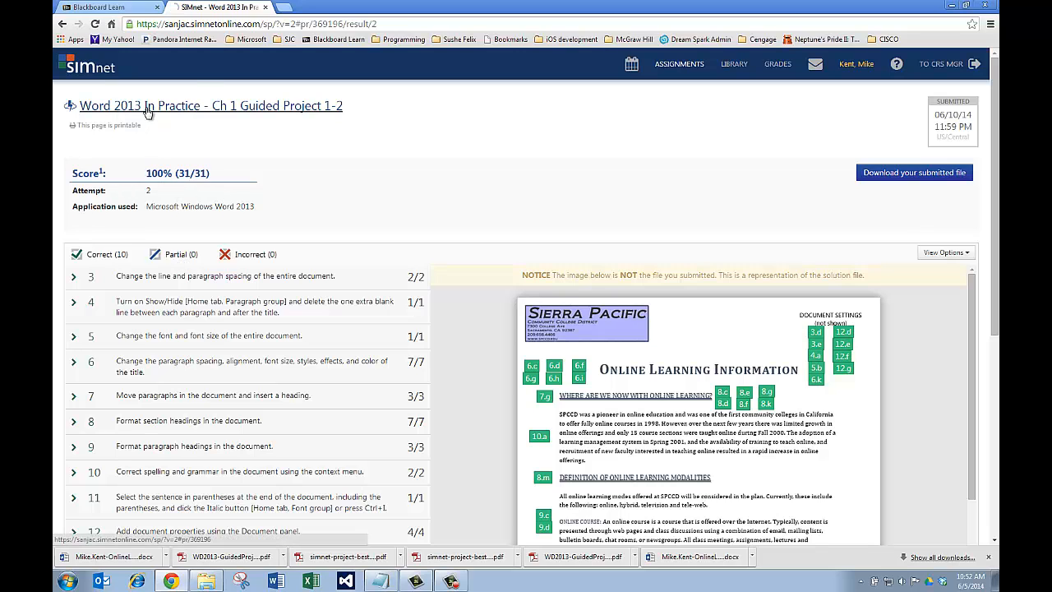
# Step: Return to the assignment list and filter it to submitted items showing Ch 1 Guided Project 1-2
pyautogui.click(679, 64)
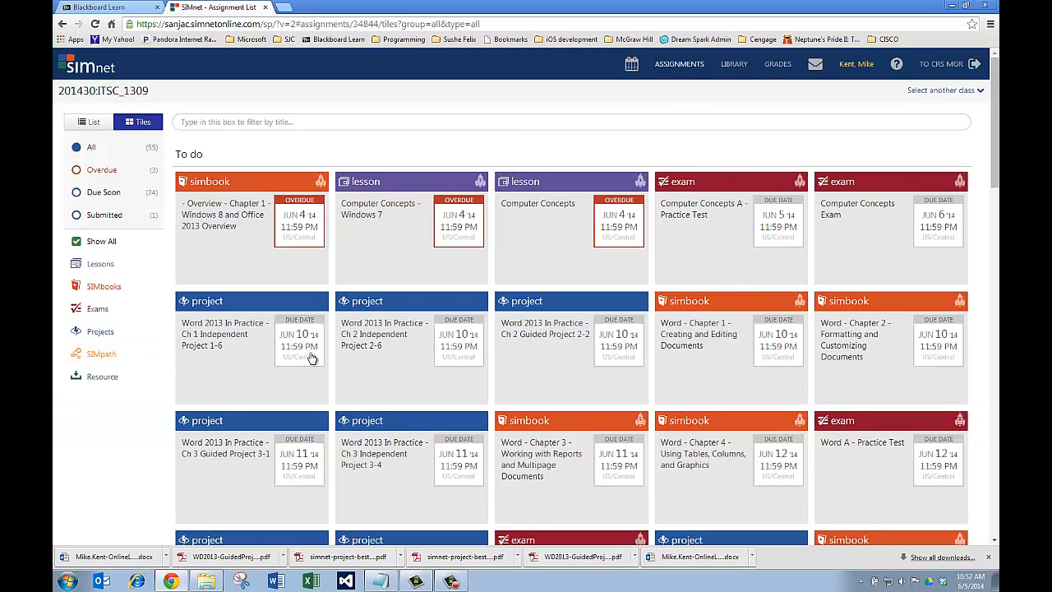
pyautogui.click(105, 214)
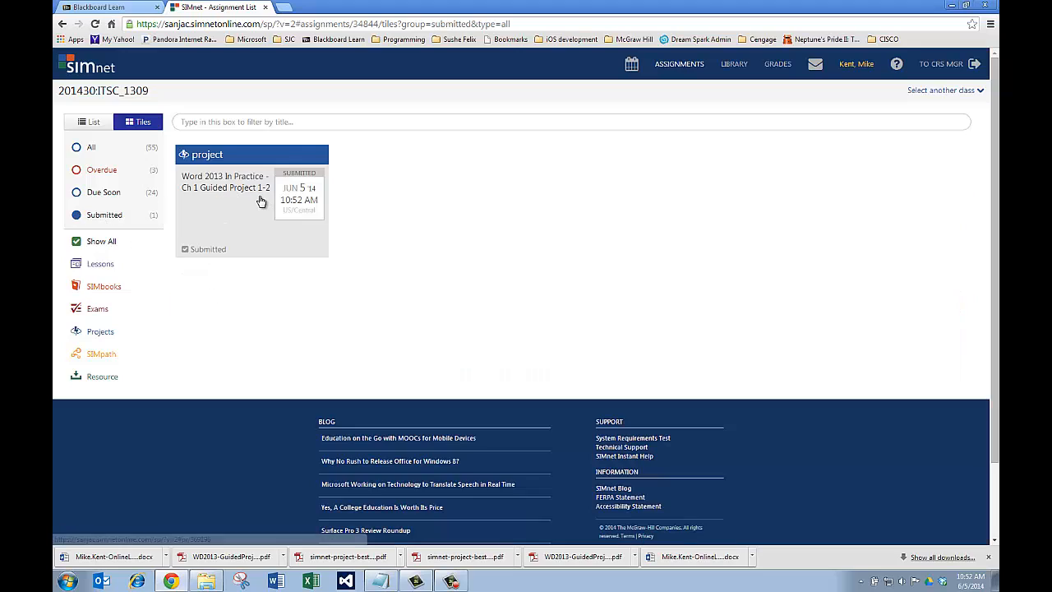